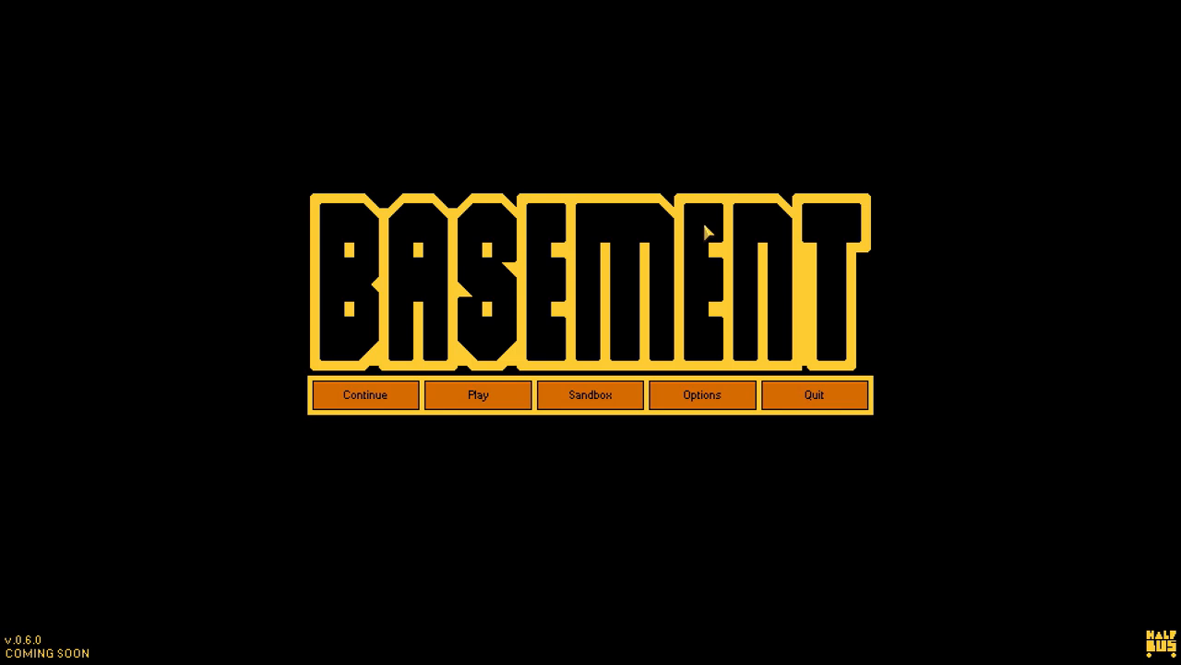
pyautogui.moveTo(634, 266)
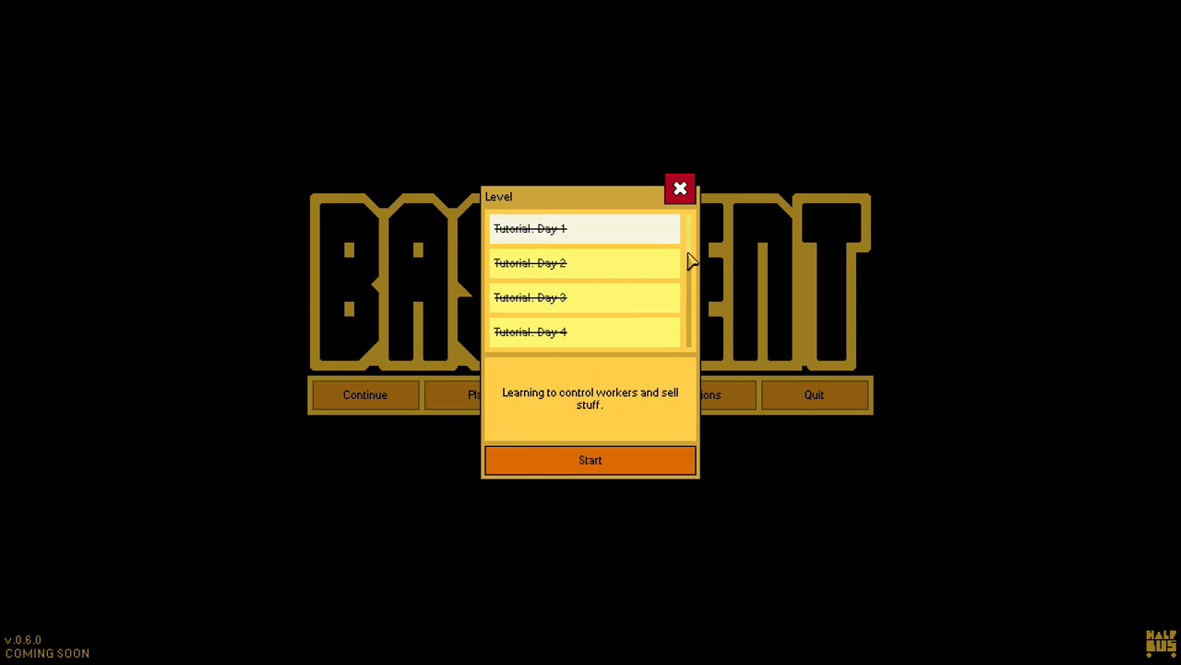
# Browse the level list, then select and launch 'Level 1. Canary case'.
pyautogui.scroll(-3)
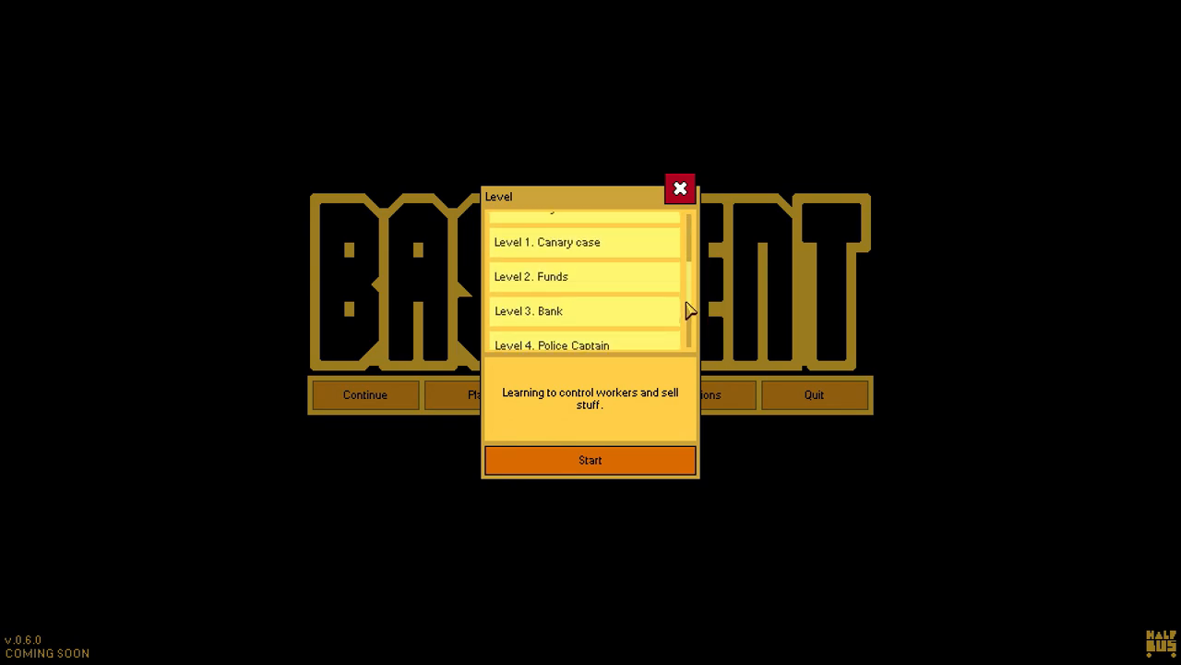
pyautogui.scroll(-3)
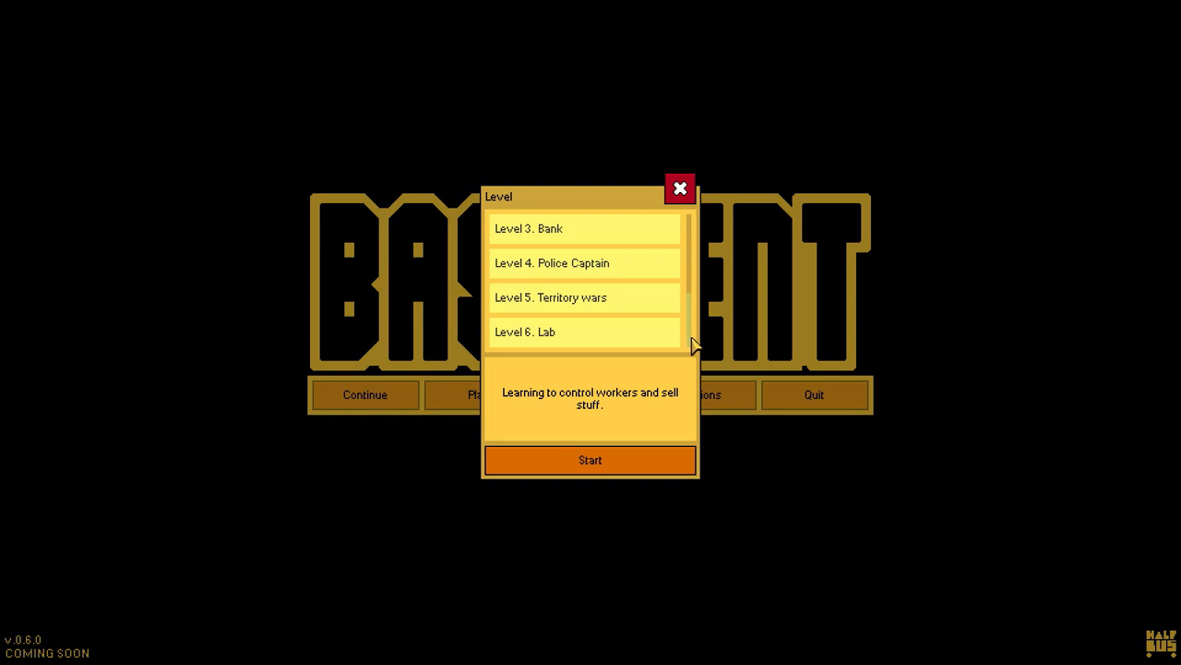
pyautogui.click(680, 188)
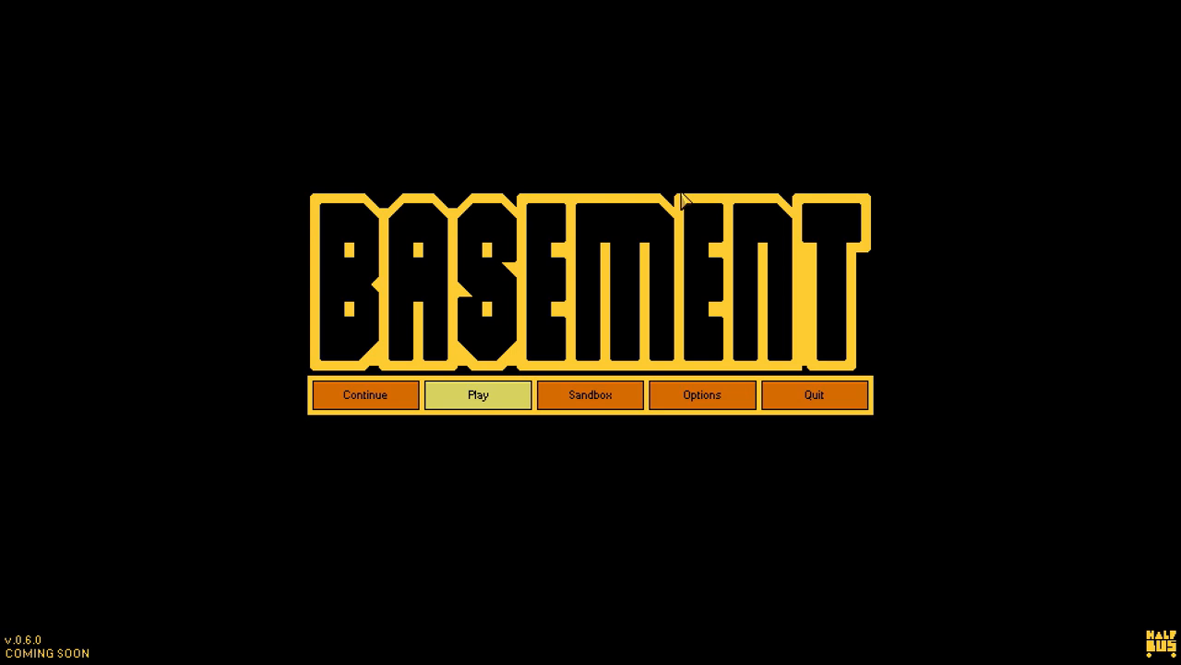
pyautogui.moveTo(598, 275)
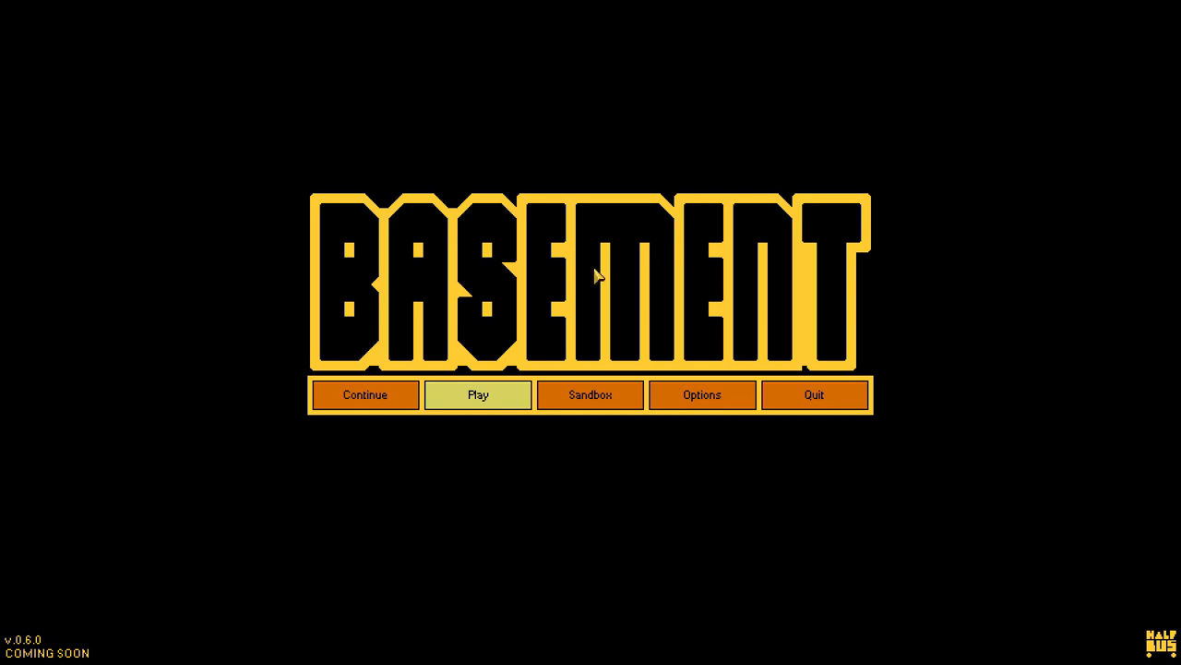
pyautogui.click(479, 394)
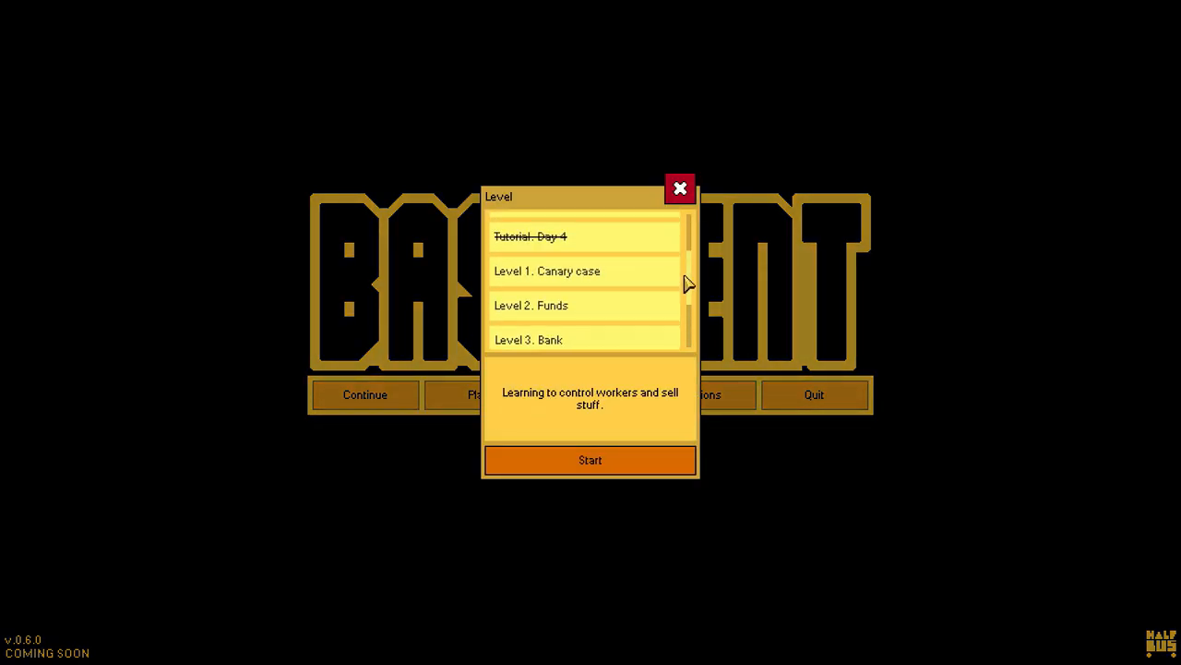
pyautogui.click(546, 271)
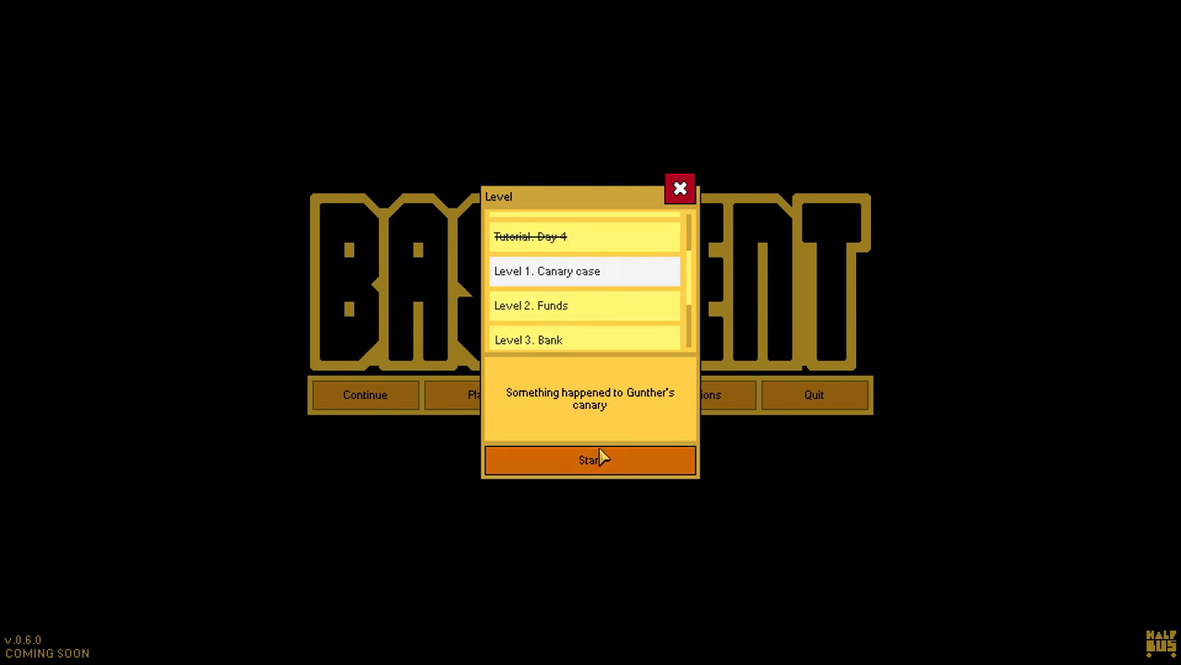
pyautogui.click(590, 460)
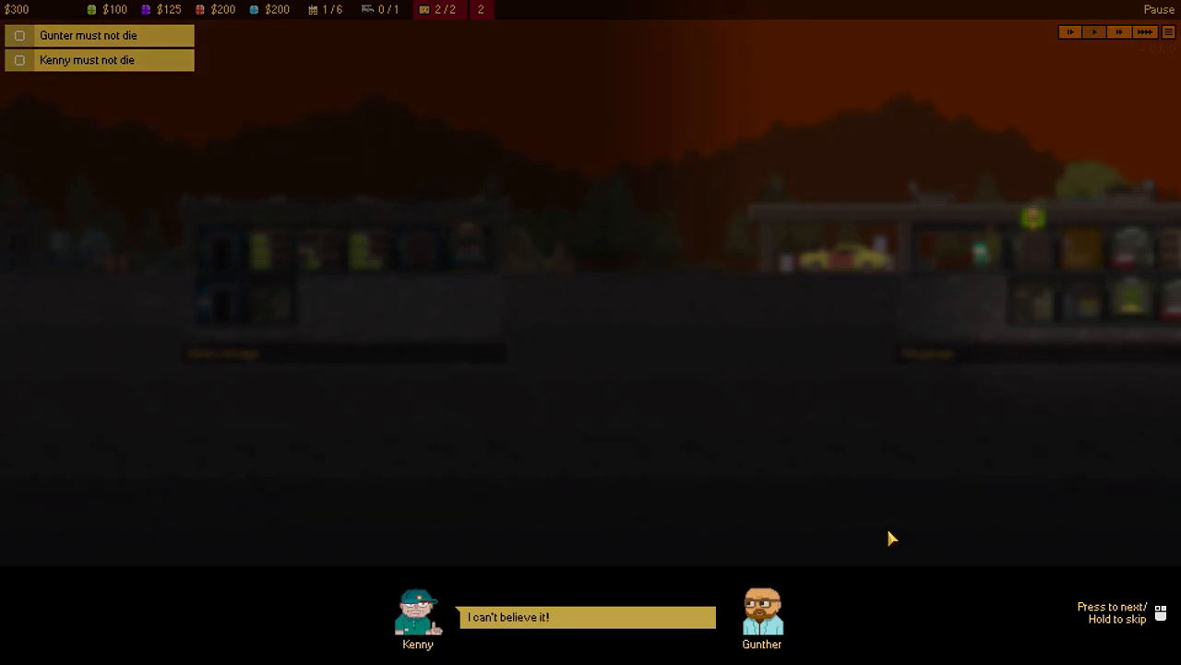
pyautogui.moveTo(866, 620)
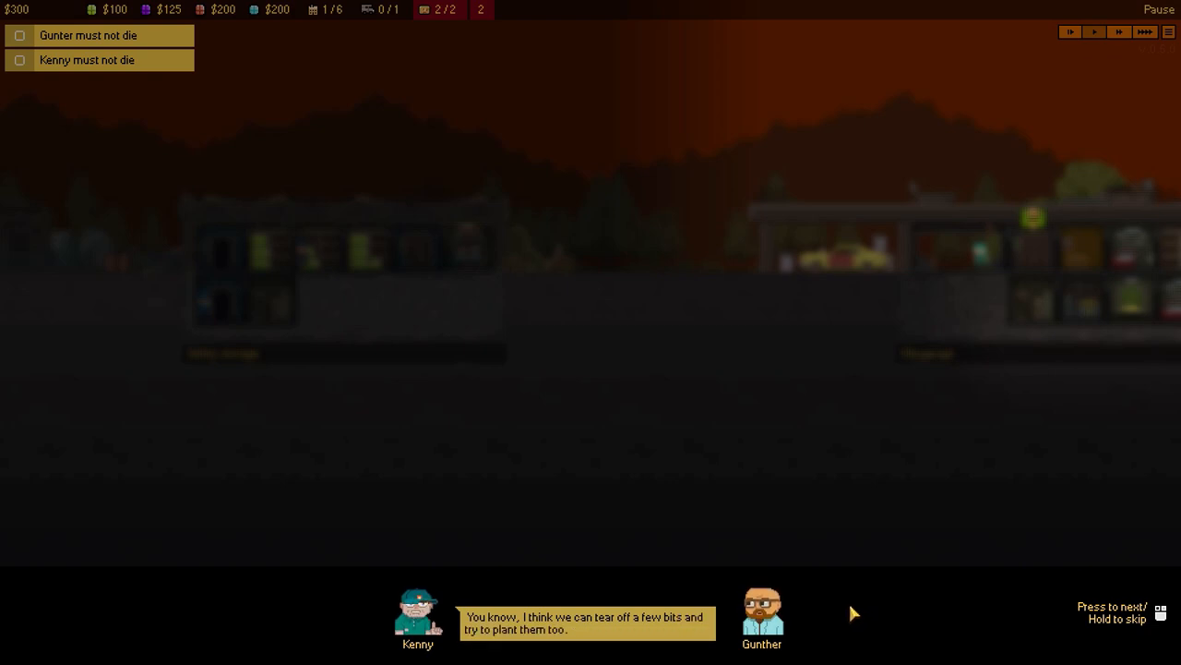
# Advance the Kenny and Gunther opening dialogue until the Old garage gameplay begins.
pyautogui.click(586, 619)
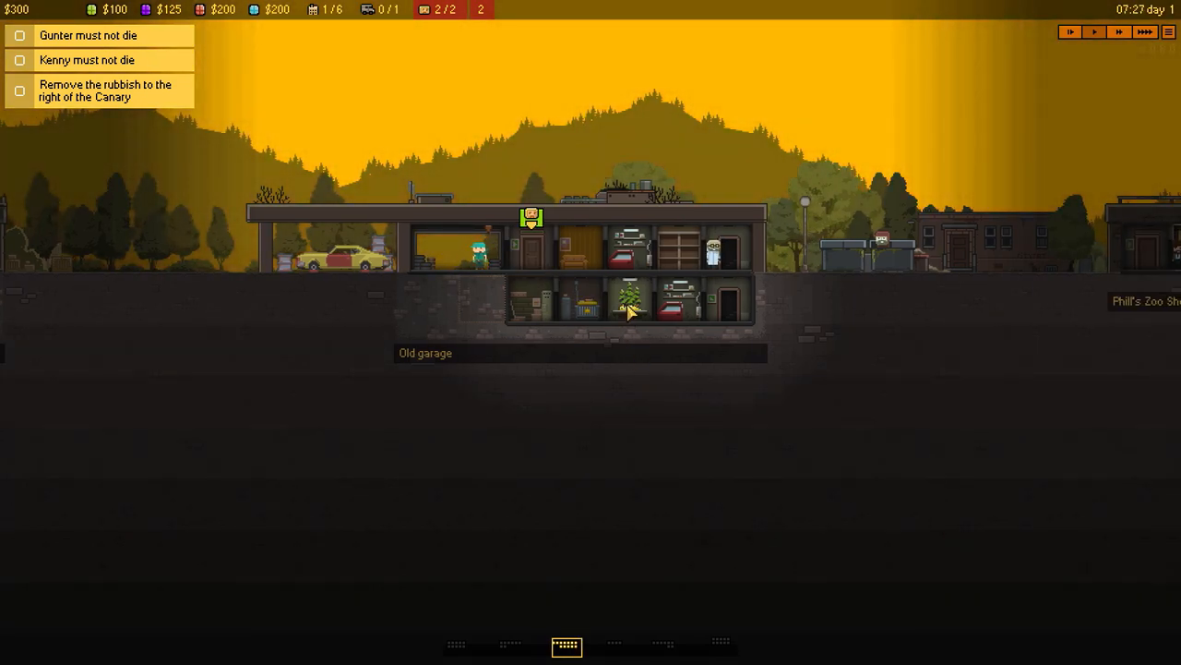
# Sell the rubbish right of the Canary for $50 and buy a Grow box for $125.
pyautogui.click(678, 298)
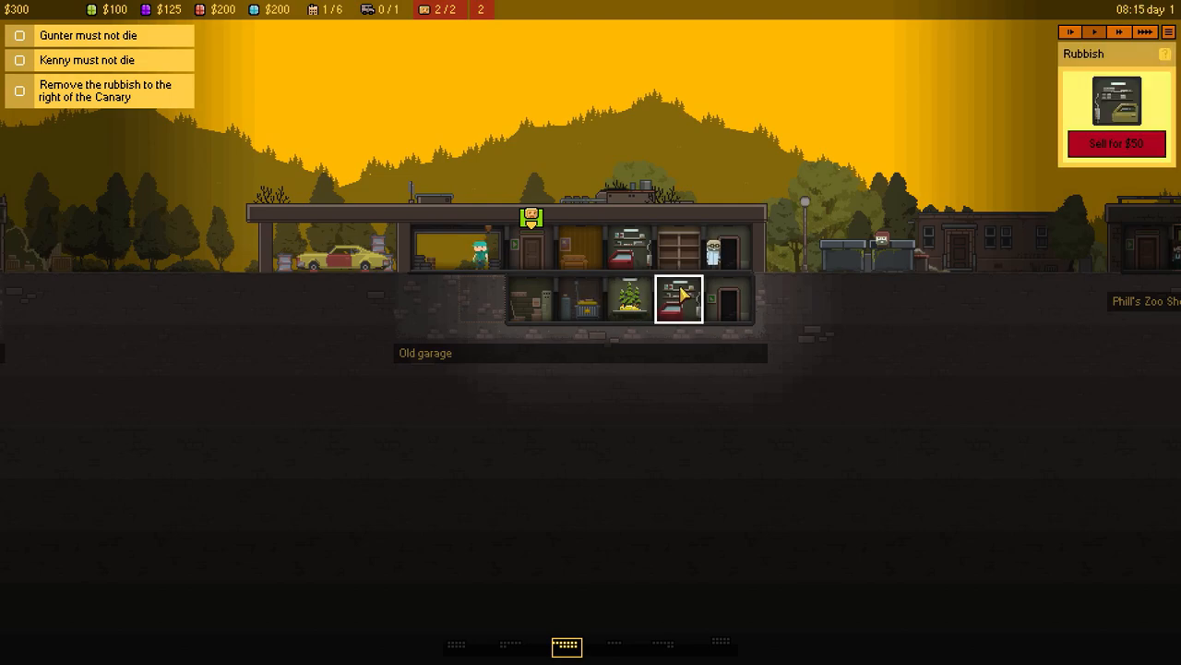
pyautogui.click(1116, 144)
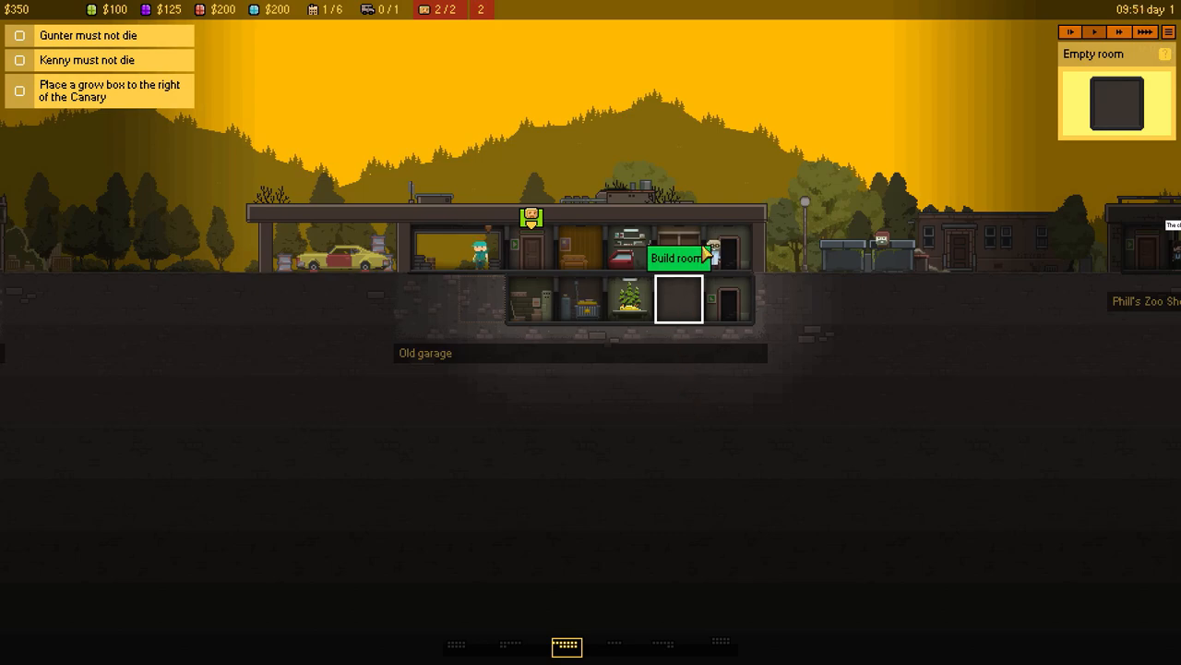
pyautogui.click(677, 257)
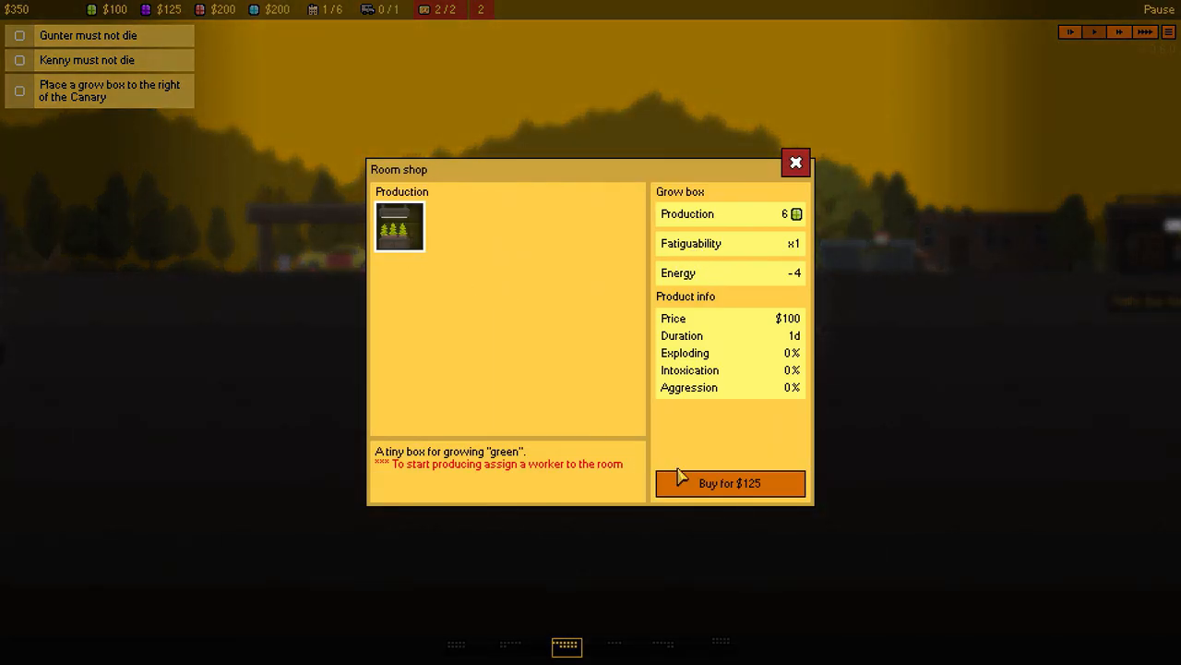
pyautogui.click(729, 483)
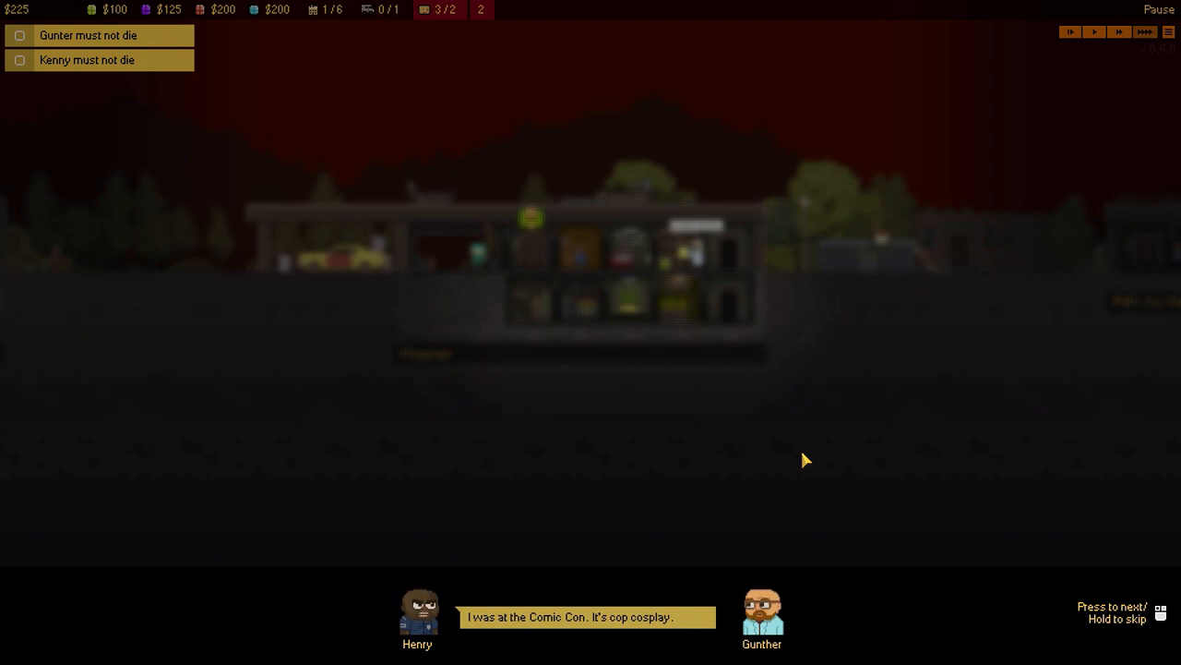
pyautogui.moveTo(806, 435)
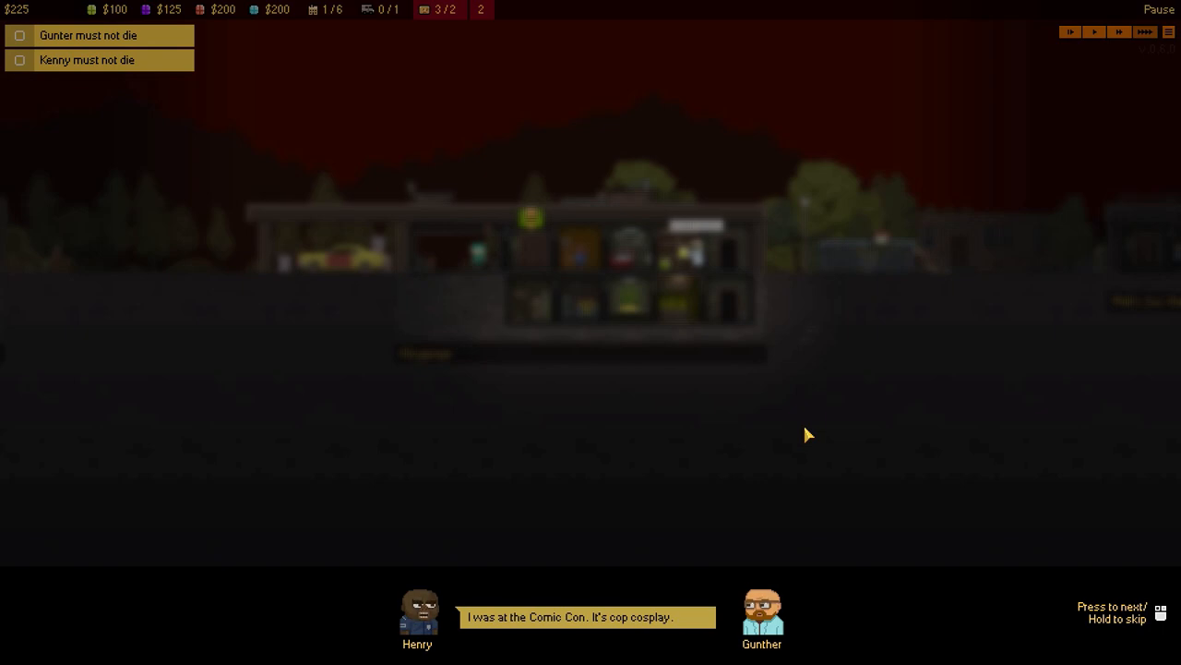
pyautogui.moveTo(796, 467)
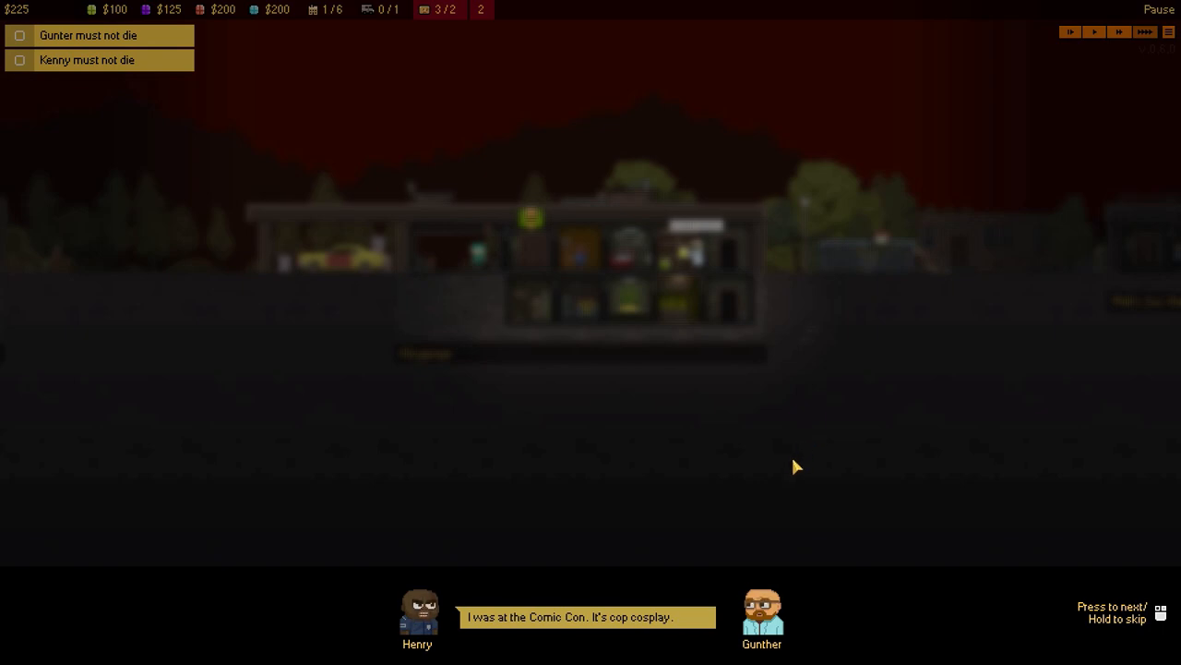
pyautogui.moveTo(750, 532)
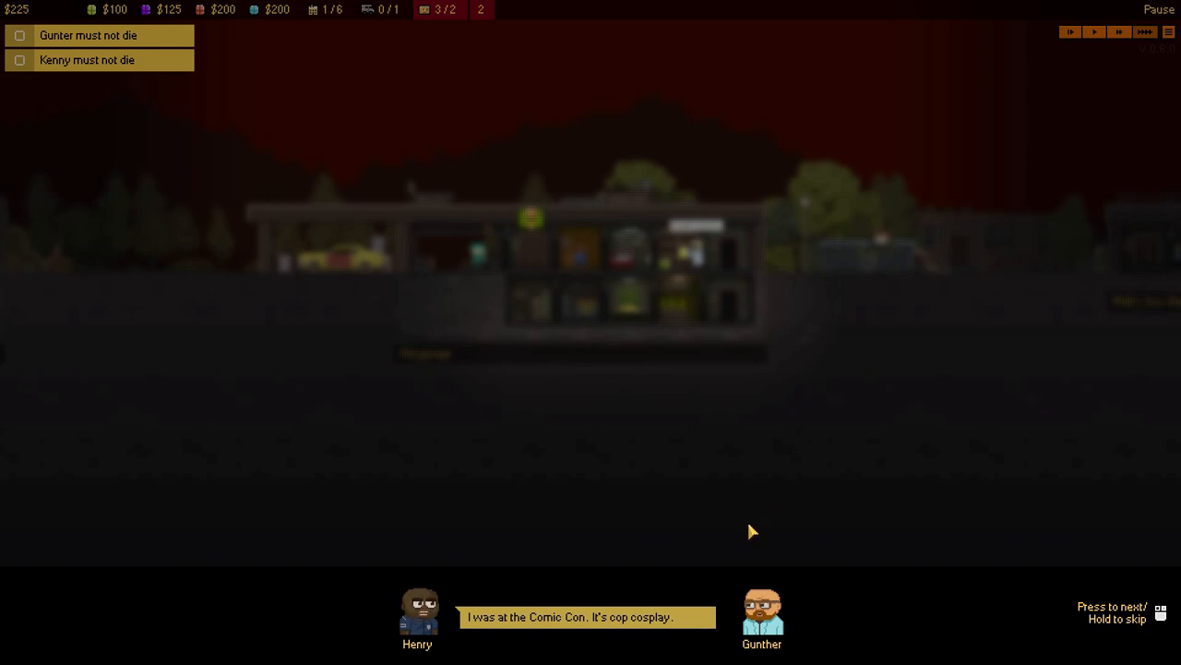
# Advance Henry's arrival conversation with Gunther to its end.
pyautogui.click(750, 530)
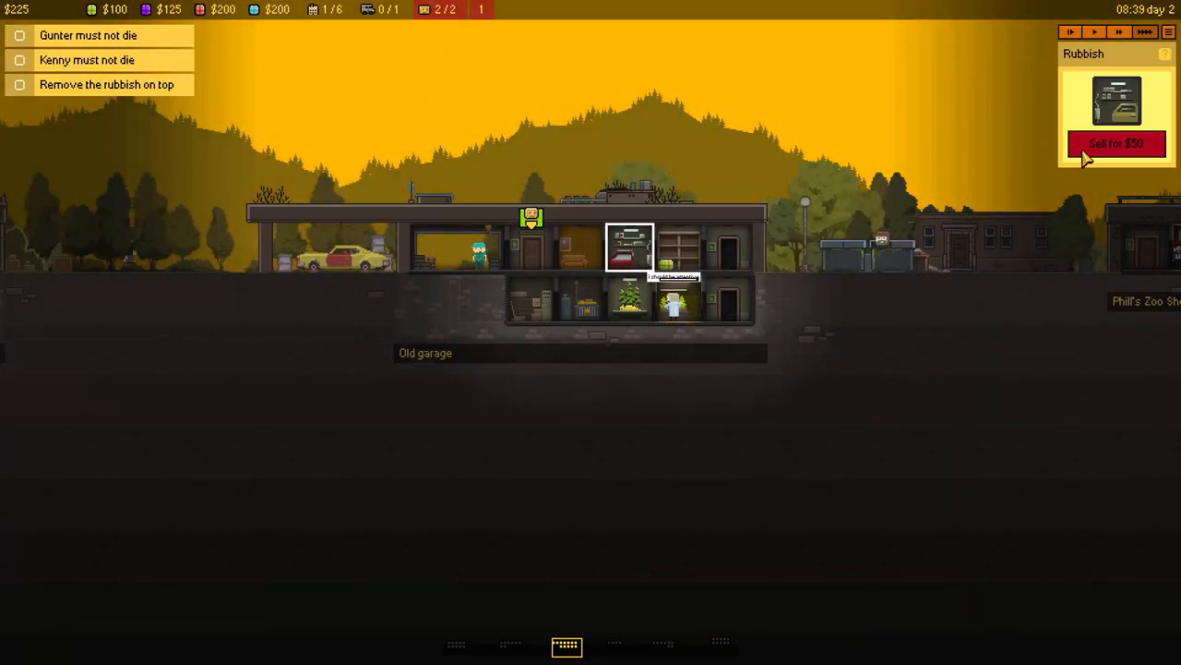
# Sell the upper-floor rubbish for $50.
pyautogui.click(1116, 143)
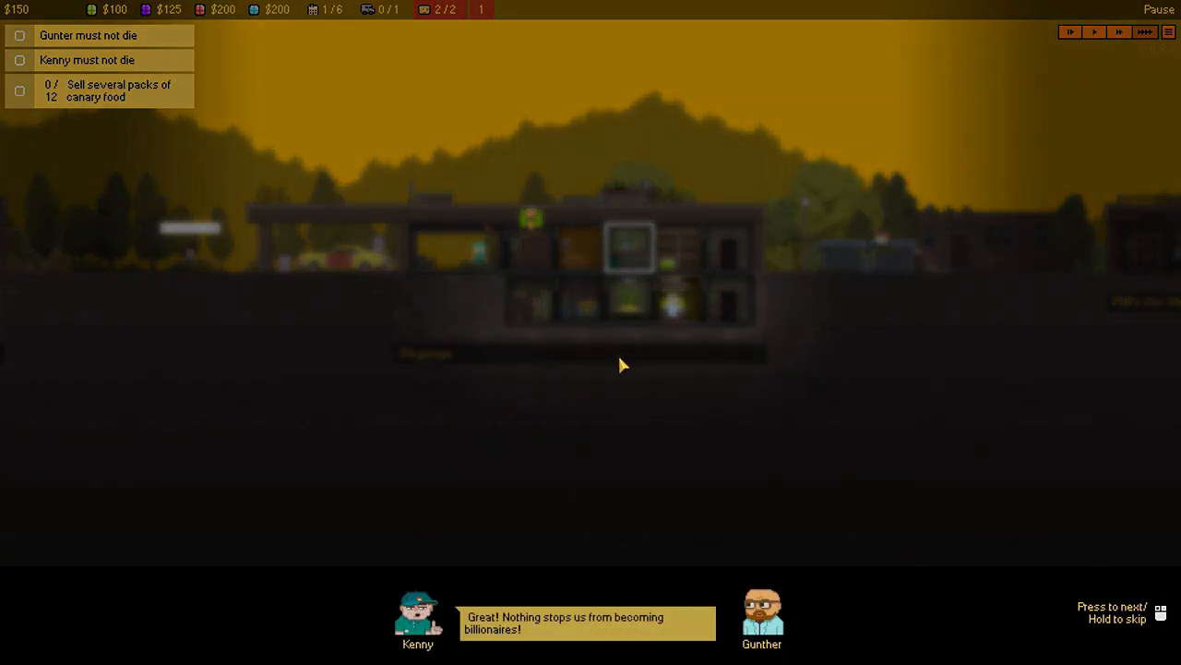
pyautogui.moveTo(725, 462)
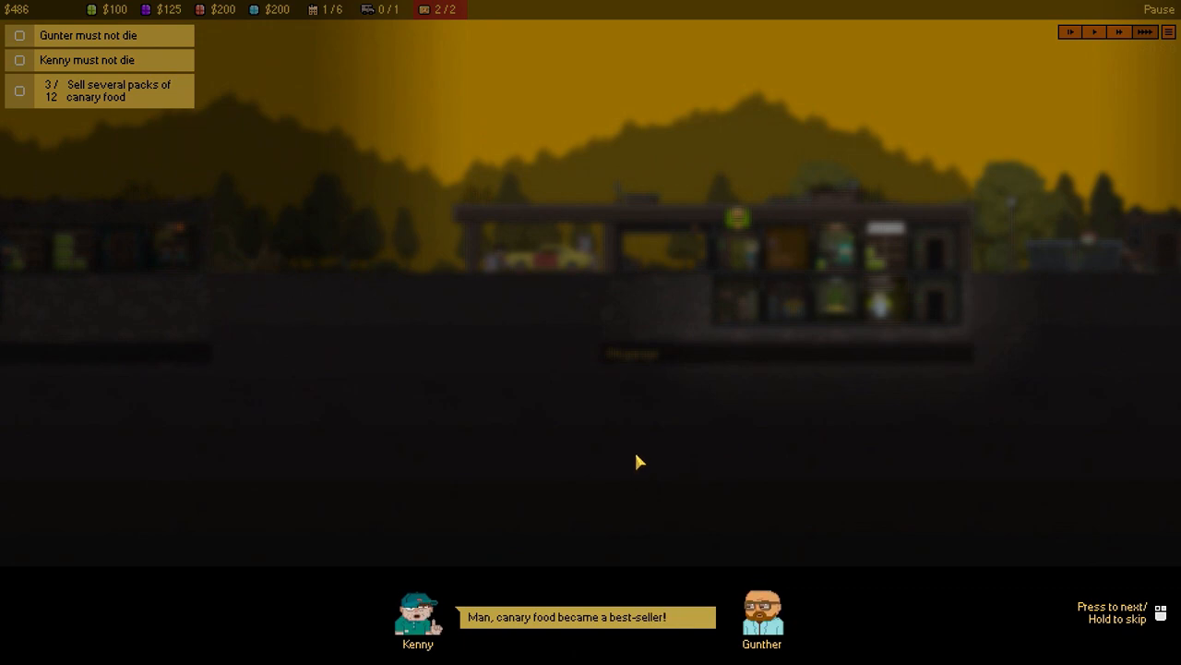
pyautogui.moveTo(669, 450)
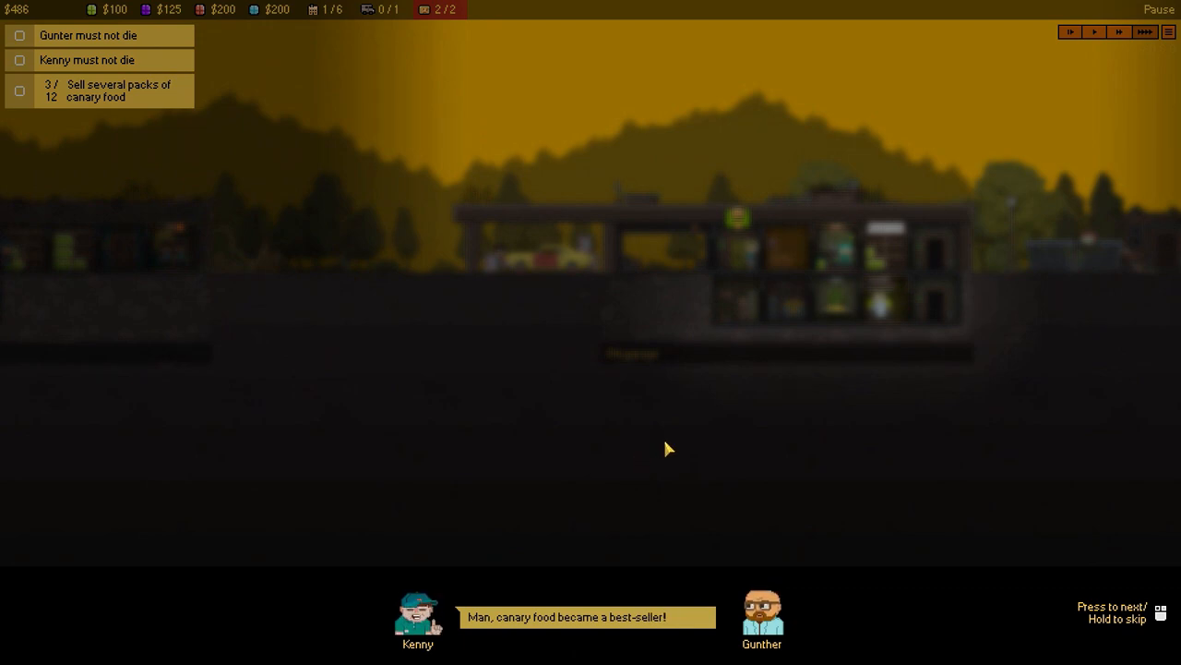
pyautogui.moveTo(678, 448)
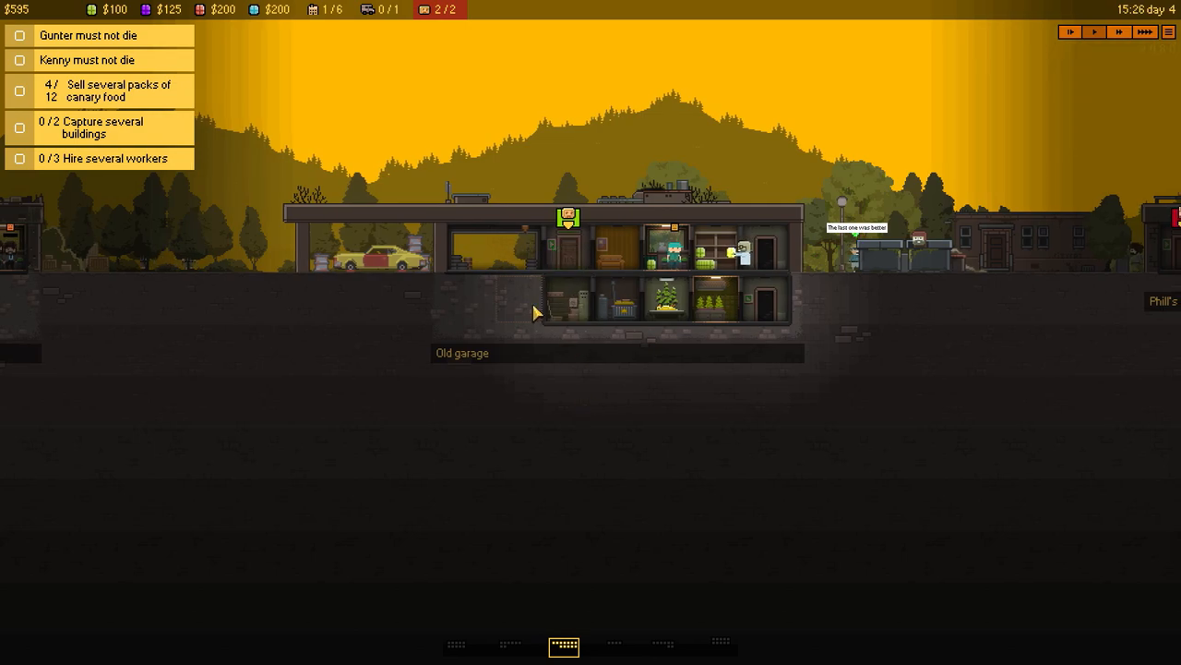
# Build two locker rooms on the lower floor and bring up the Hire staff list.
pyautogui.click(519, 298)
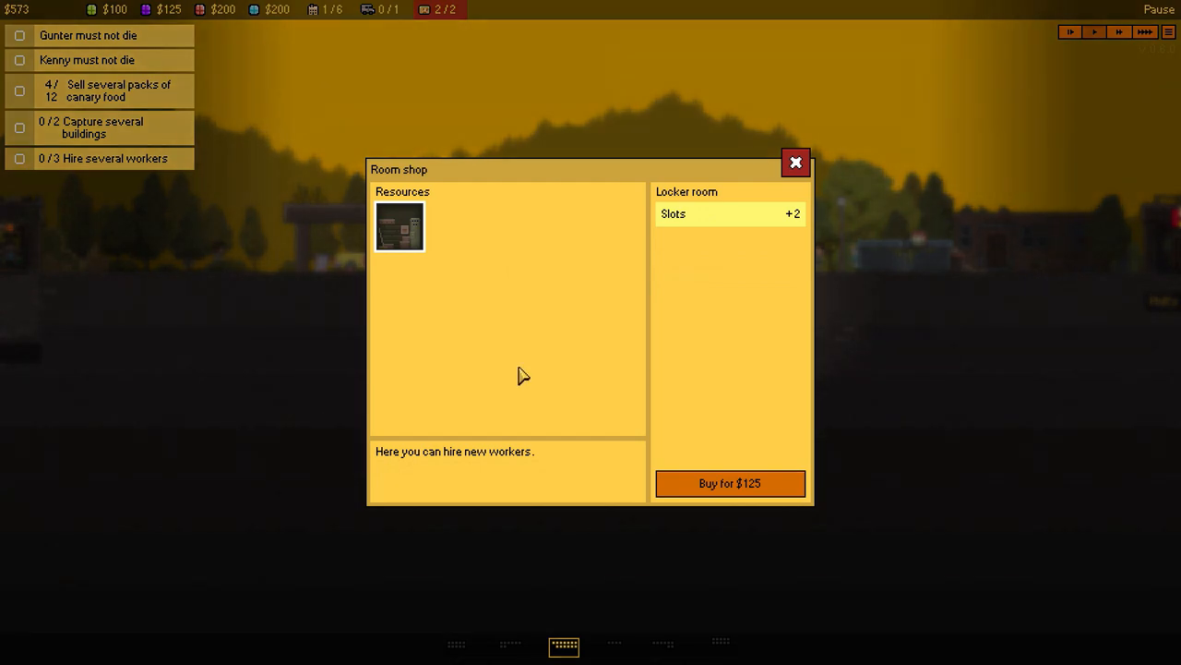
pyautogui.click(729, 483)
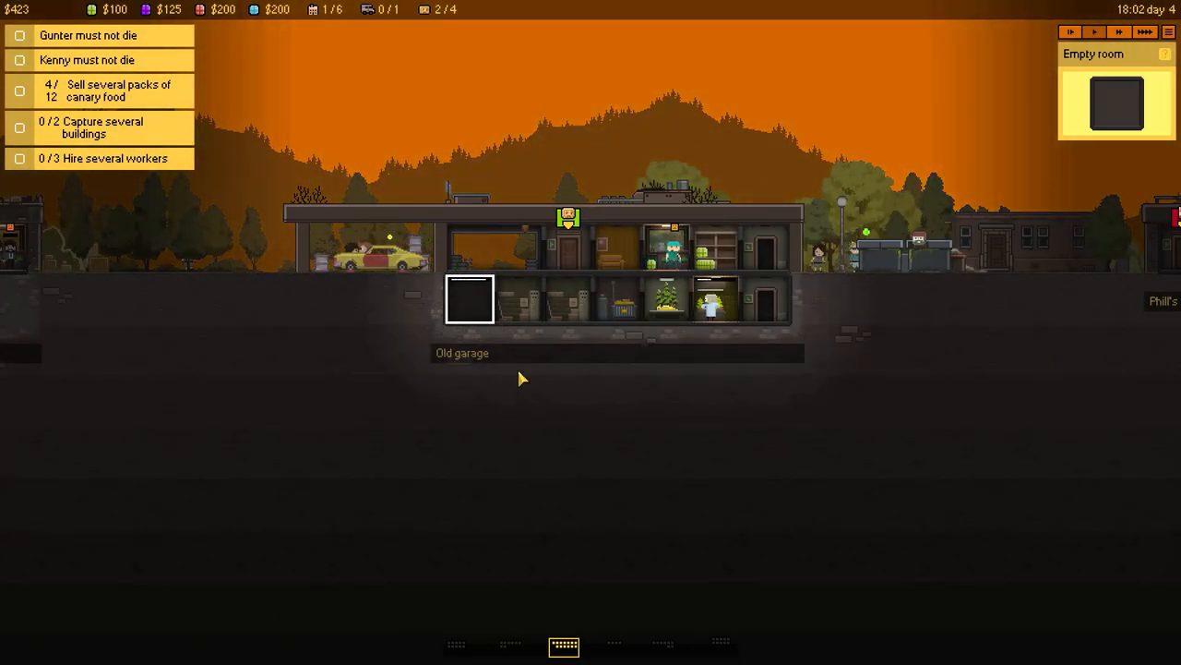
pyautogui.click(469, 298)
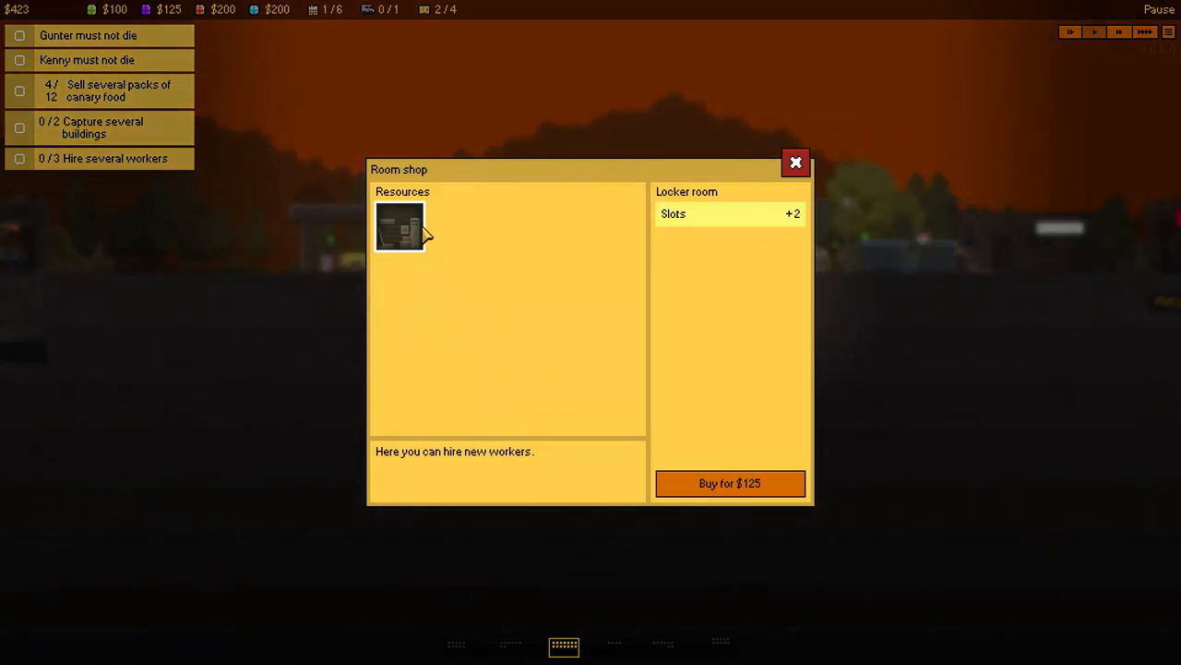
pyautogui.click(729, 483)
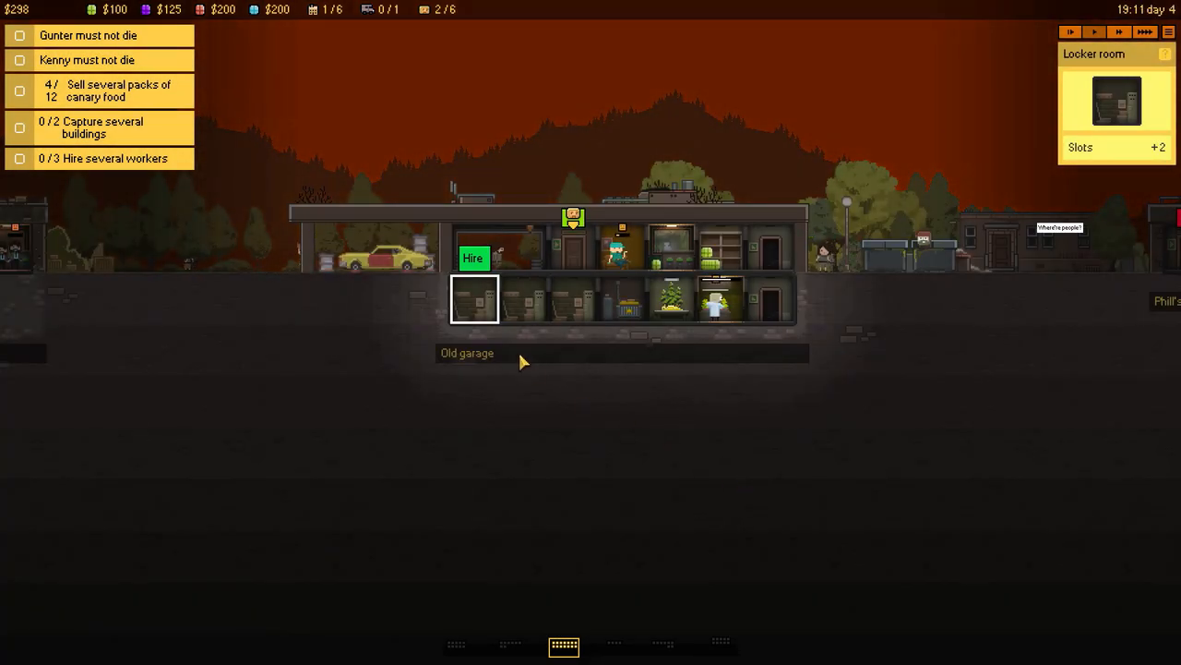
pyautogui.click(472, 258)
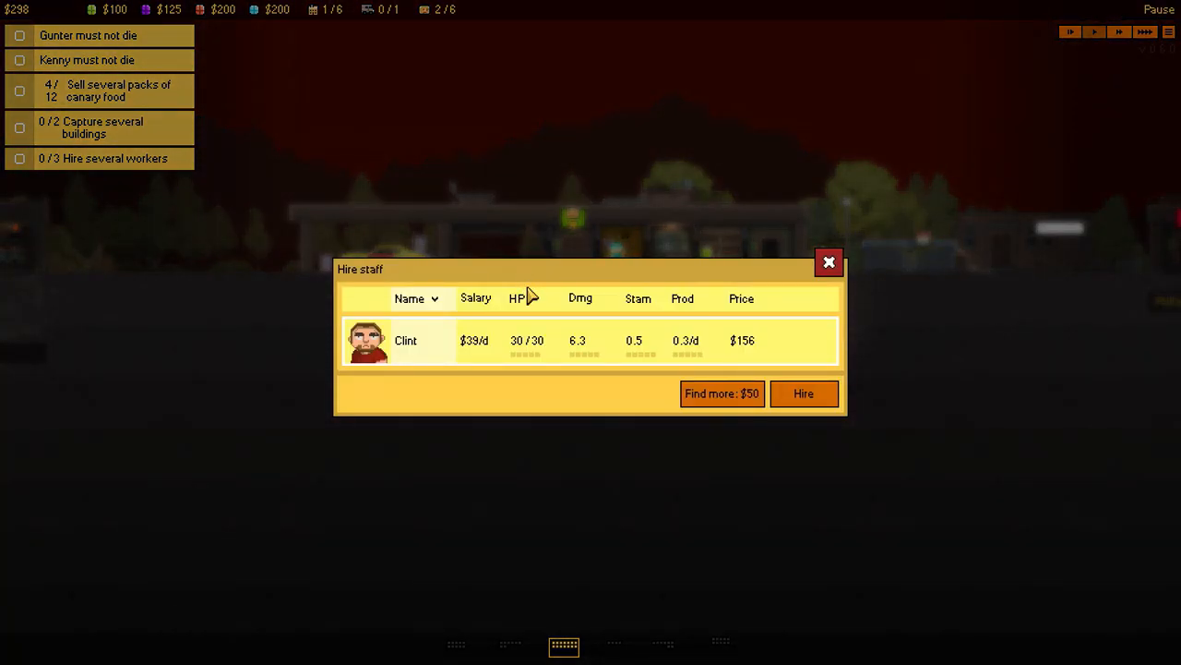
pyautogui.moveTo(577, 385)
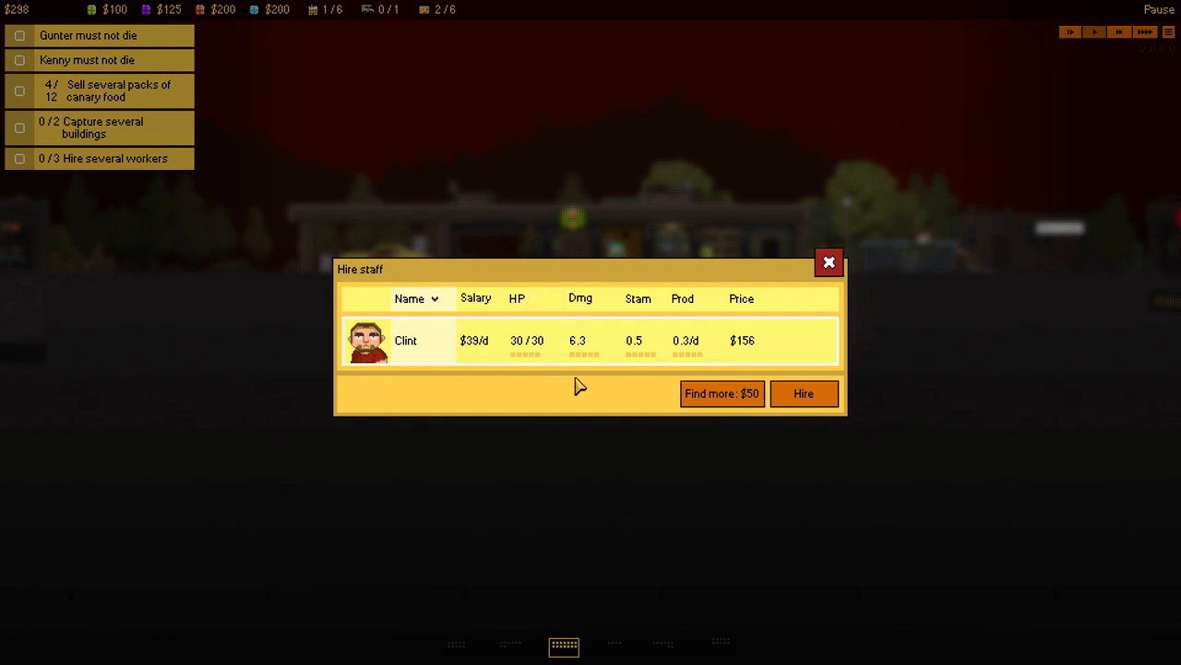
pyautogui.moveTo(434, 350)
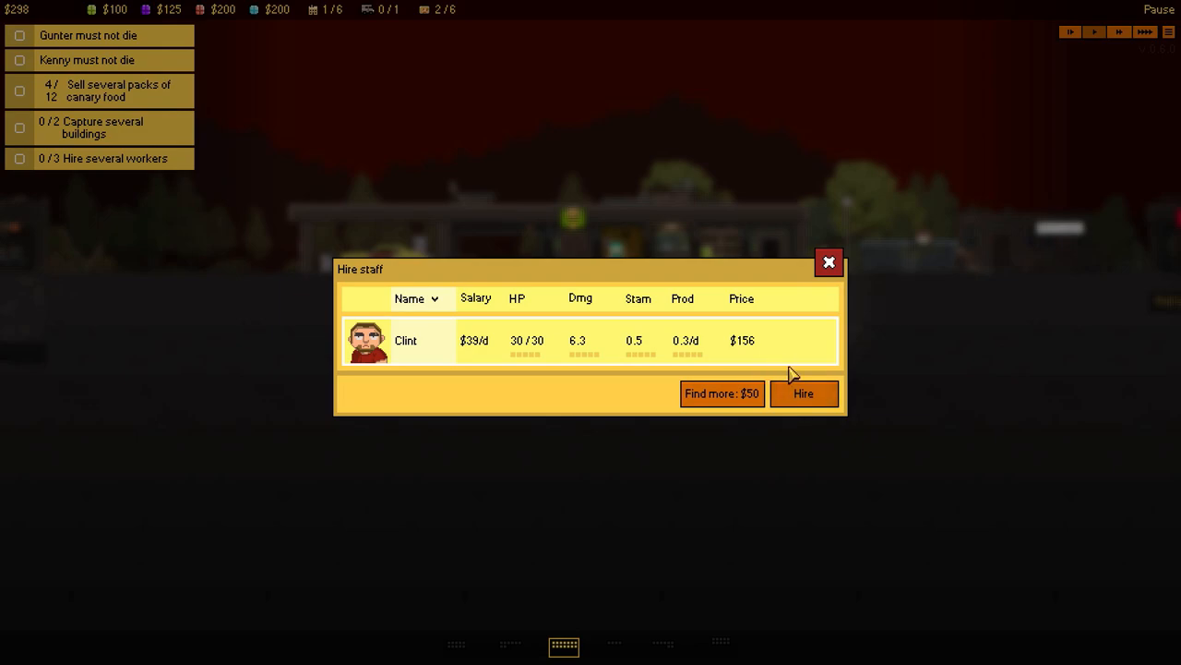
# Hire Clint for $156.
pyautogui.click(802, 393)
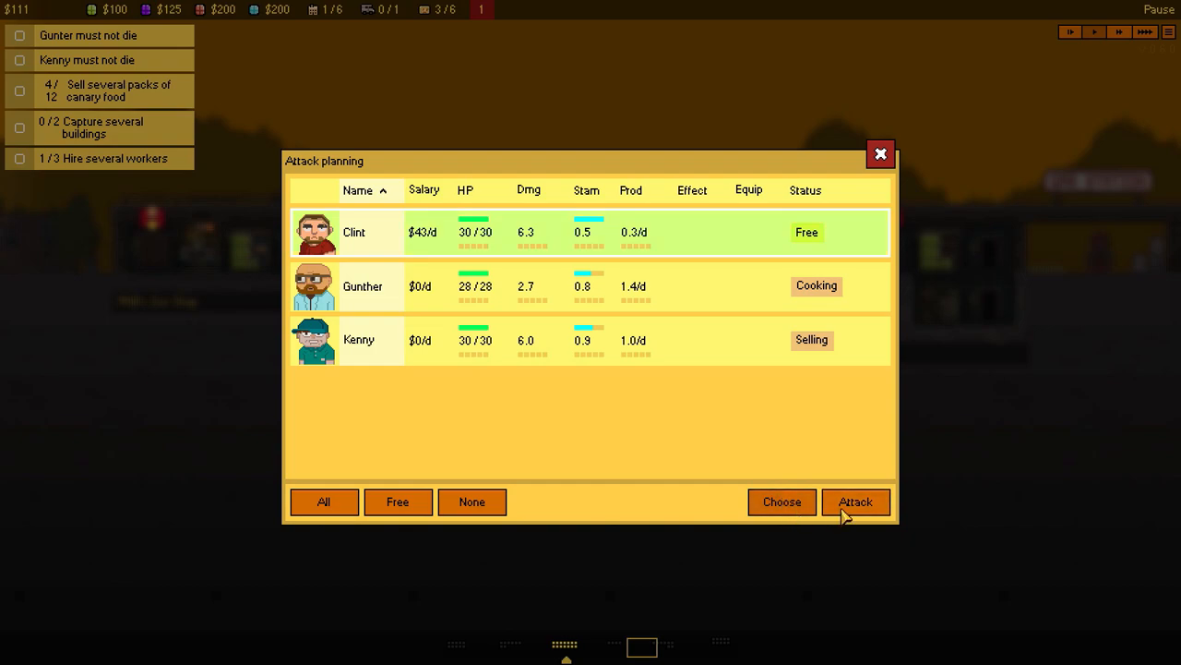
# Launch Clint's attack on a rival building from Attack planning.
pyautogui.click(880, 153)
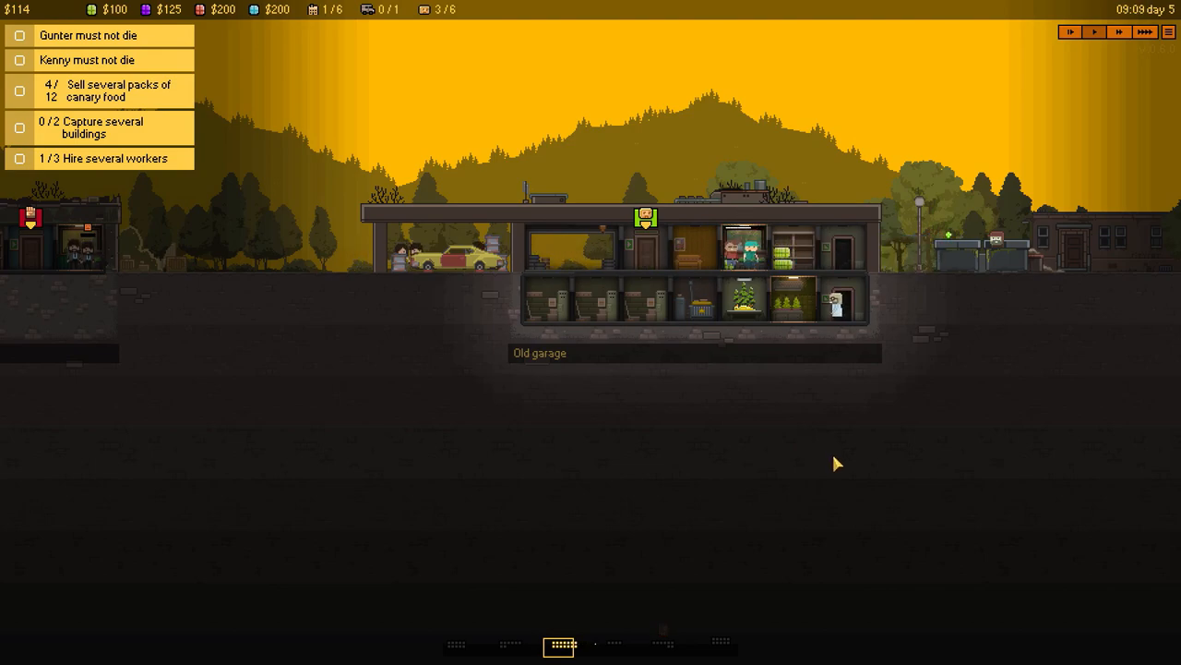
pyautogui.click(743, 244)
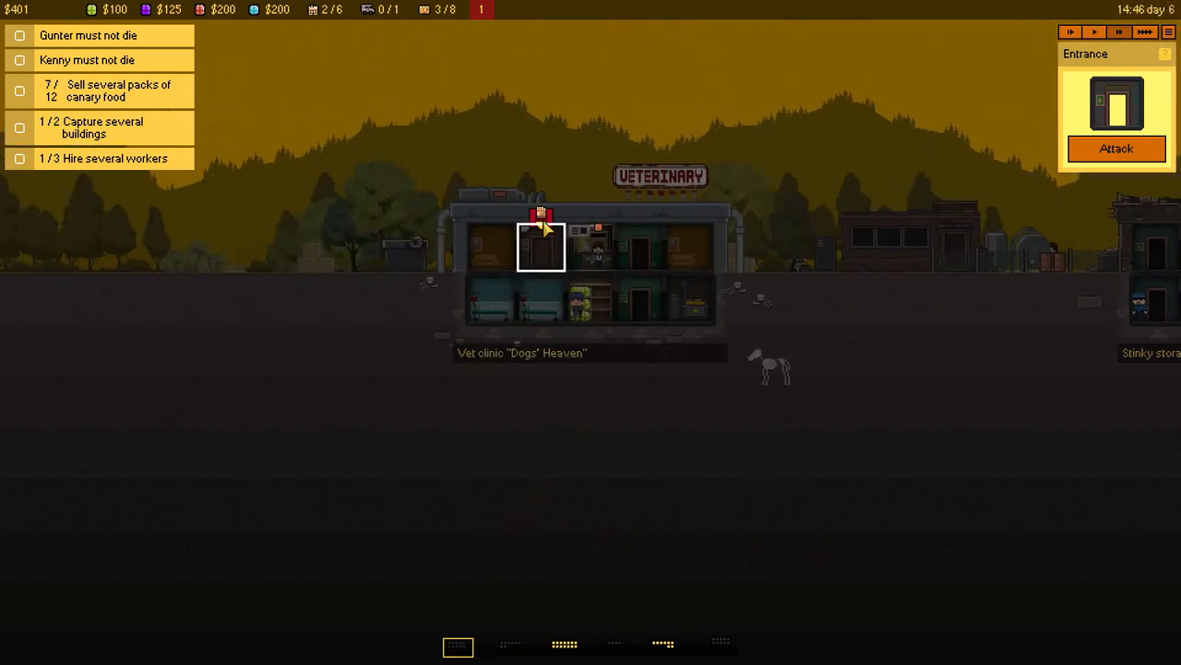
# Attack the vet clinic with Clint, then hire Tina and Chadwick.
pyautogui.click(1117, 148)
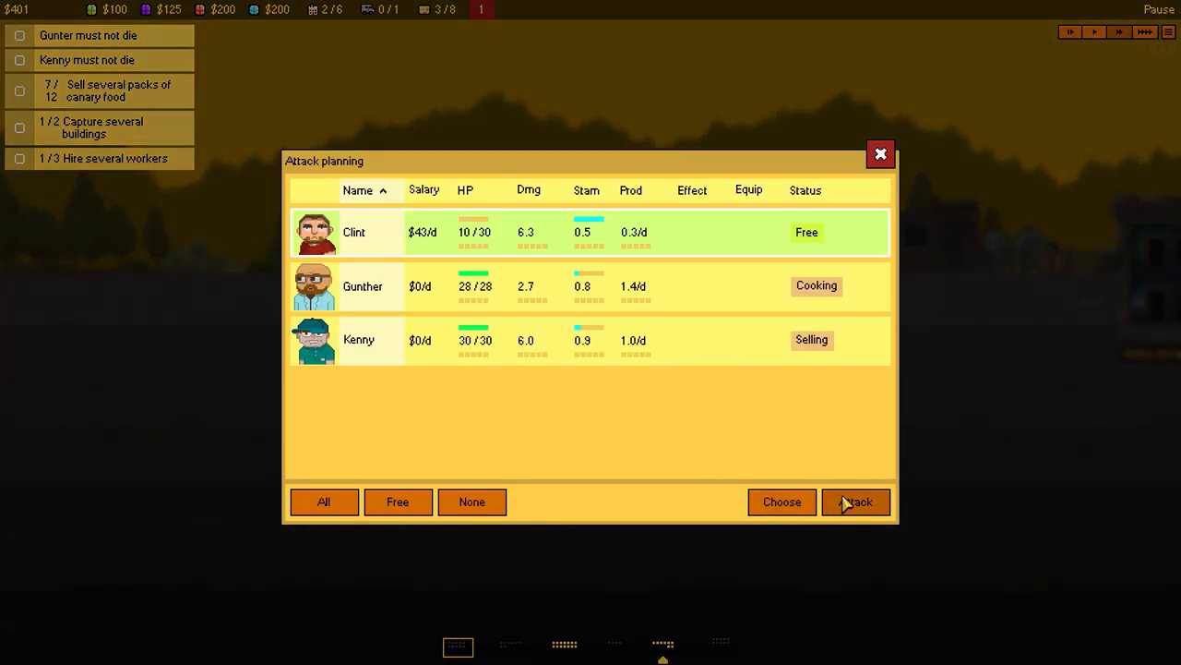
pyautogui.click(855, 501)
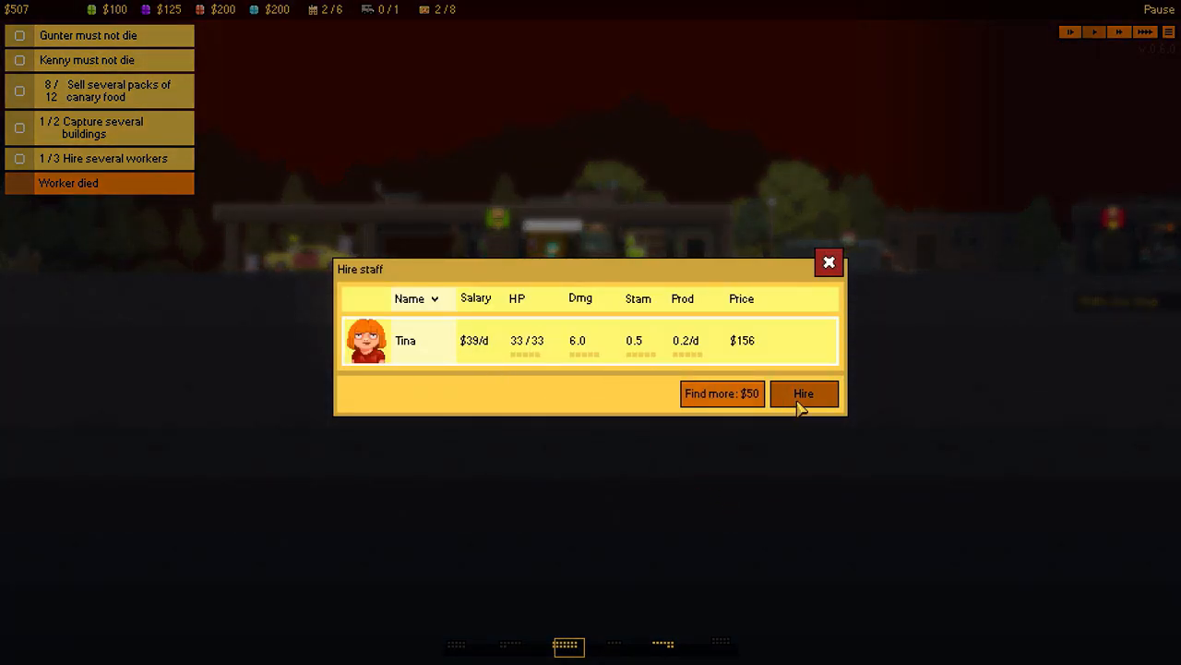
pyautogui.click(803, 393)
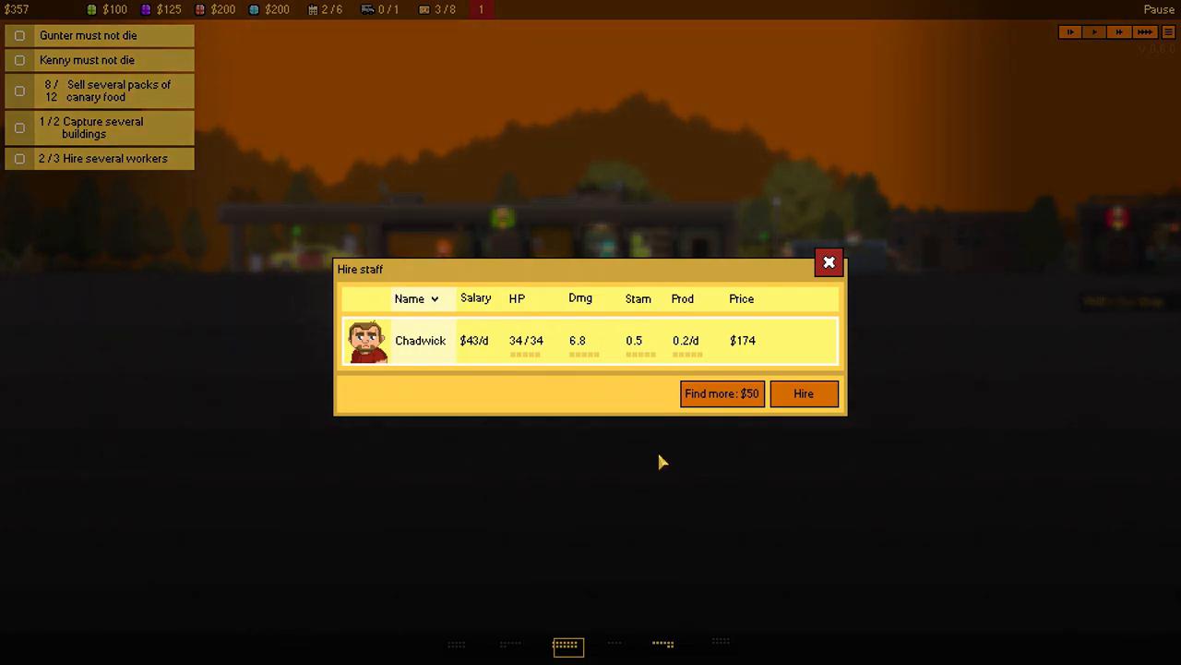
pyautogui.click(803, 393)
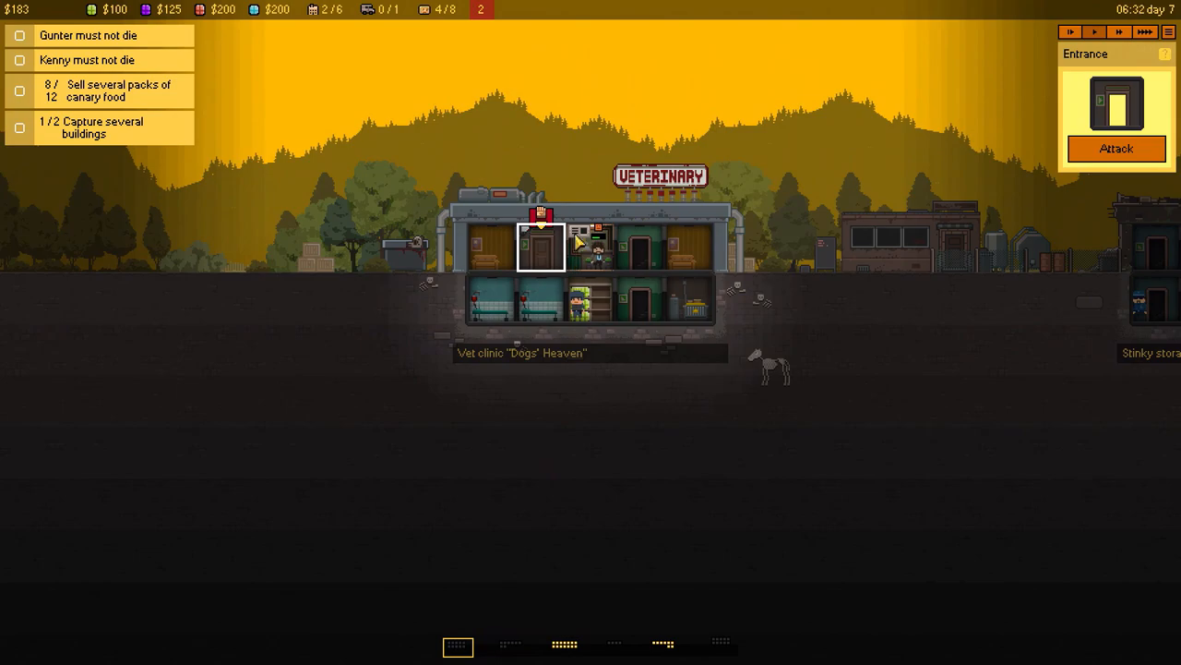
# Cancel the first plan, decline Deborah, and relaunch the Dogs' Heaven vet clinic attack.
pyautogui.click(1116, 149)
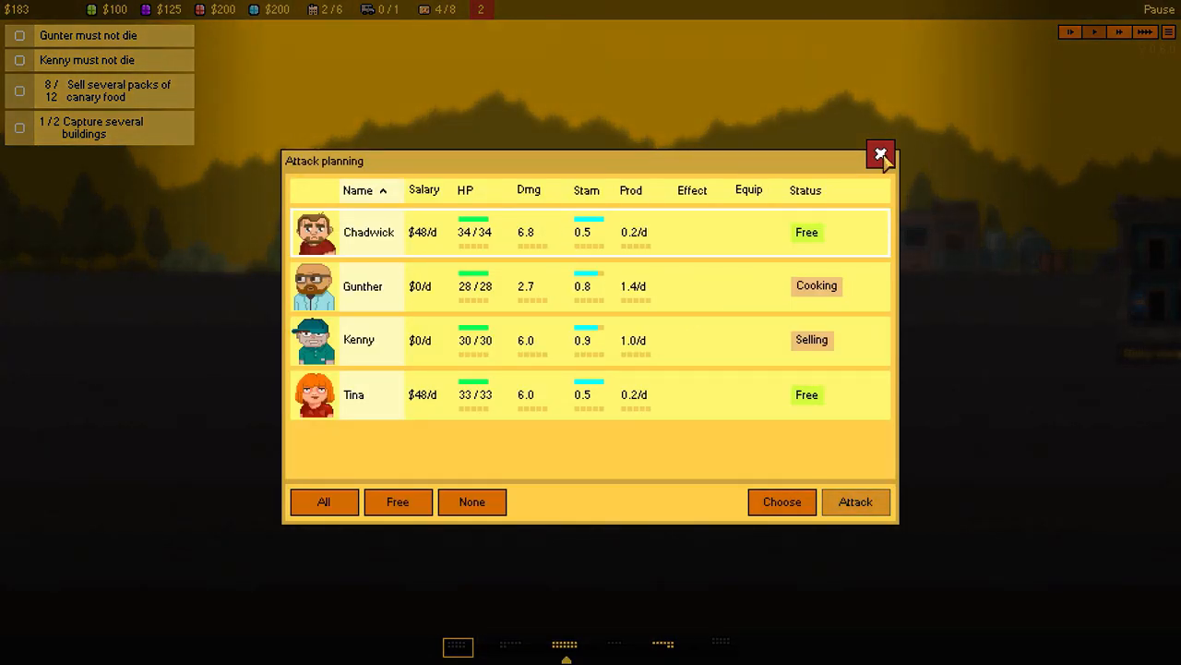
pyautogui.click(880, 154)
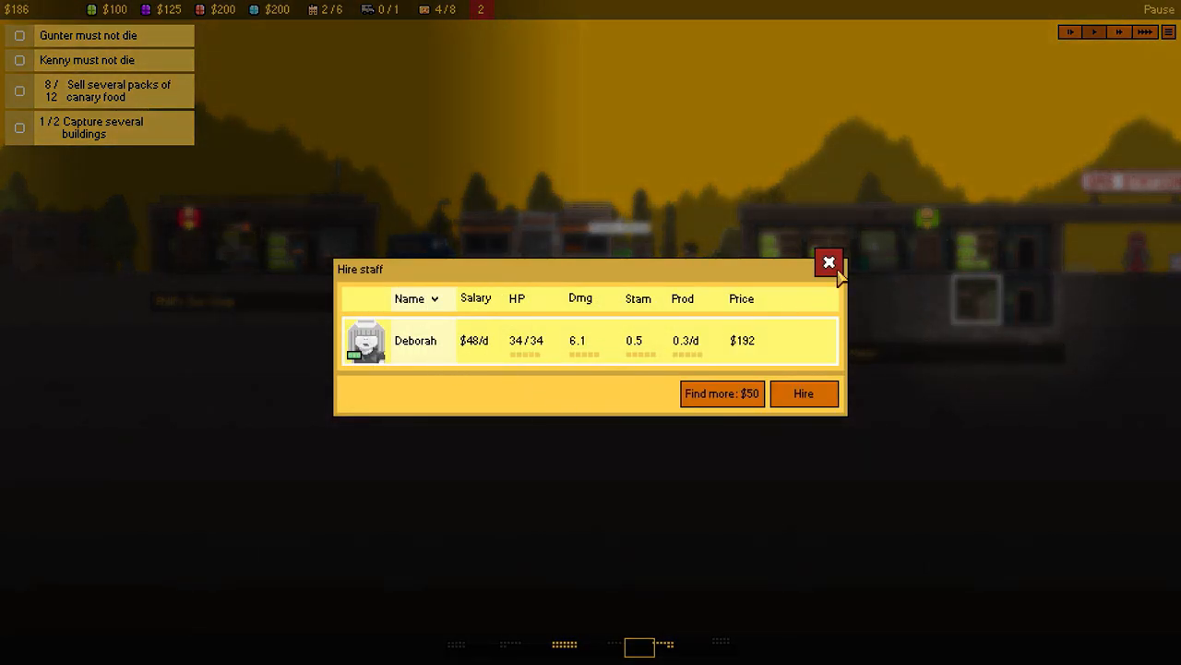
pyautogui.click(828, 262)
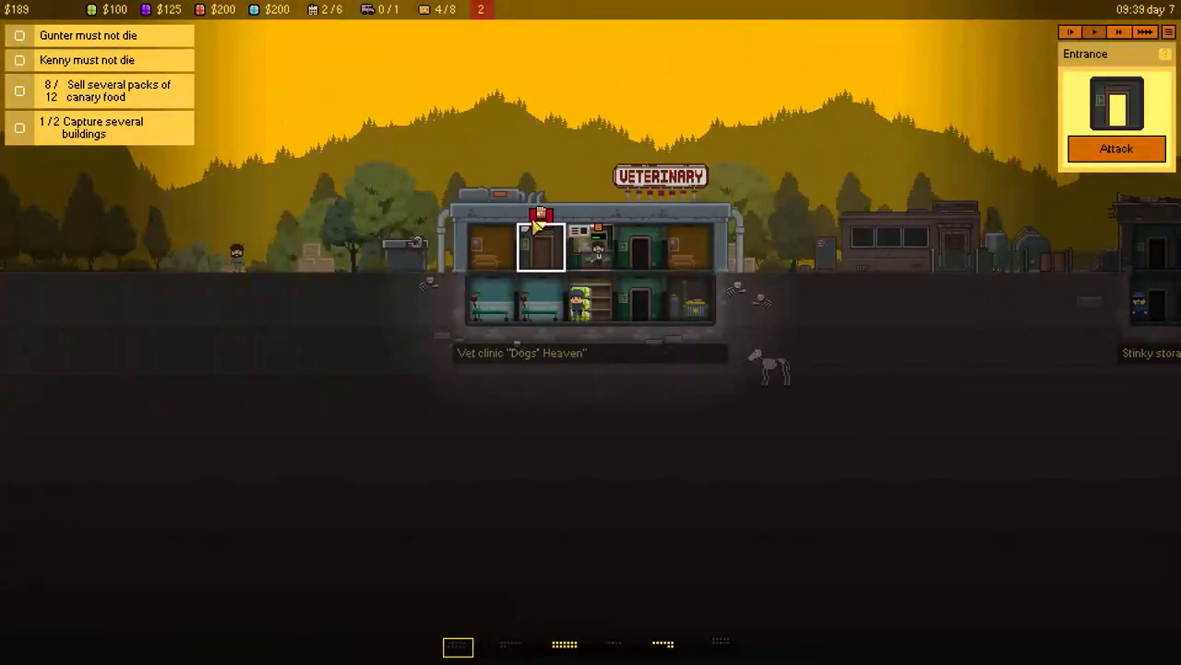
pyautogui.click(1116, 149)
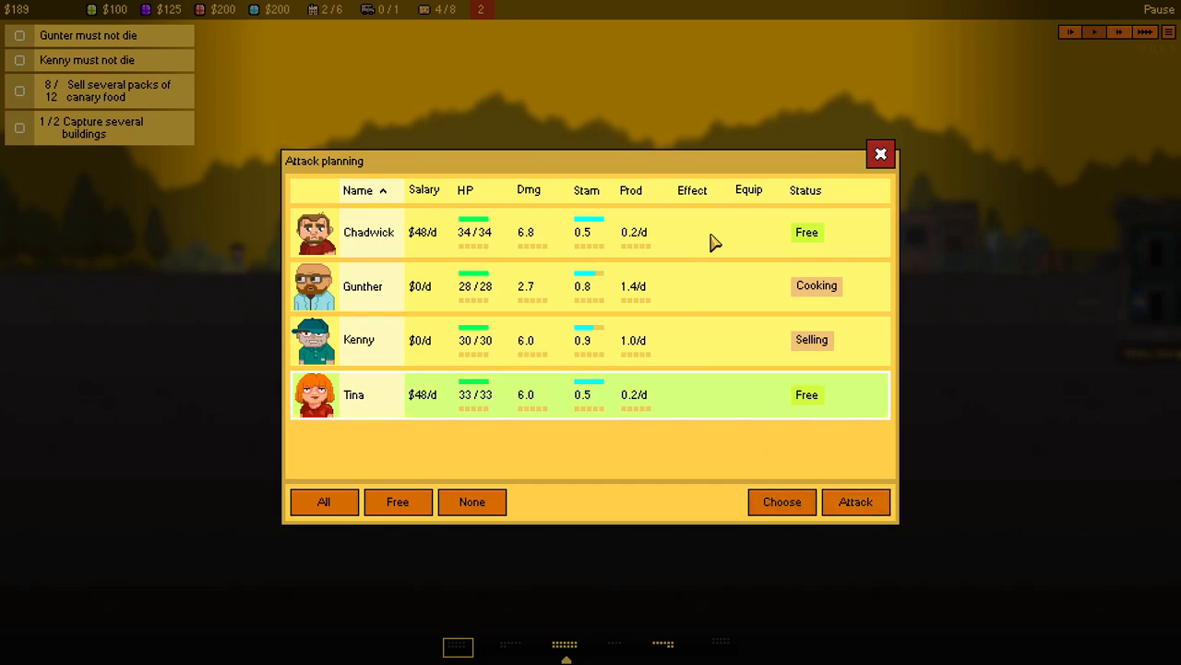
pyautogui.click(880, 155)
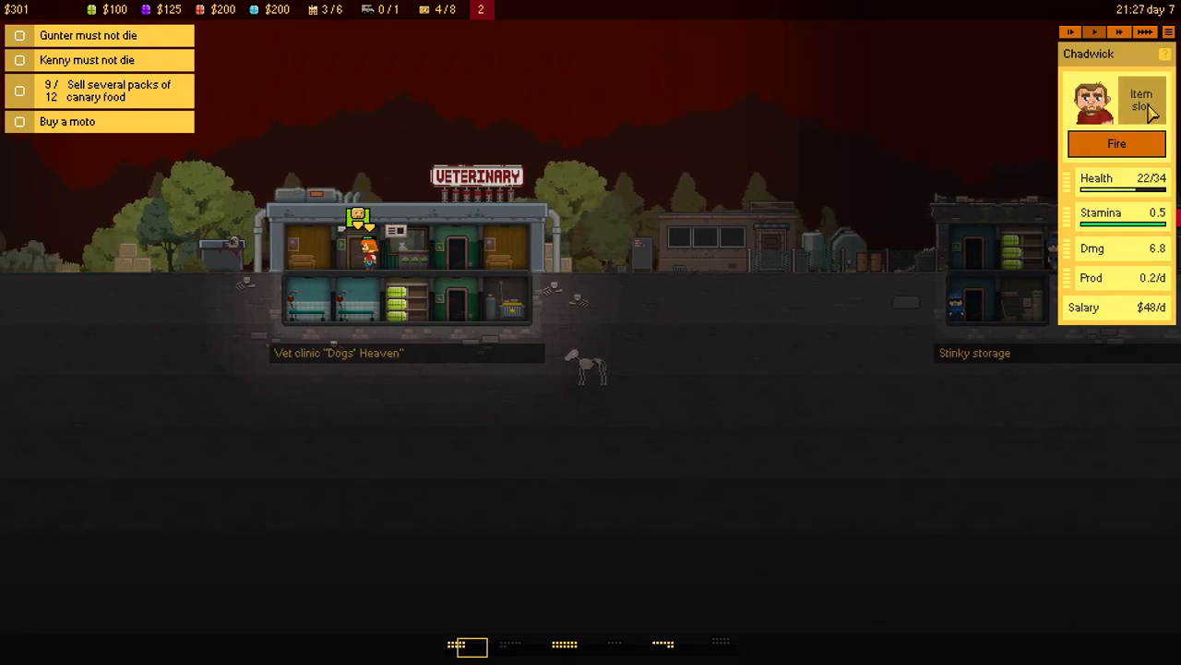
pyautogui.click(1141, 98)
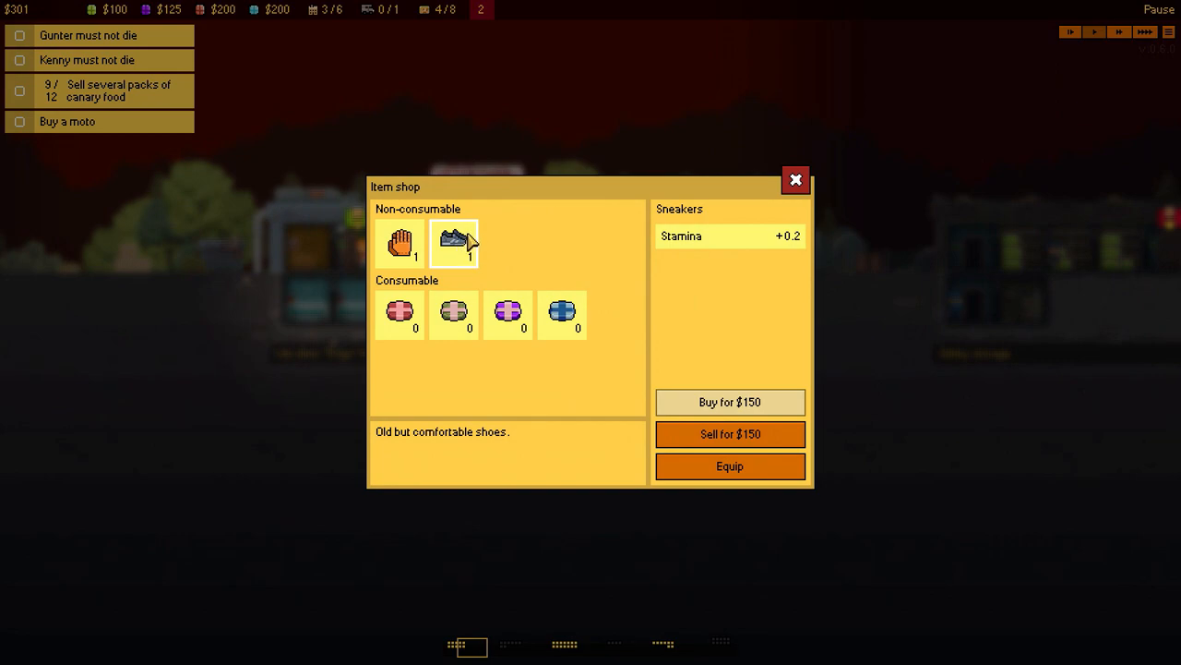
pyautogui.click(400, 243)
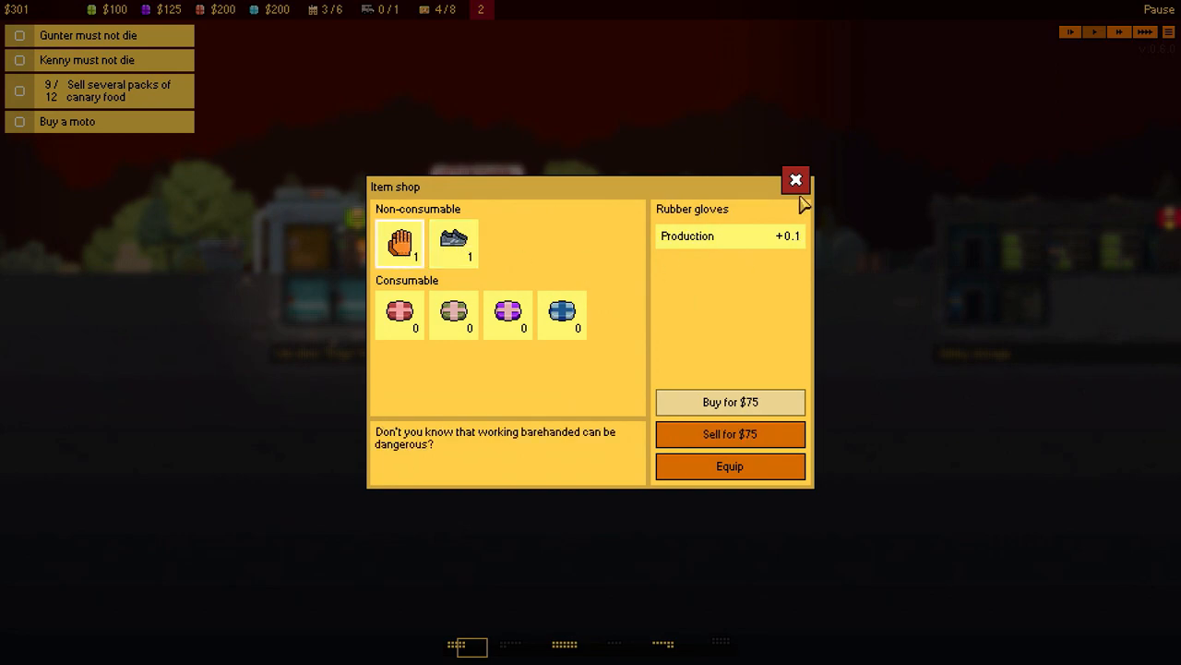
pyautogui.click(794, 179)
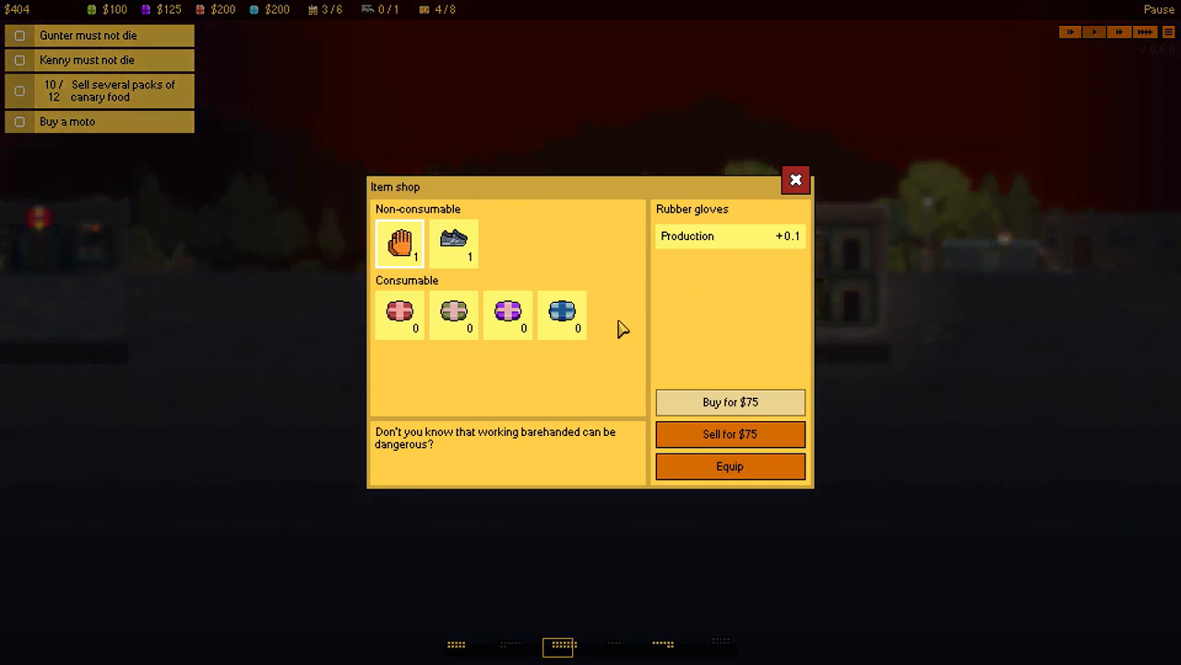
pyautogui.moveTo(730, 465)
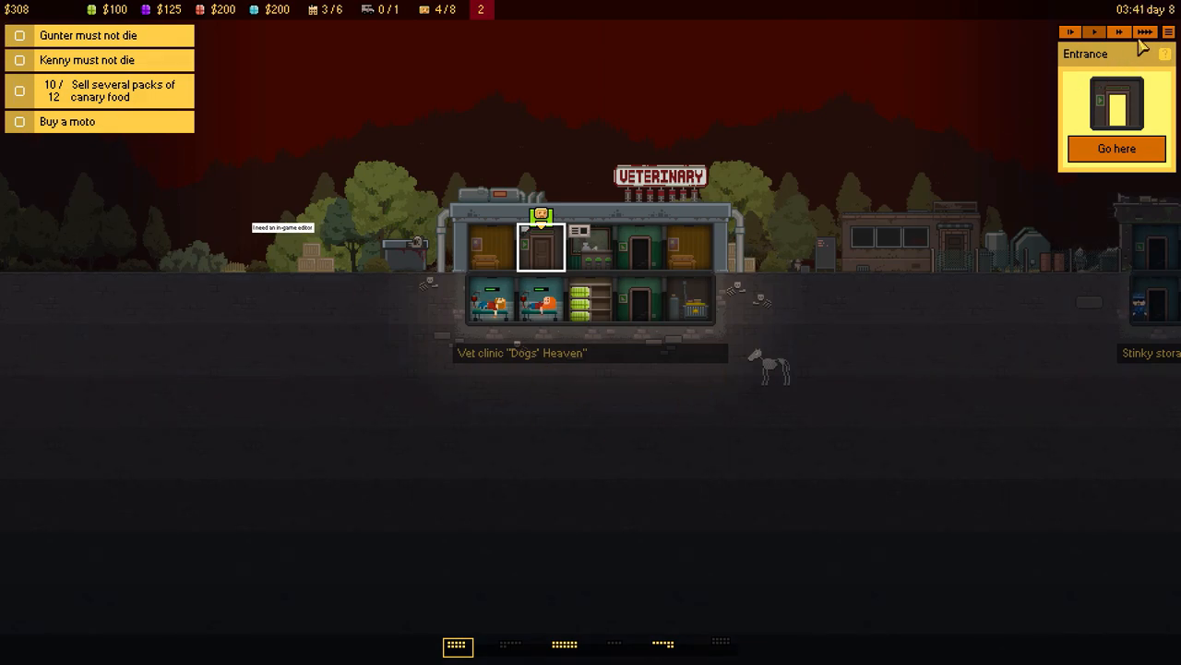
# Fast-forward time through the Goldman dialogue, then select the Old garage room.
pyautogui.click(1094, 33)
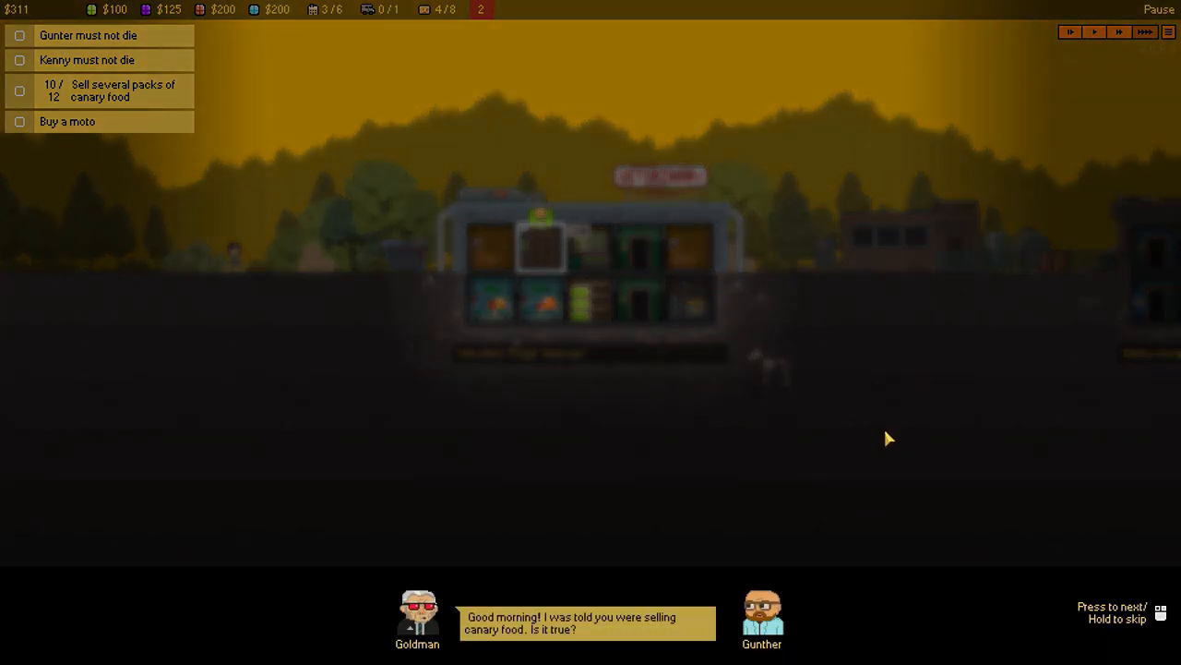
pyautogui.moveTo(891, 434)
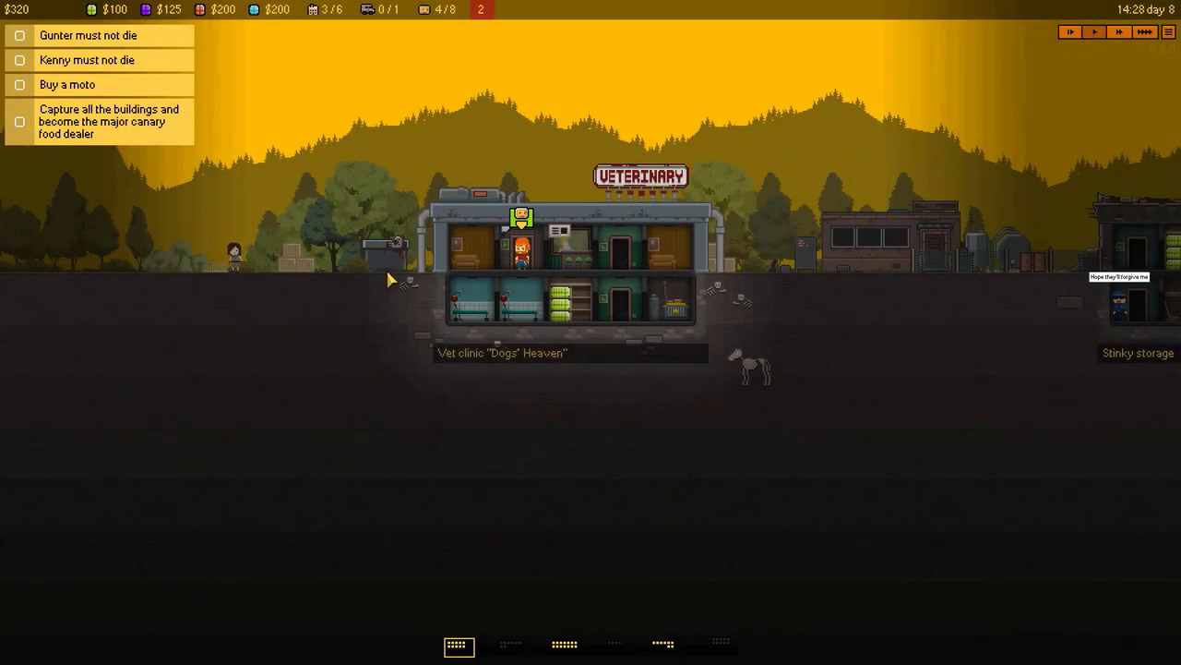
pyautogui.moveTo(201, 166)
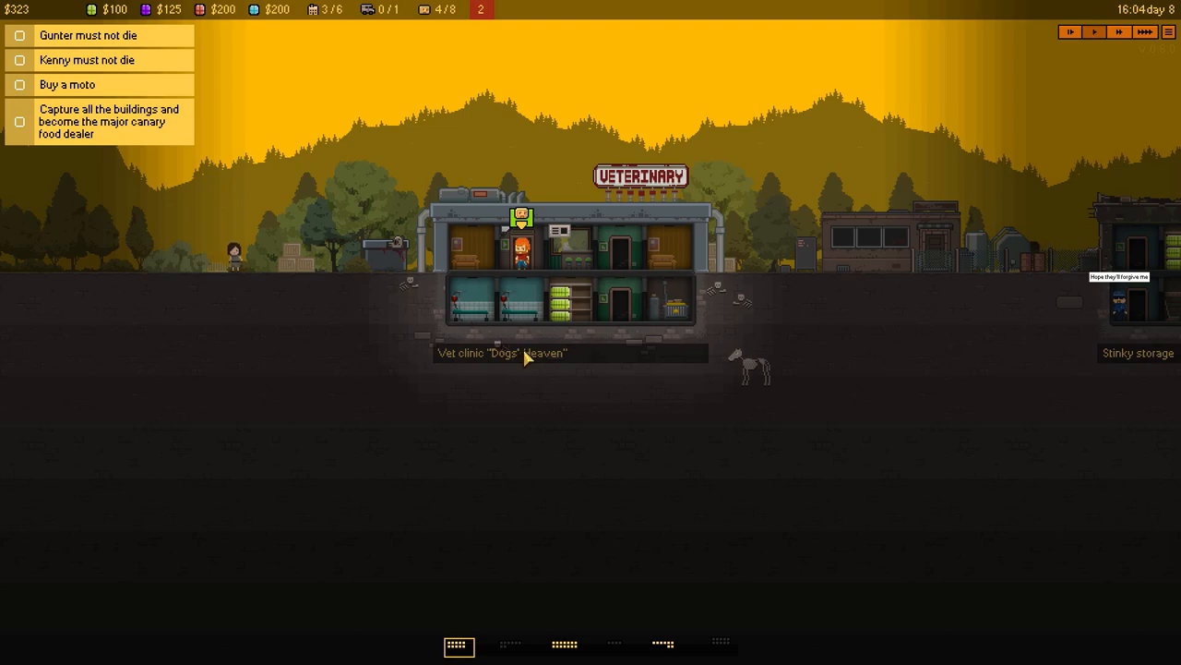
pyautogui.click(521, 258)
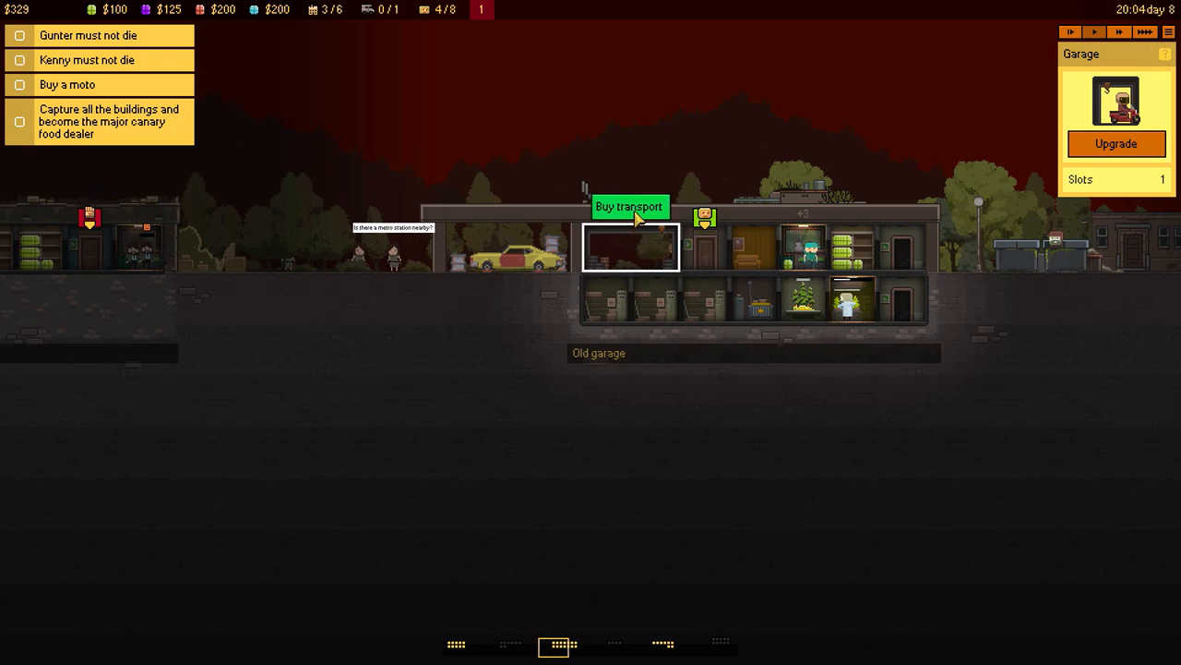
# Buy the delivery moped from the transport list and hire Bruce, bringing staff to 5 of 8.
pyautogui.click(628, 206)
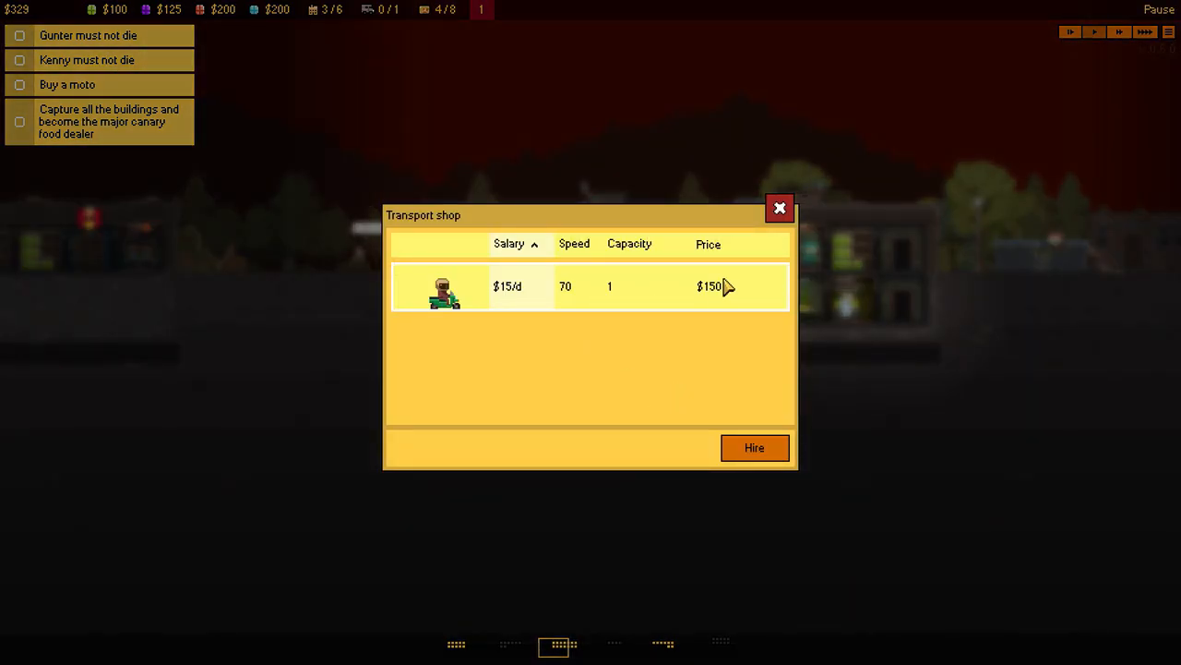
pyautogui.click(754, 447)
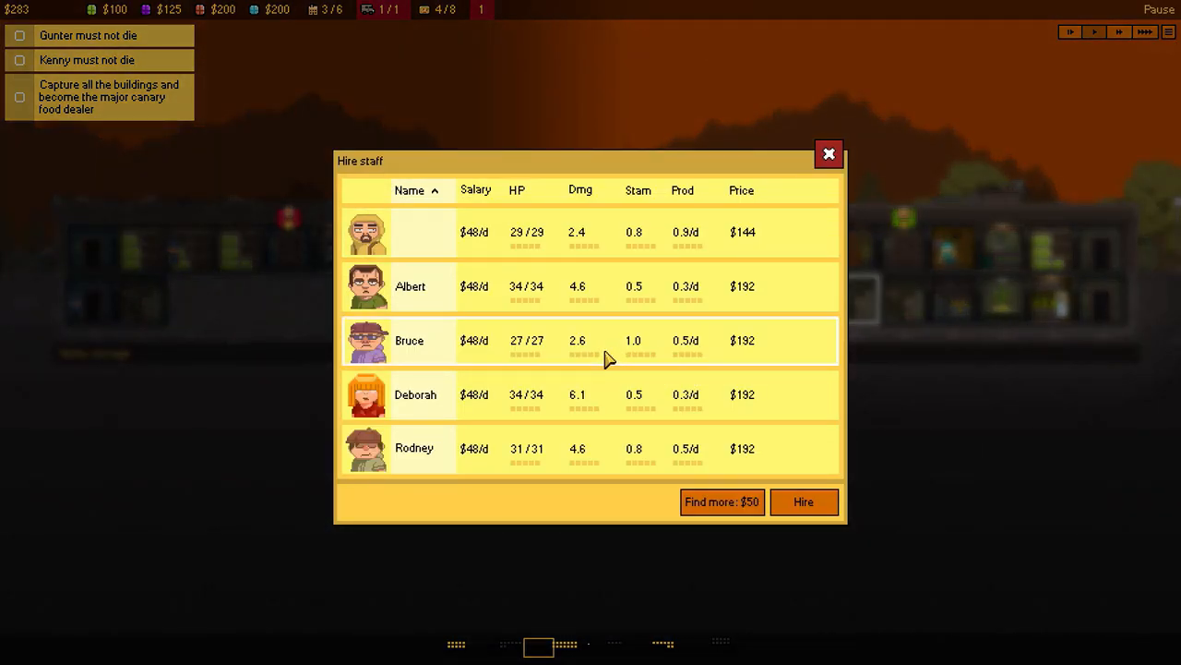
pyautogui.moveTo(616, 459)
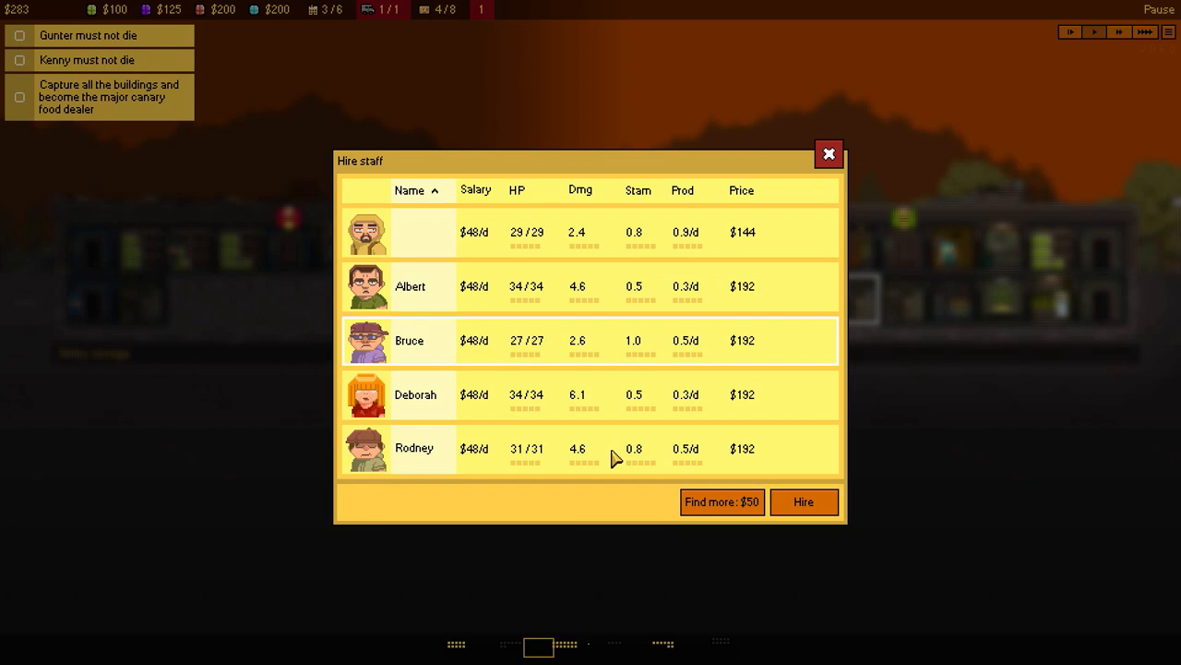
pyautogui.moveTo(616, 445)
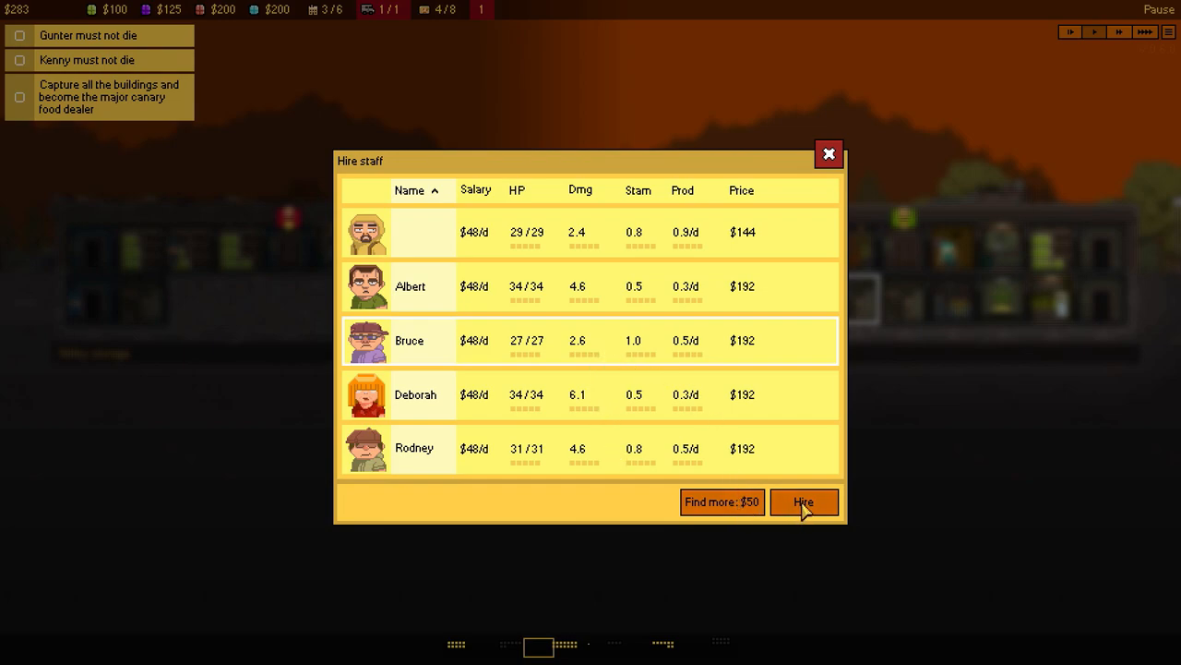
pyautogui.click(802, 501)
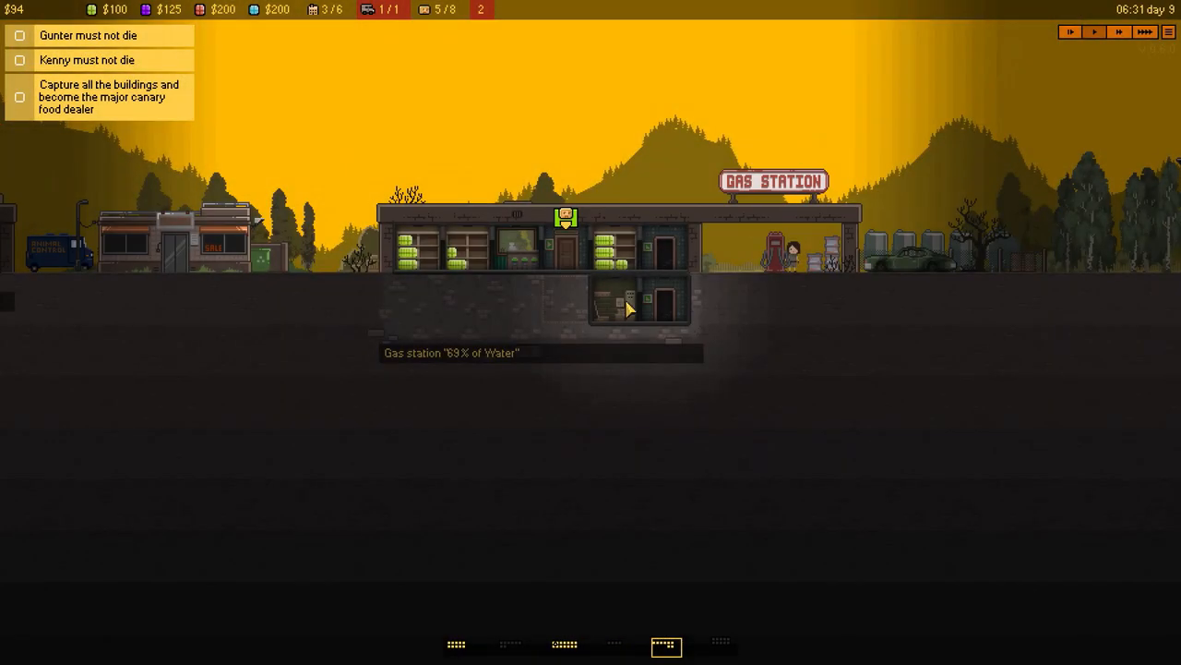
# Build a $125 breakroom in the empty gas station basement and choose a worker to relocate.
pyautogui.click(564, 299)
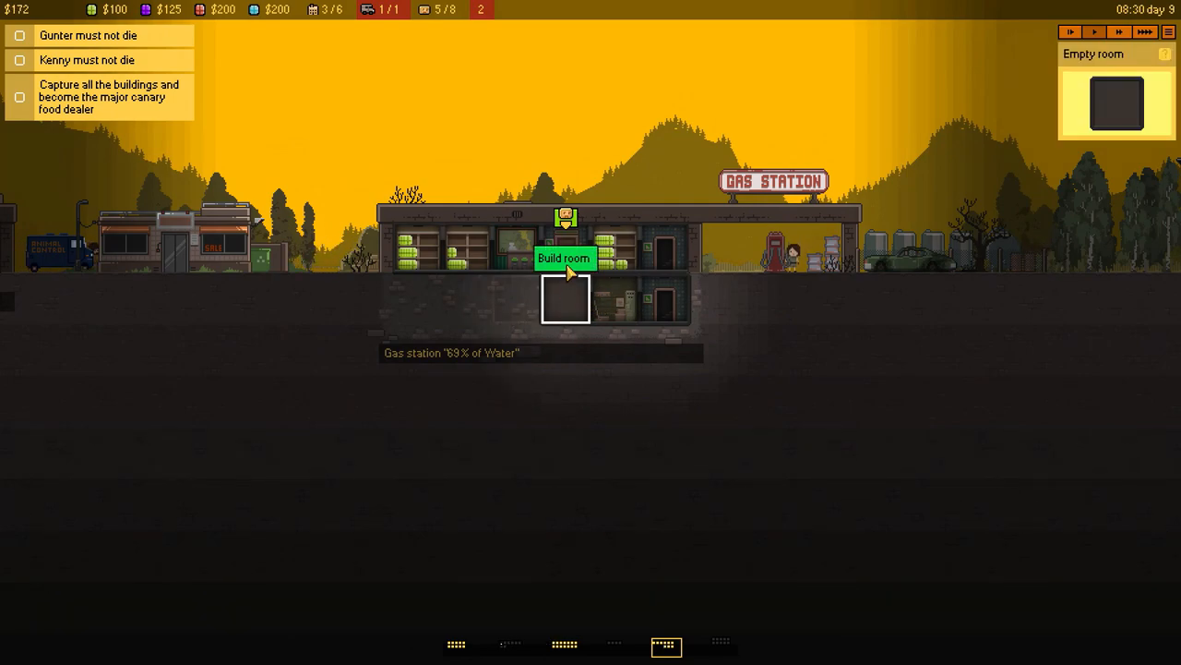
pyautogui.click(563, 258)
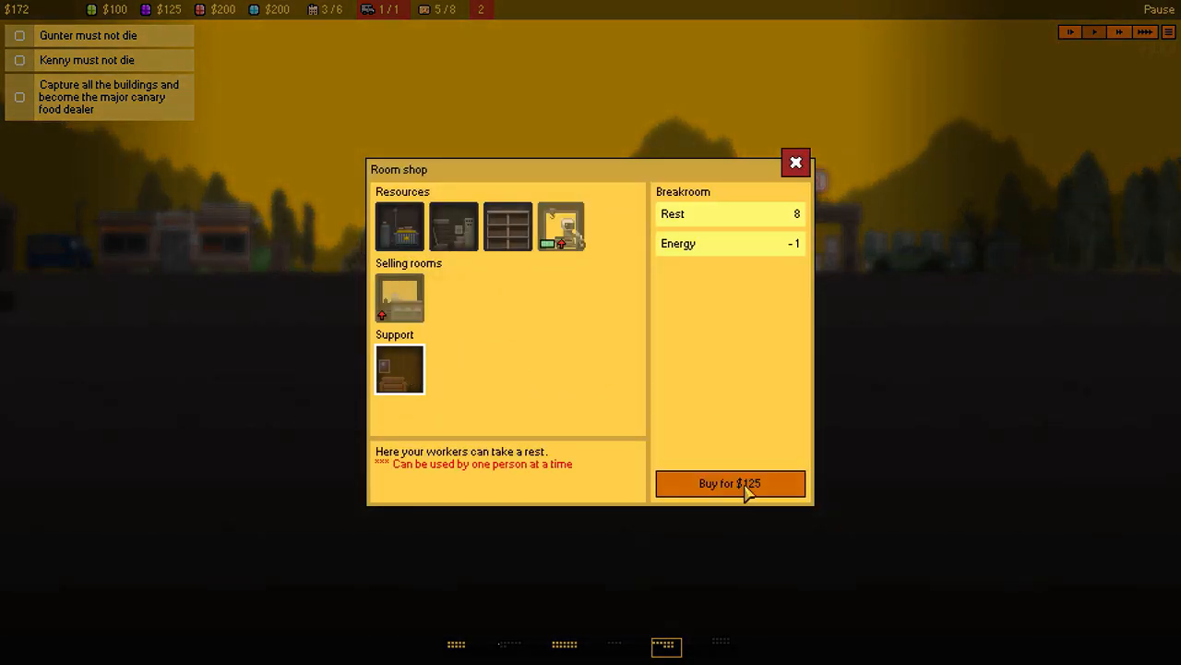
pyautogui.click(729, 482)
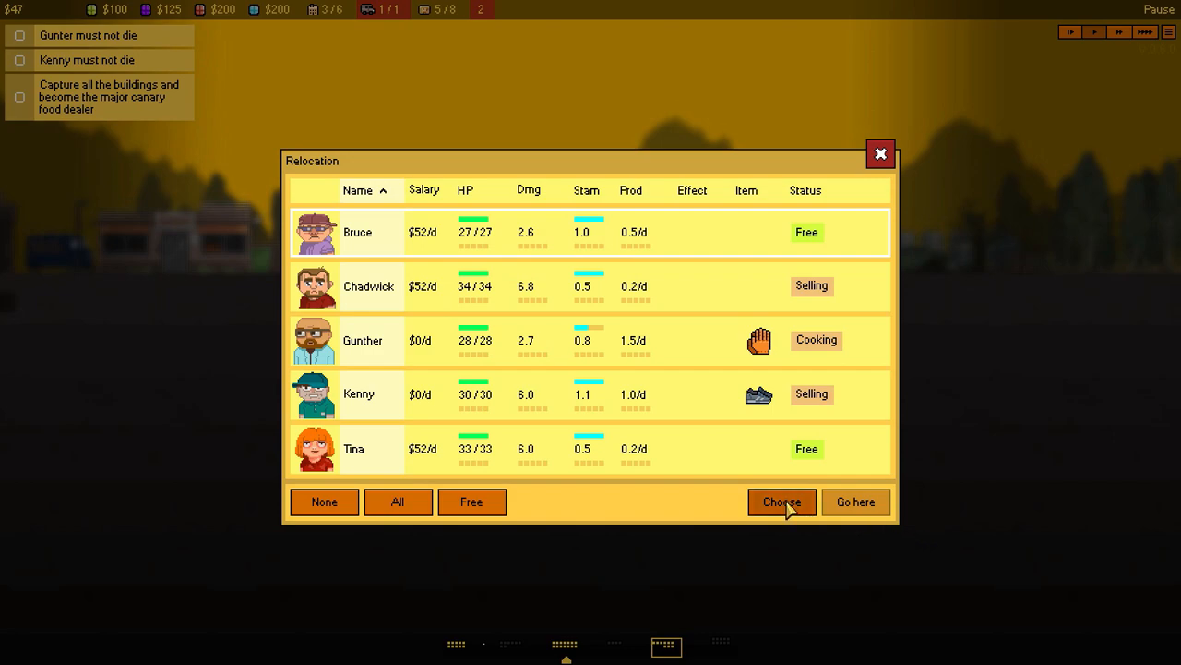
pyautogui.click(781, 501)
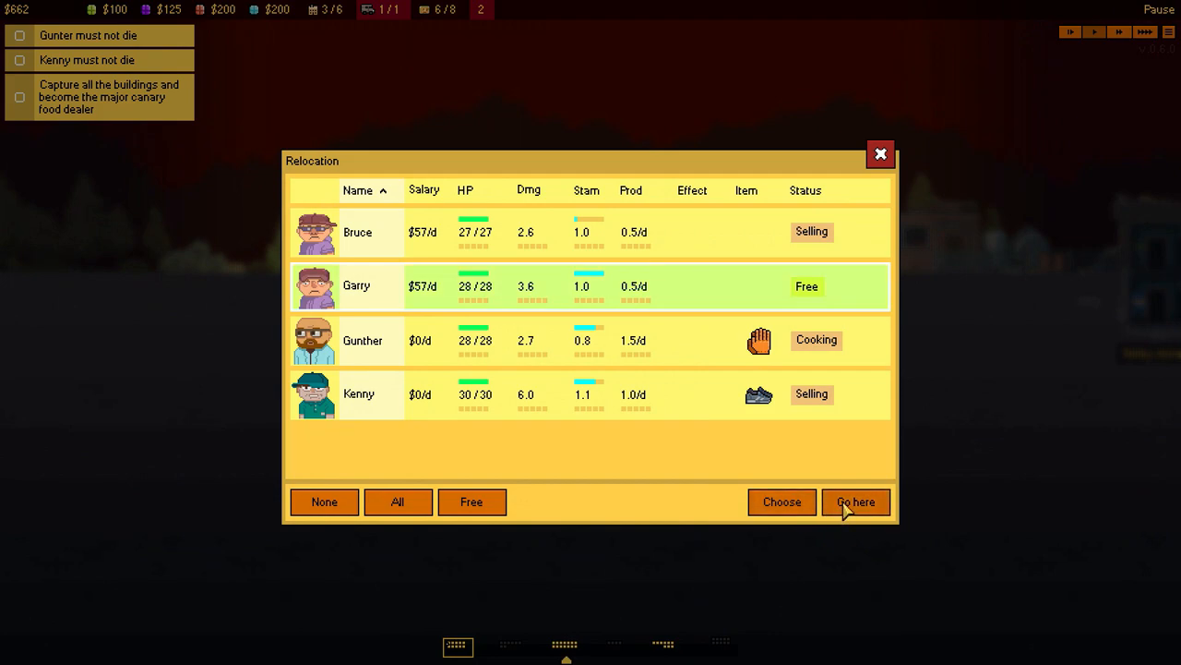
# Send Garry to the new building and view the dealer room's Greater showcase upgrade.
pyautogui.click(855, 502)
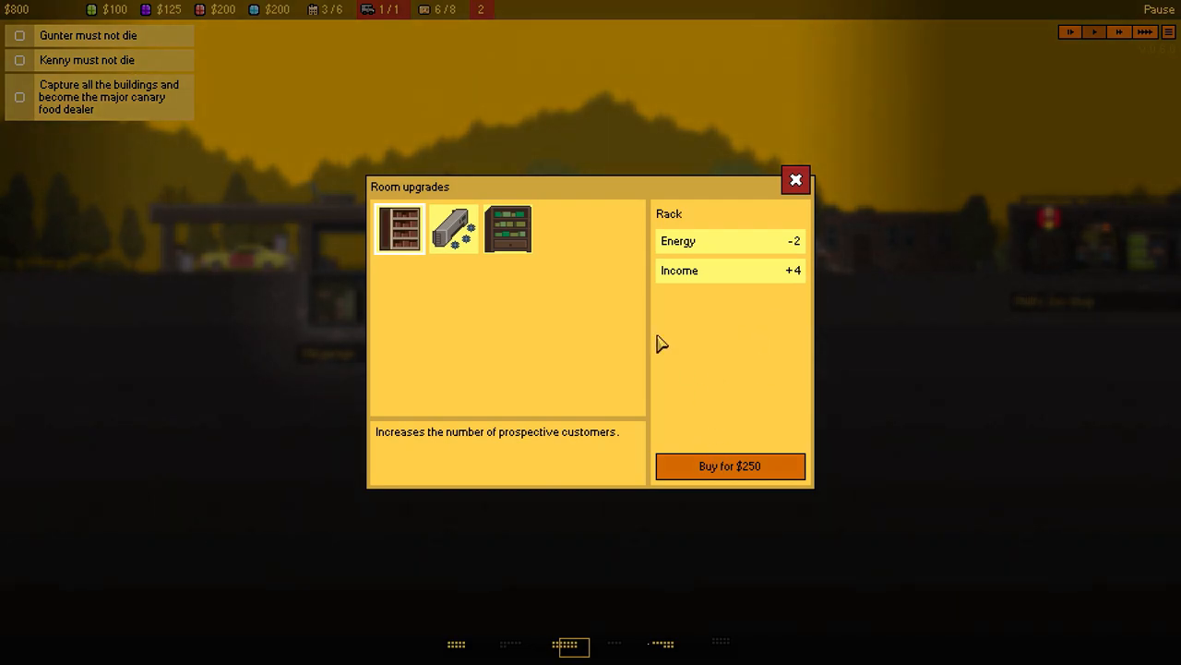
pyautogui.click(506, 228)
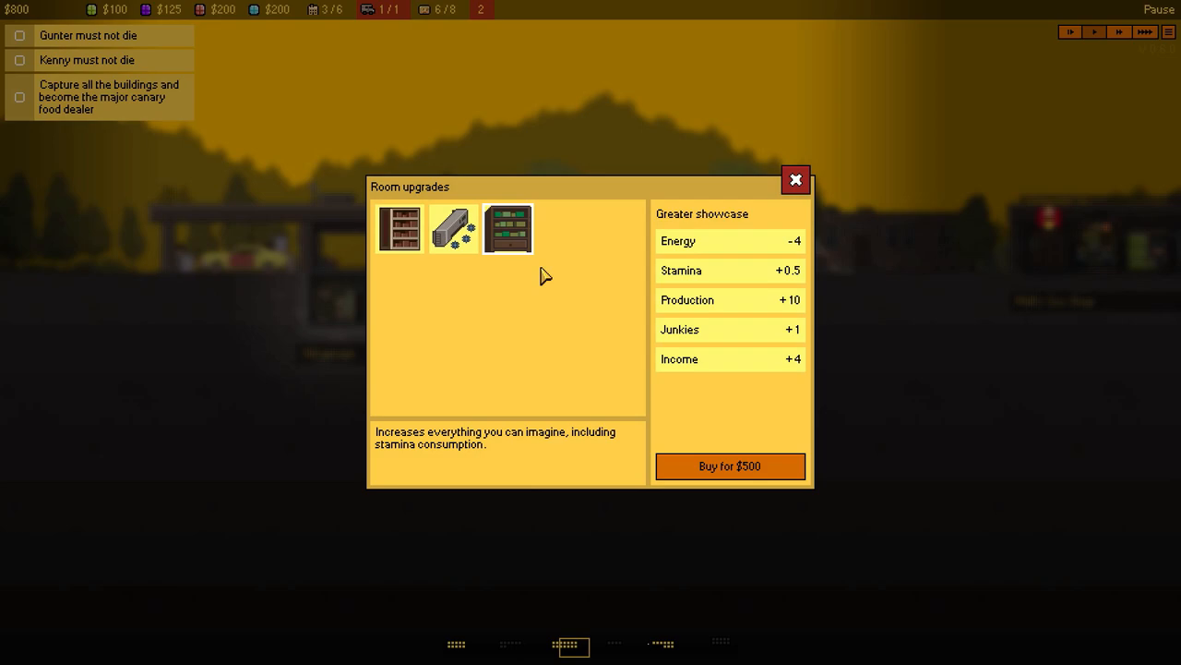
pyautogui.moveTo(792, 386)
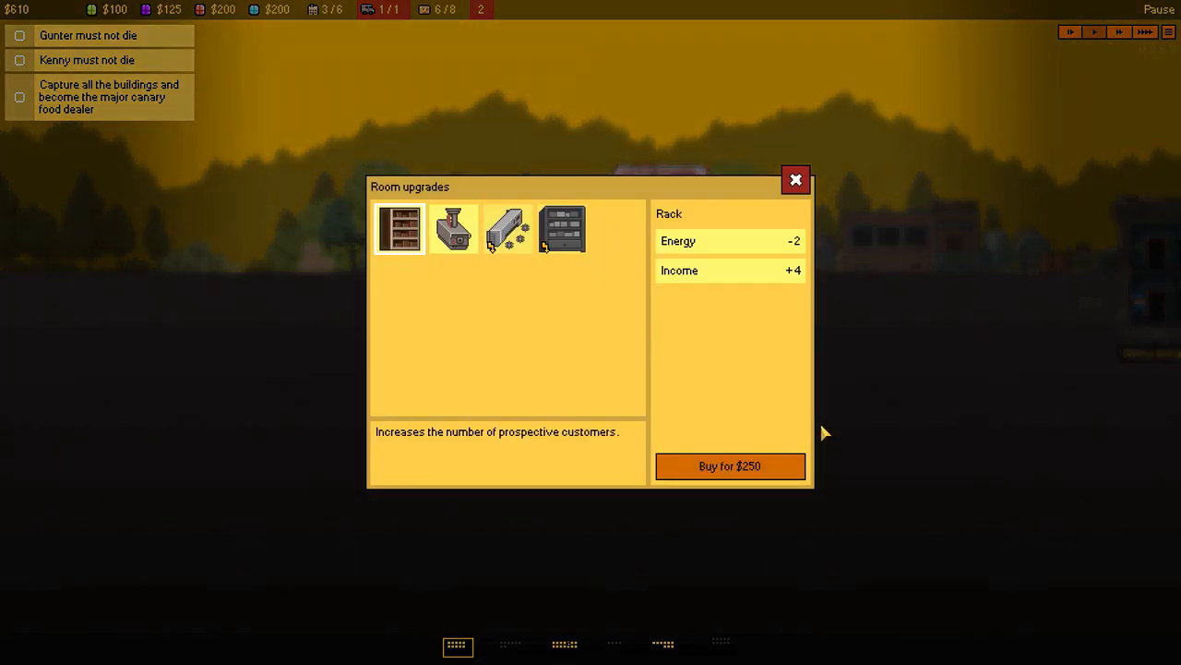
# Close room upgrades and upgrade the vet clinic generator from 10 to 18 energy capacity.
pyautogui.click(562, 228)
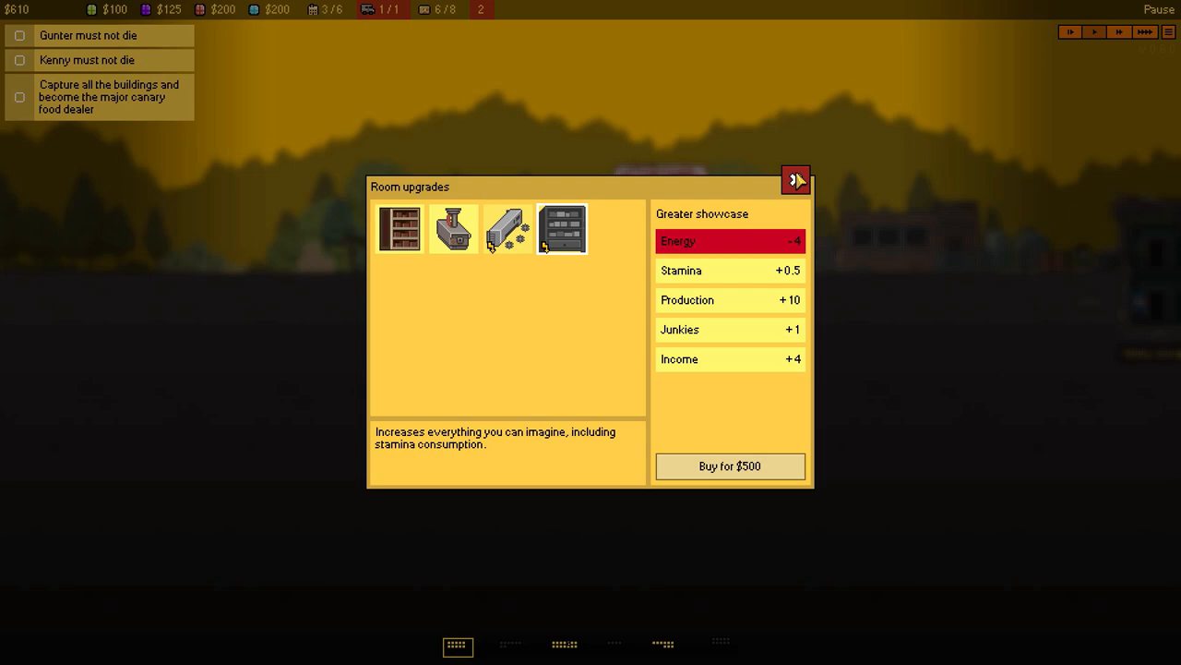
pyautogui.click(795, 179)
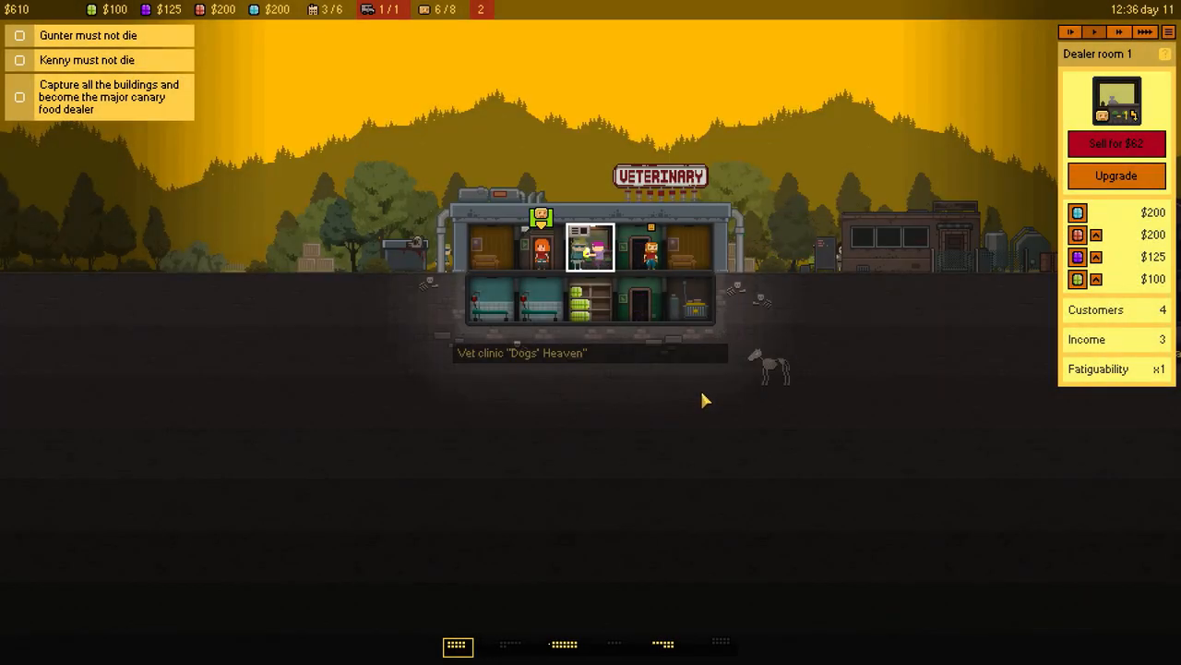
pyautogui.click(689, 298)
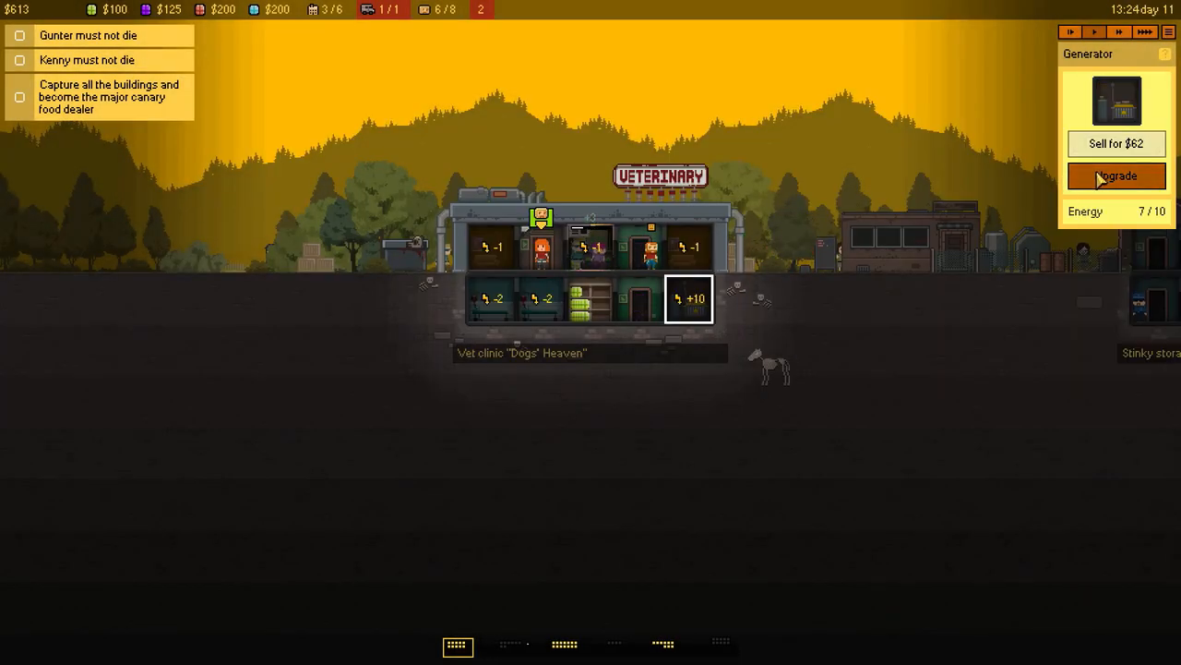
pyautogui.click(1117, 176)
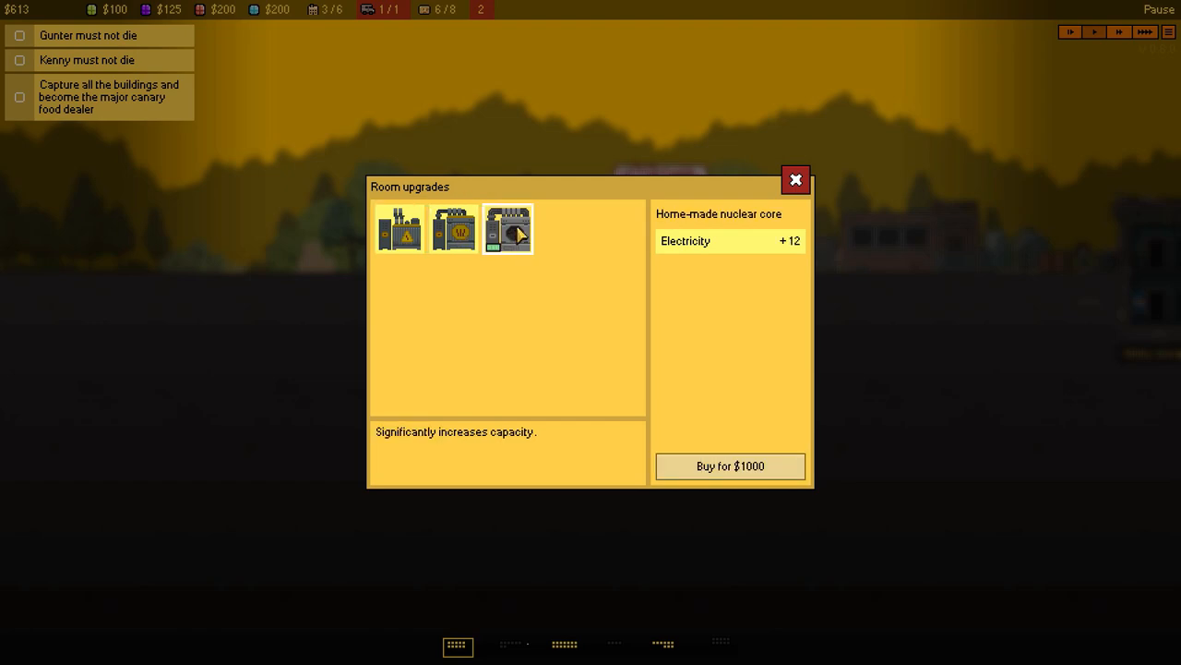
pyautogui.moveTo(588, 234)
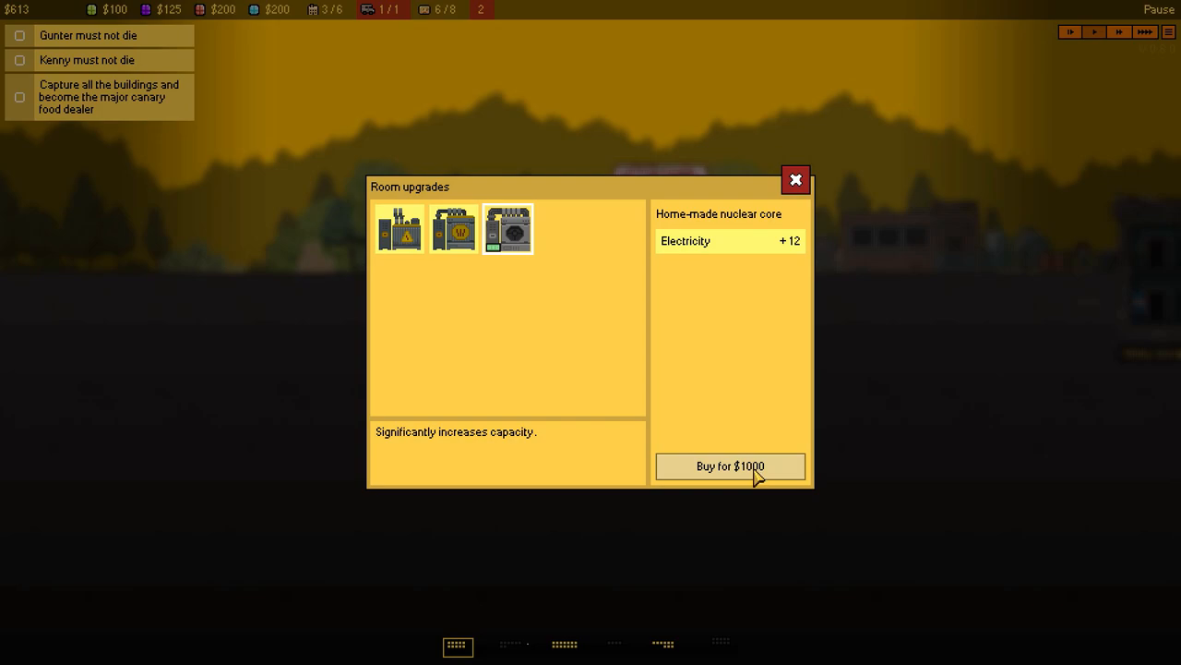
pyautogui.click(453, 228)
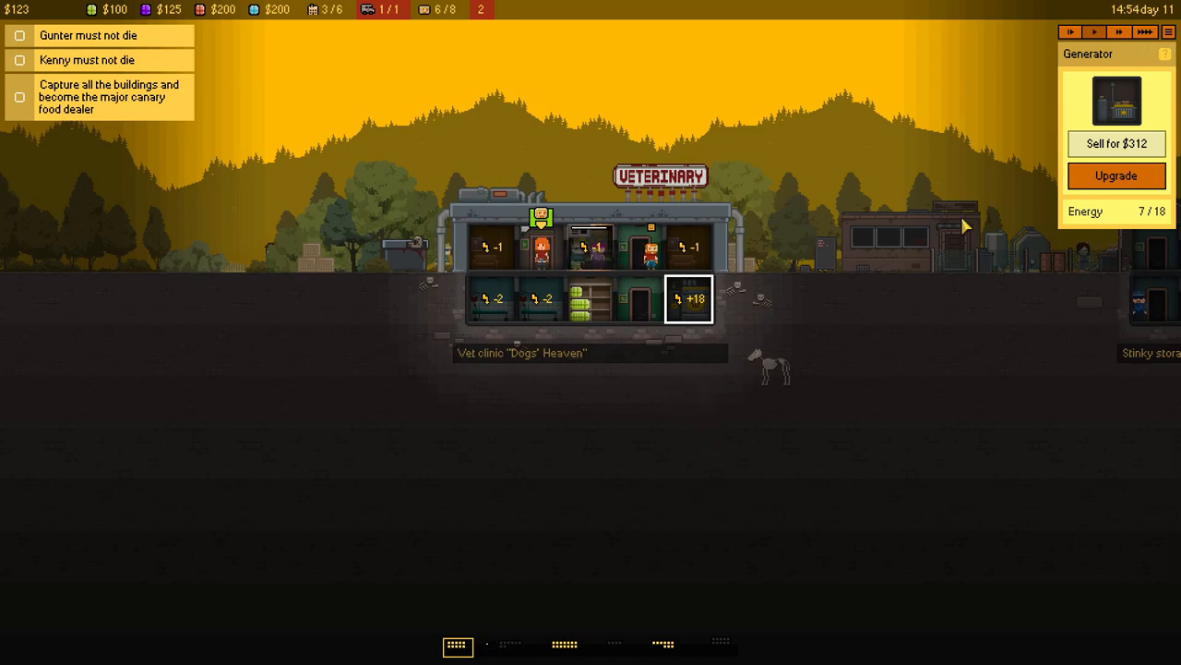
pyautogui.click(1094, 33)
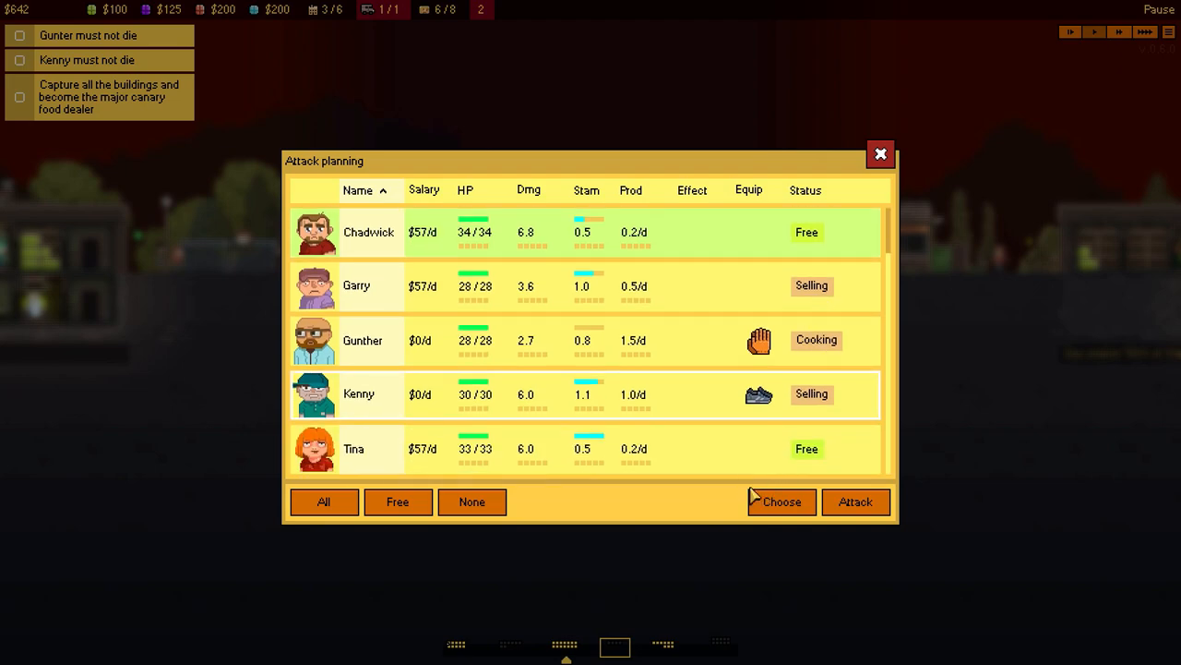
# Launch the attack, then open Dealer room 1's upgrades showing the $500 Greater showcase.
pyautogui.click(879, 155)
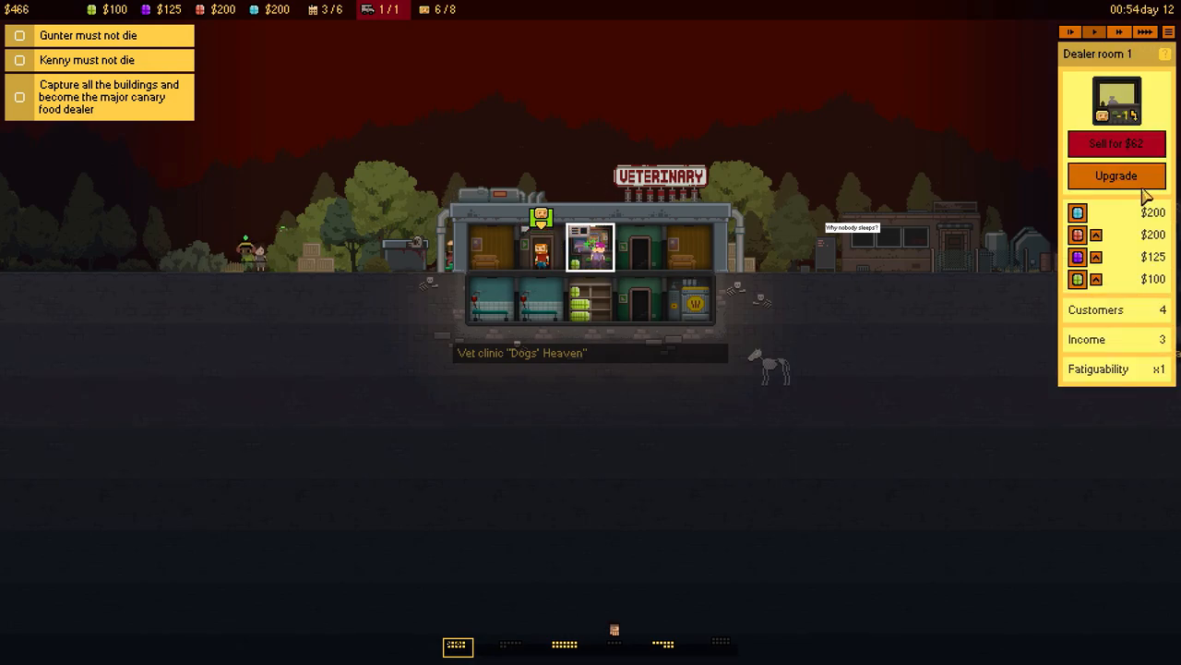
pyautogui.click(1115, 176)
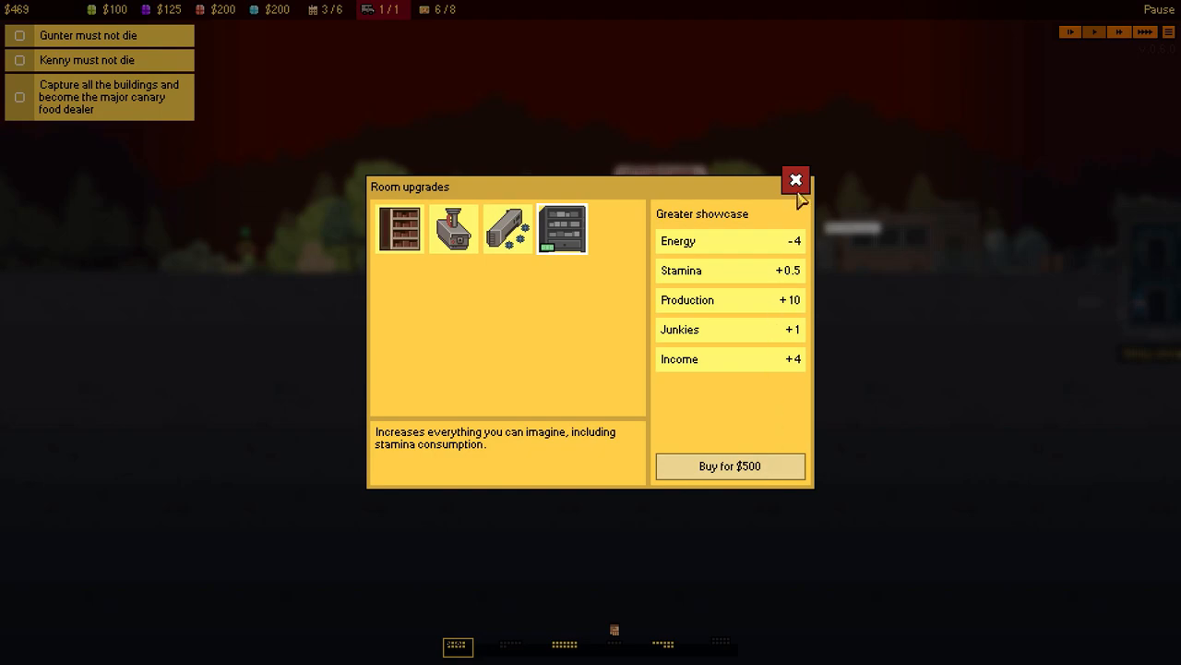
# Close Room upgrades and let the attack capture the fourth building of 8.
pyautogui.click(795, 180)
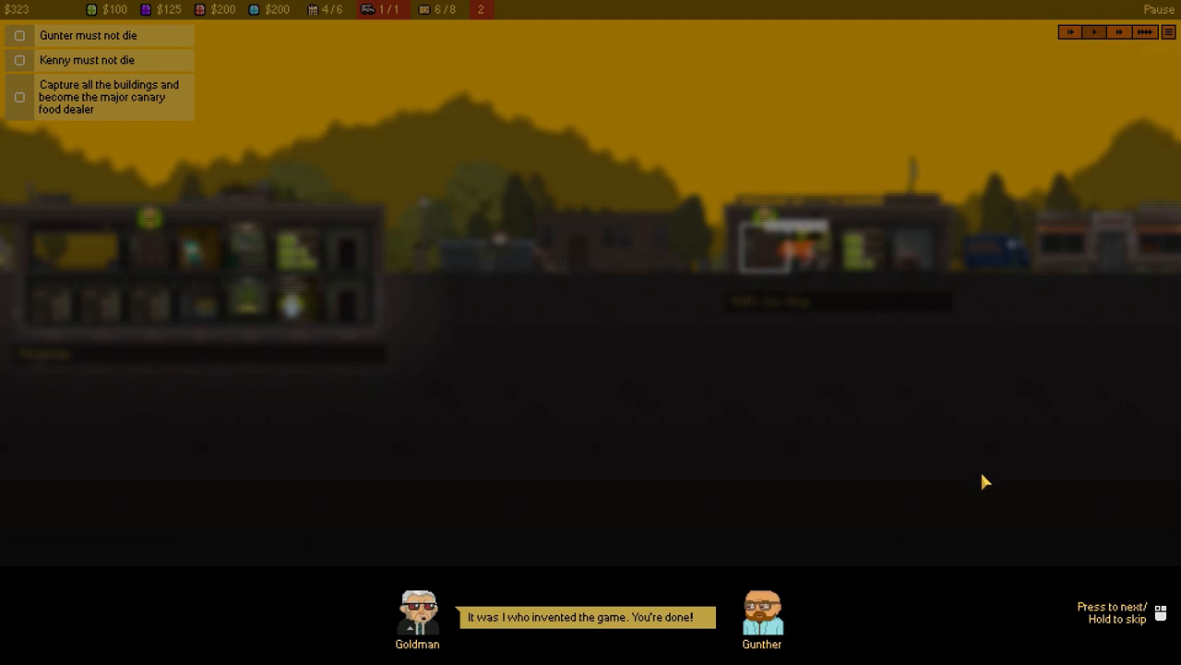
pyautogui.moveTo(805, 504)
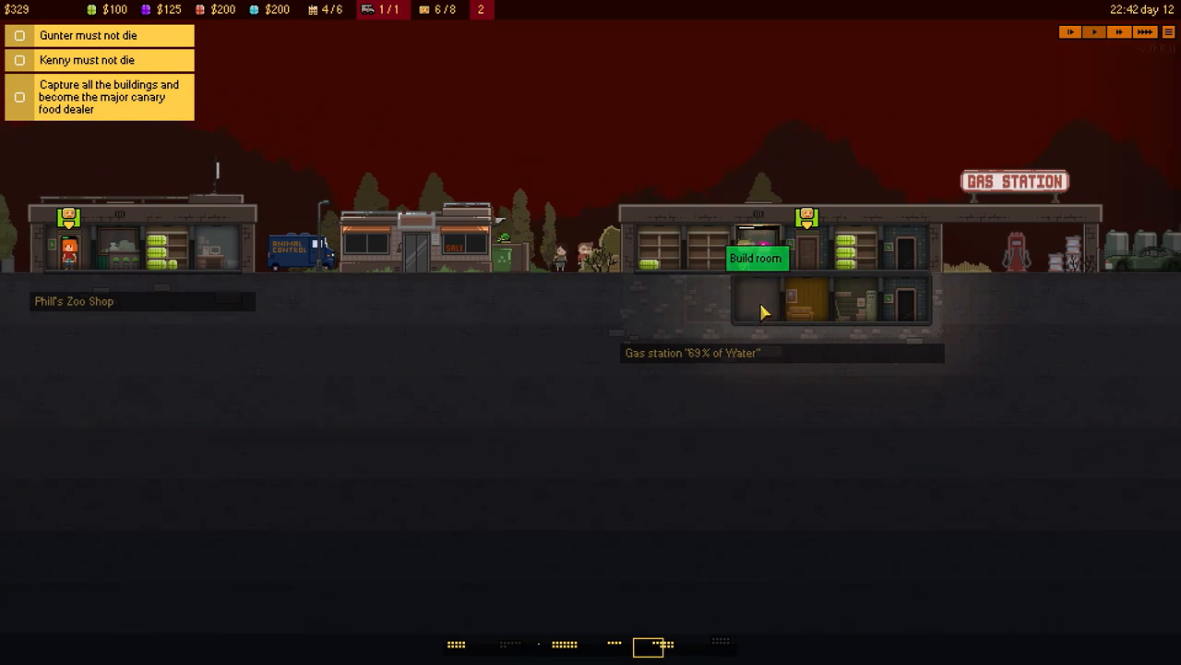
# Check the Generator in the gas station basement's room shop, then close the shop.
pyautogui.click(755, 258)
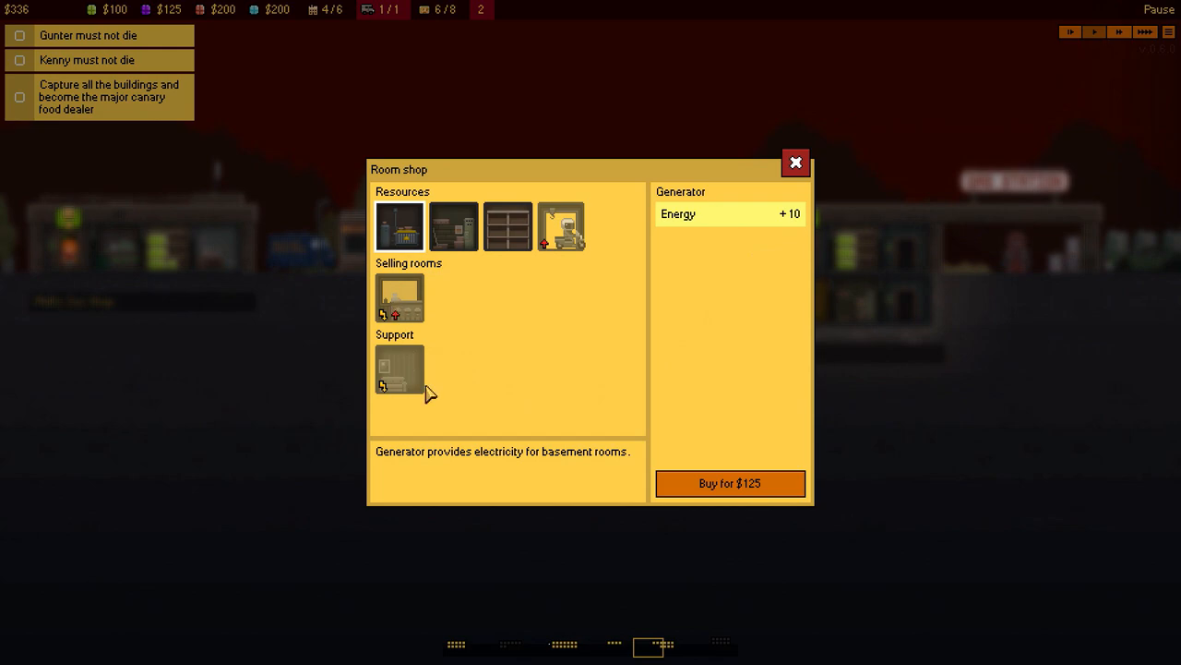
pyautogui.moveTo(747, 244)
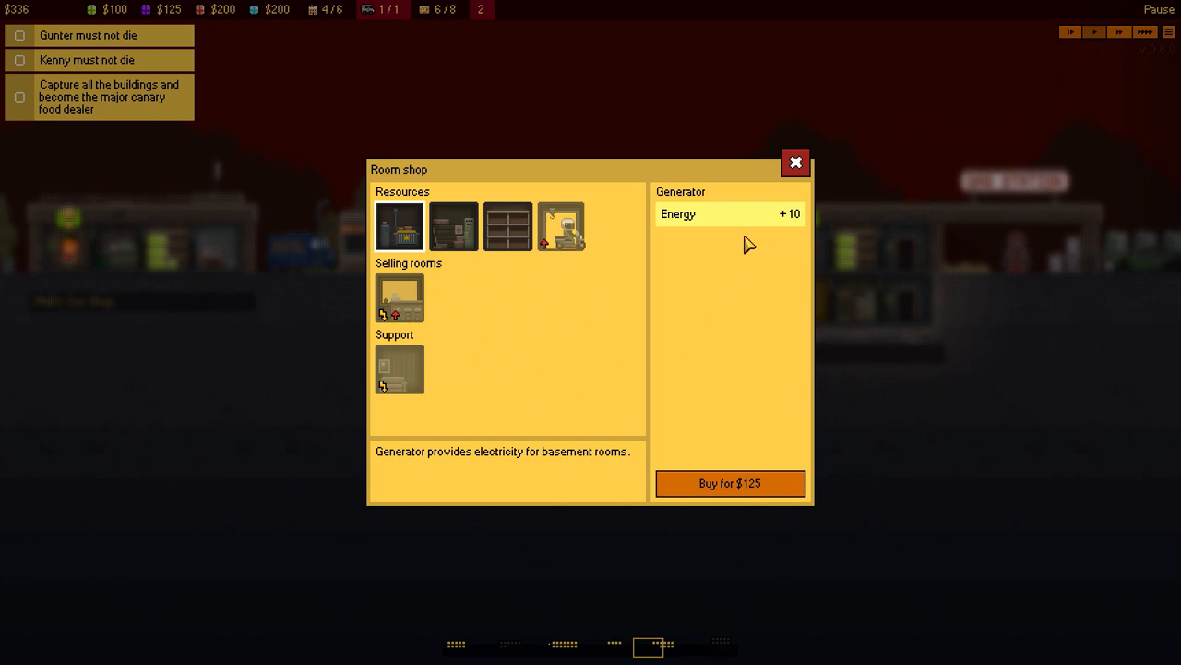
pyautogui.click(795, 163)
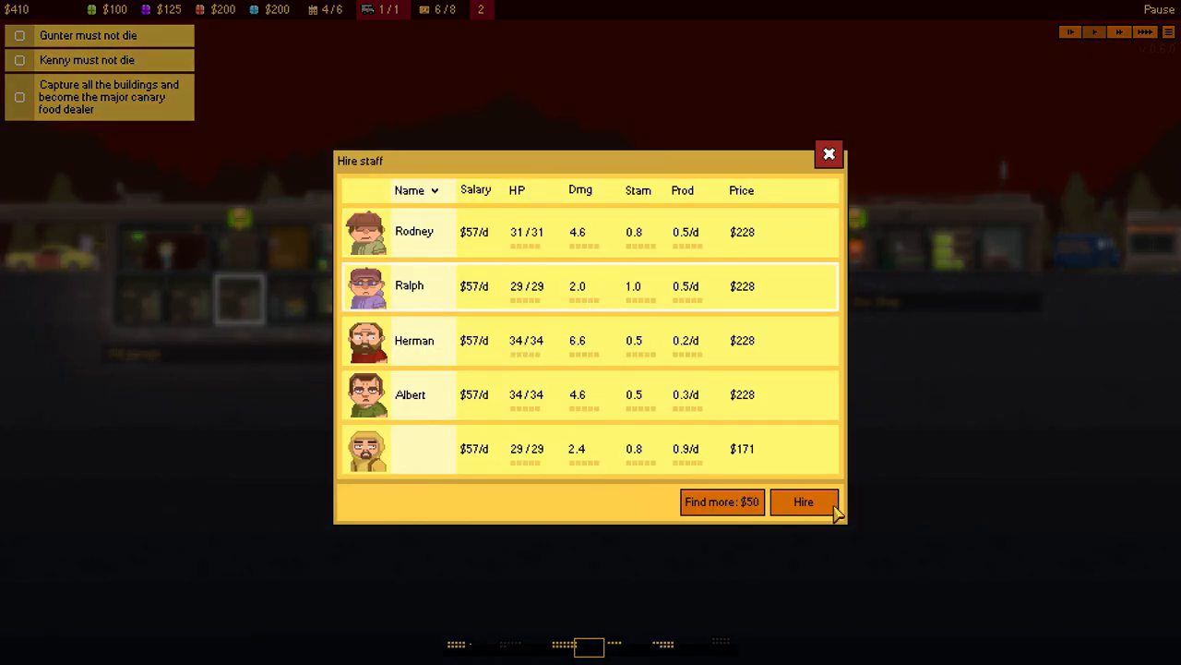
# Hire Ralph, bringing staff to 7 of 8, and send the chosen fighters to the vet clinic.
pyautogui.click(803, 501)
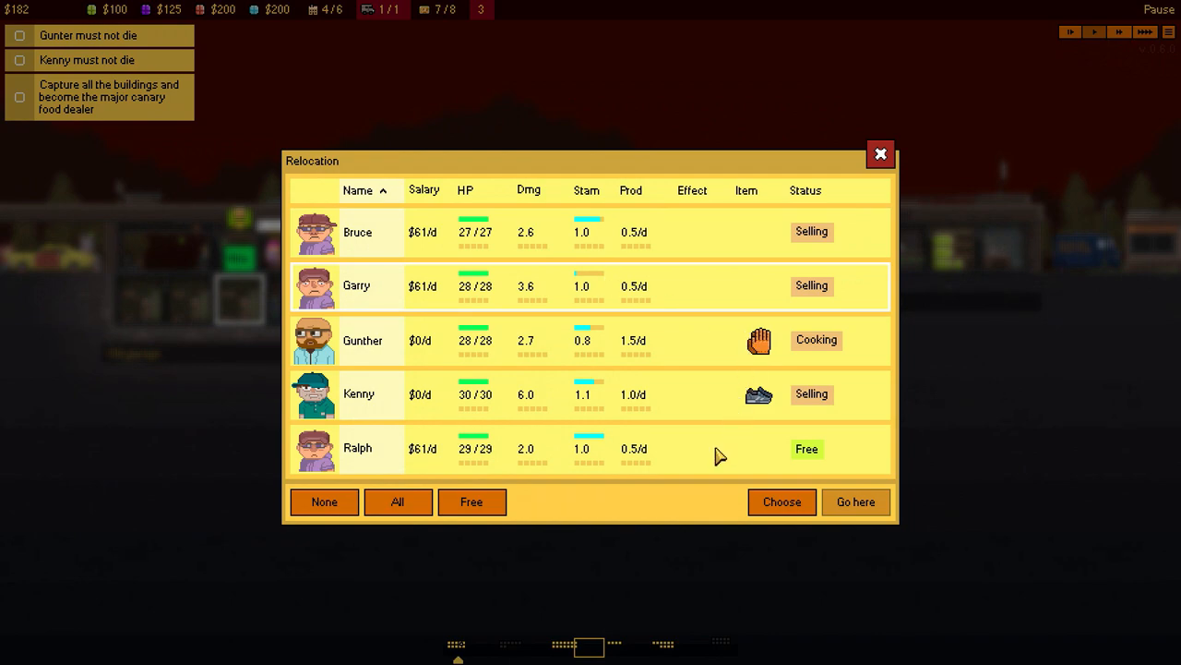
pyautogui.click(880, 154)
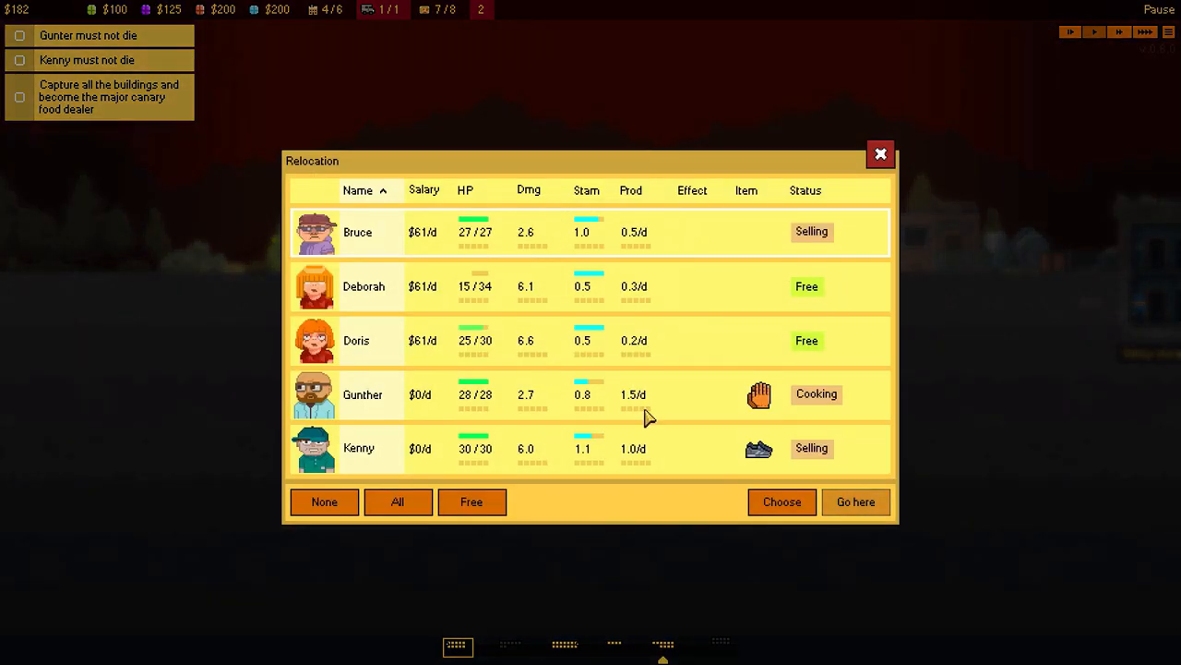
pyautogui.moveTo(672, 306)
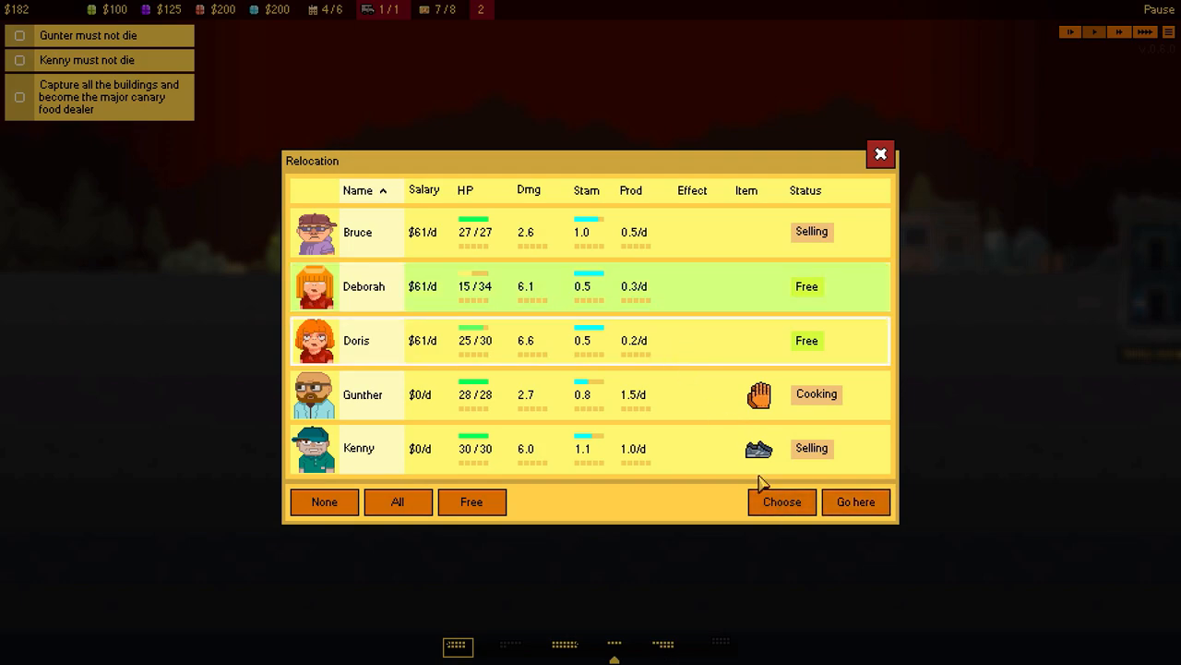
pyautogui.click(880, 154)
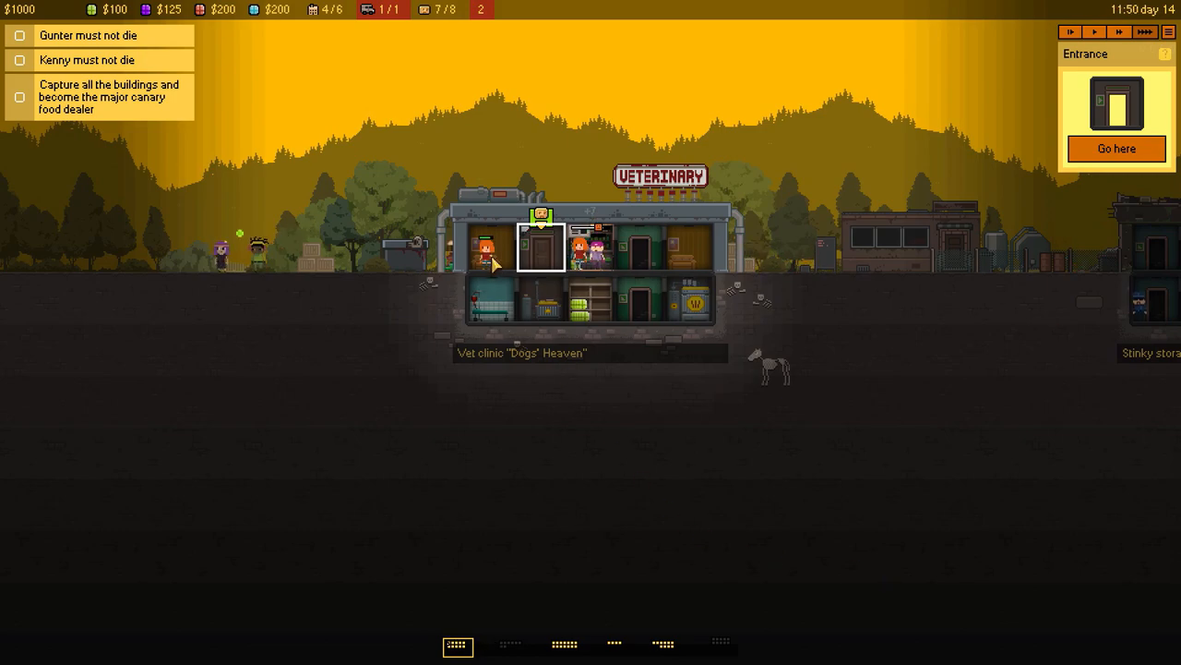
# Start planning an attack on the target building, with Deborah free to fight.
pyautogui.click(1115, 148)
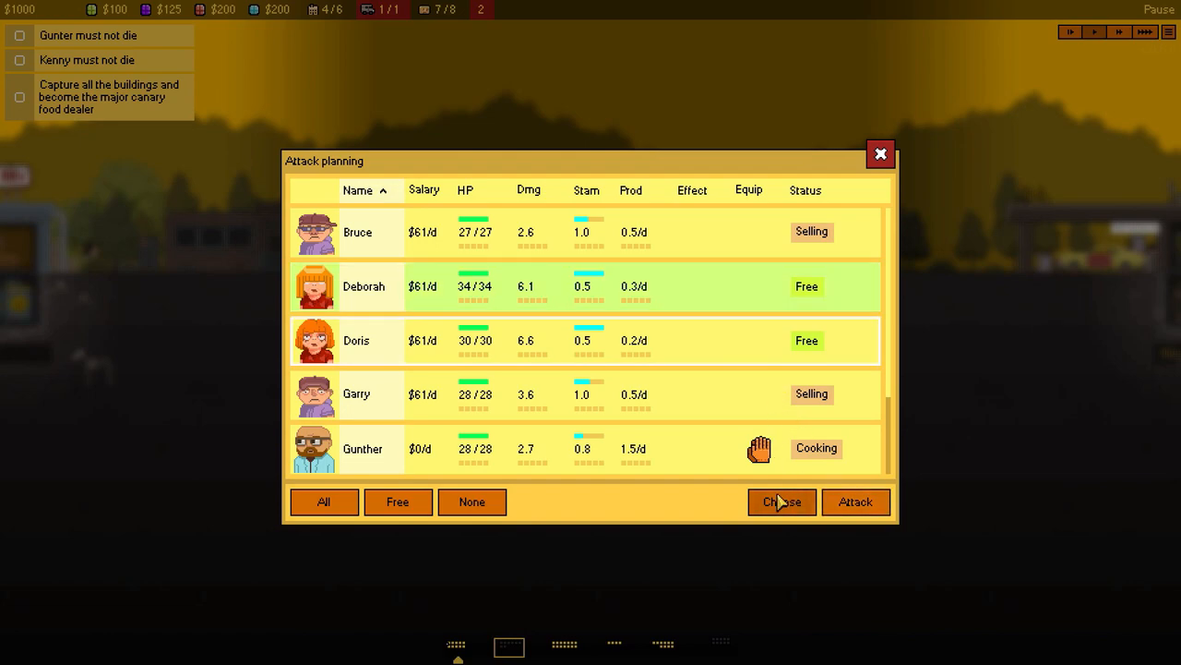
# Launch Deborah's attack and hire Herman from the staff list.
pyautogui.click(880, 154)
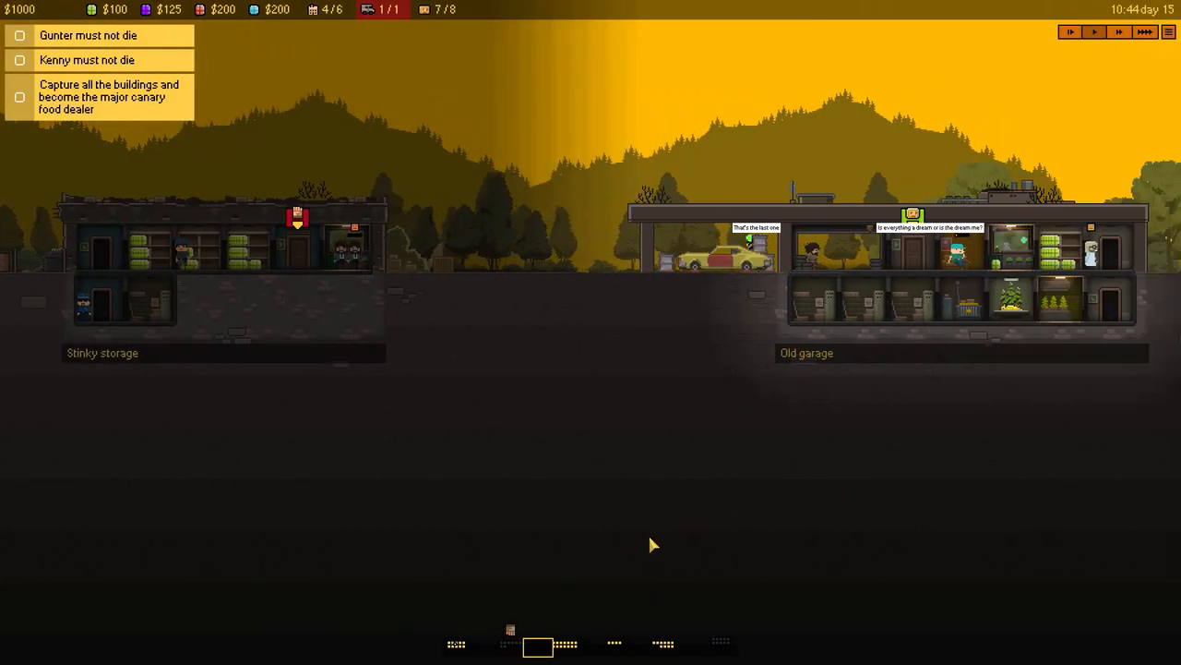
pyautogui.click(794, 298)
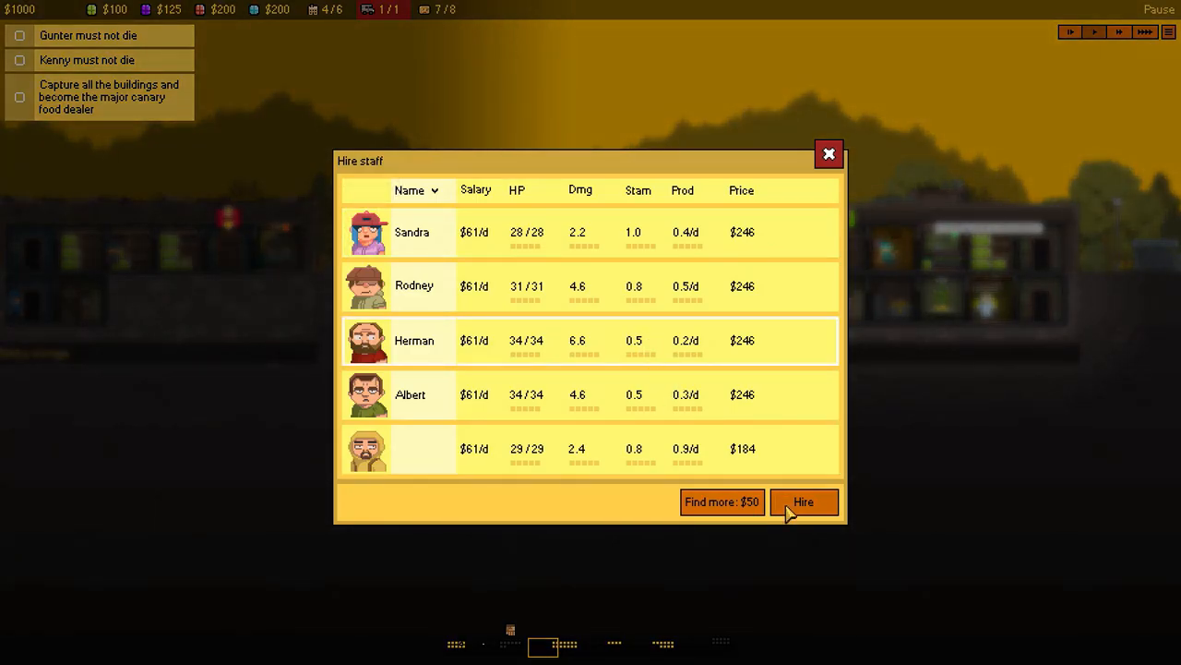
pyautogui.click(802, 501)
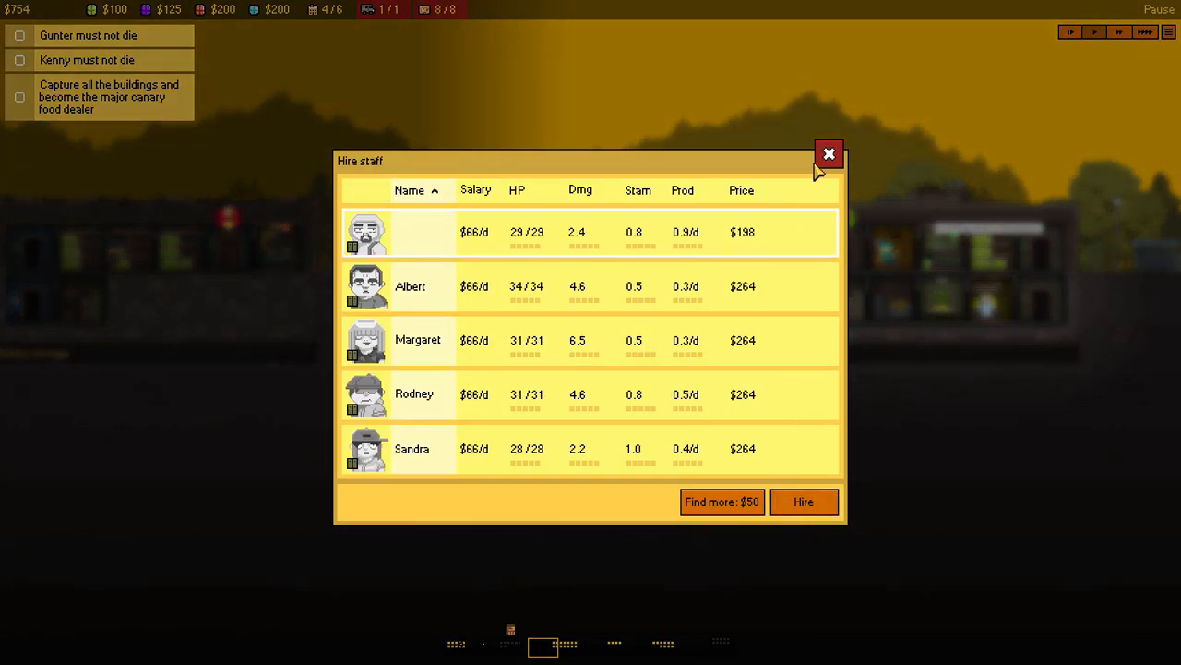
pyautogui.click(828, 153)
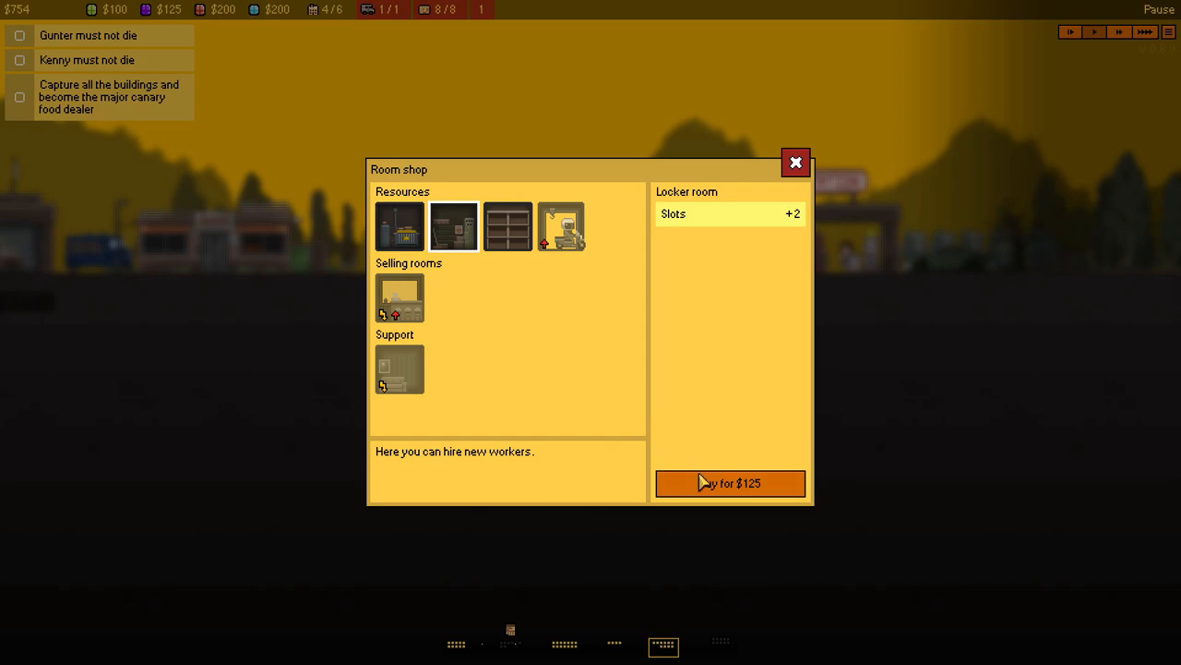
# Buy the $125 Locker room upgrade for two extra slots and hire Margaret.
pyautogui.click(731, 483)
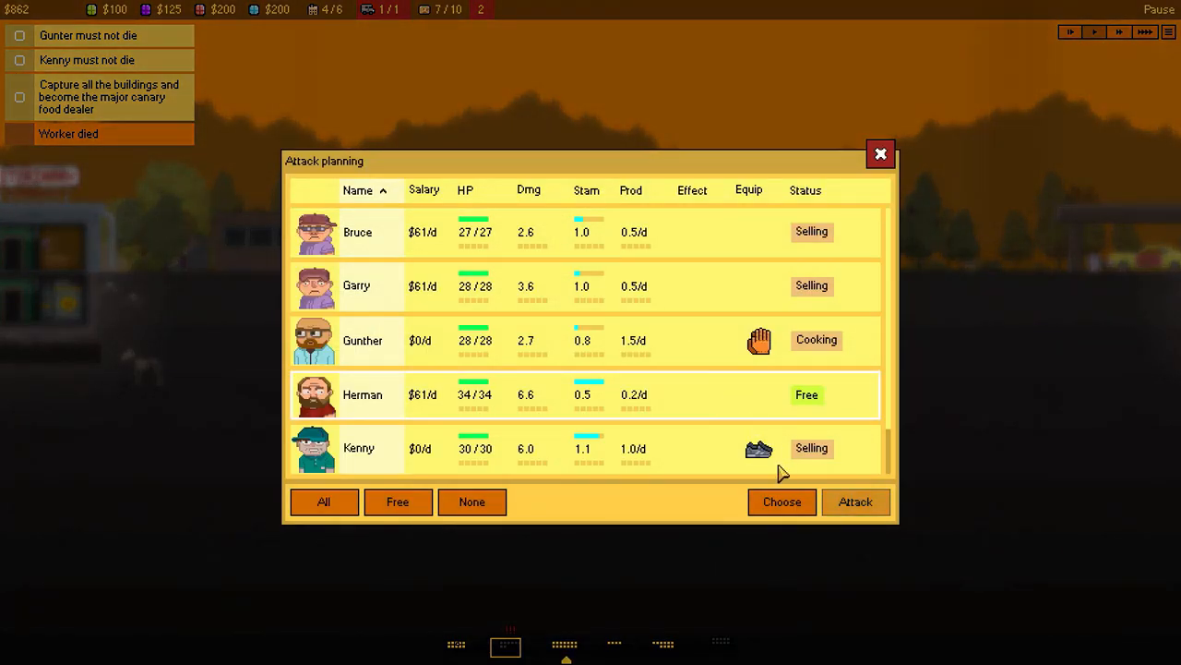
pyautogui.click(880, 153)
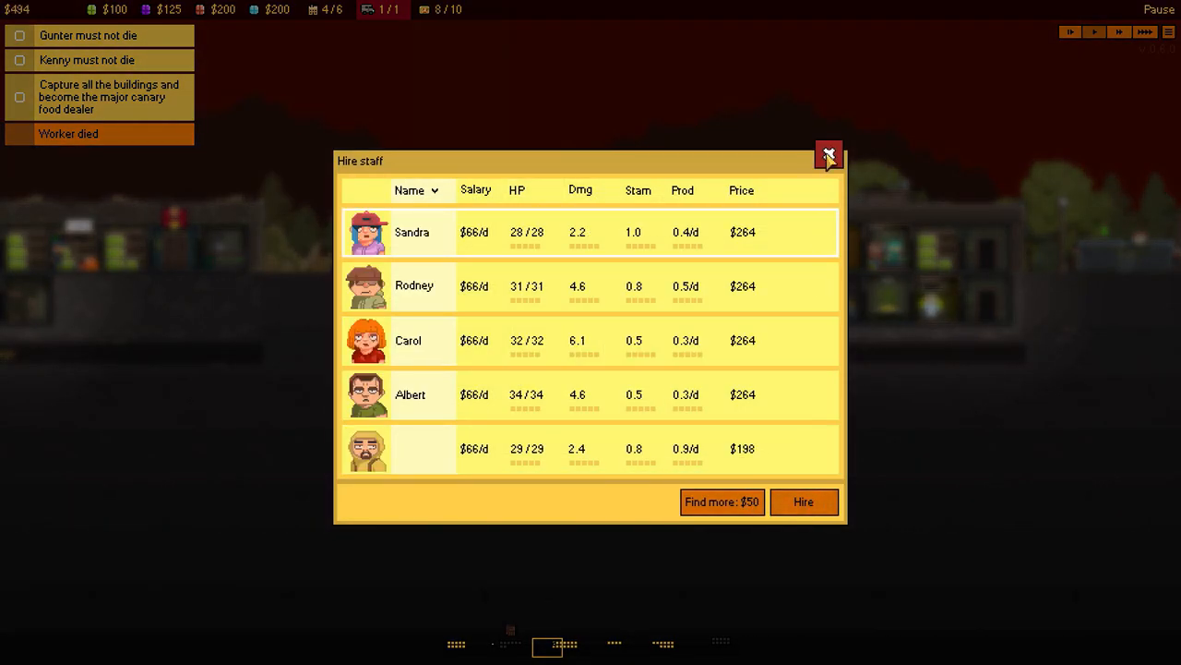
pyautogui.click(828, 154)
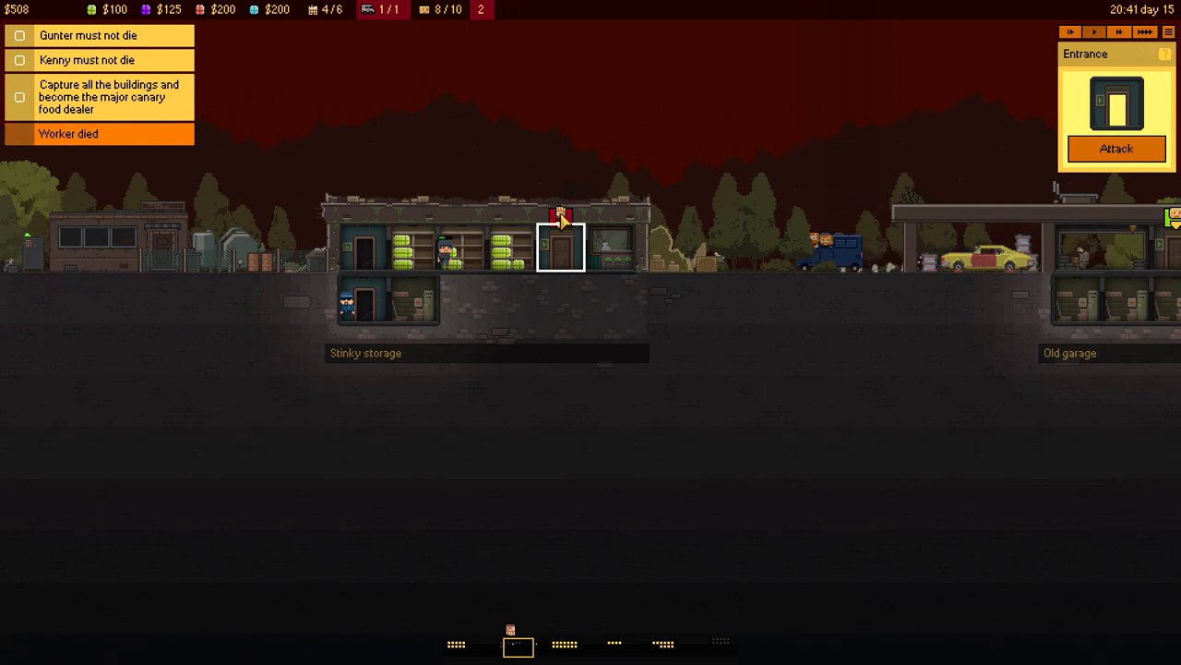
# Attack Stinky storage and resume the game at faster speed.
pyautogui.click(1116, 149)
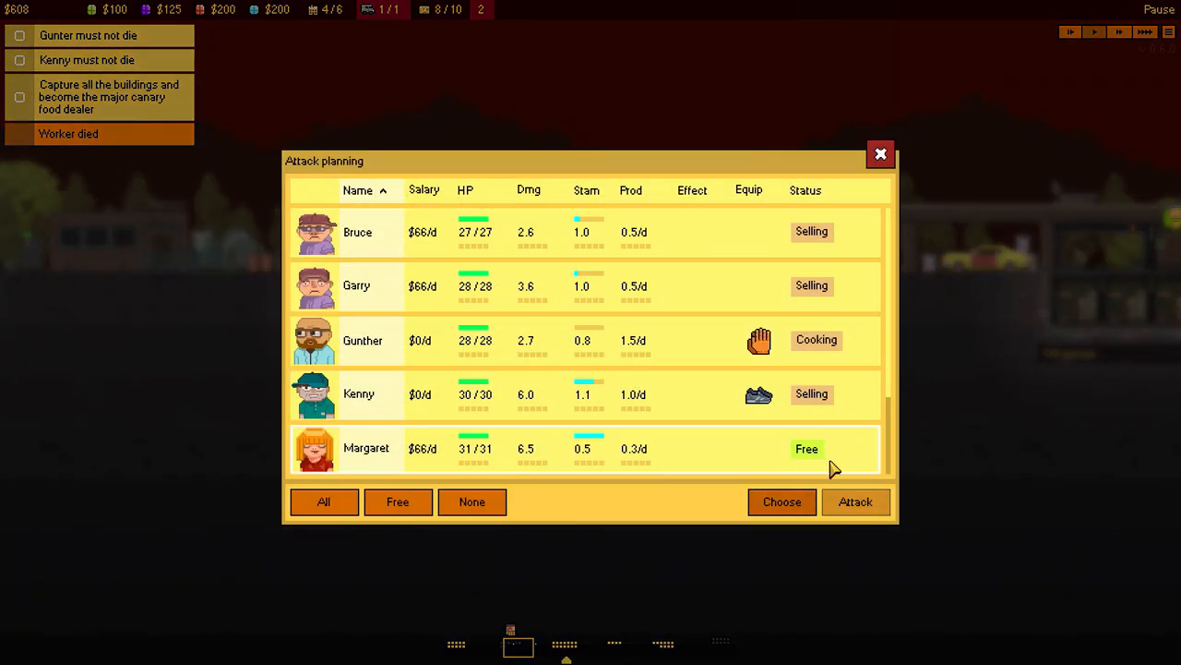
pyautogui.scroll(-3)
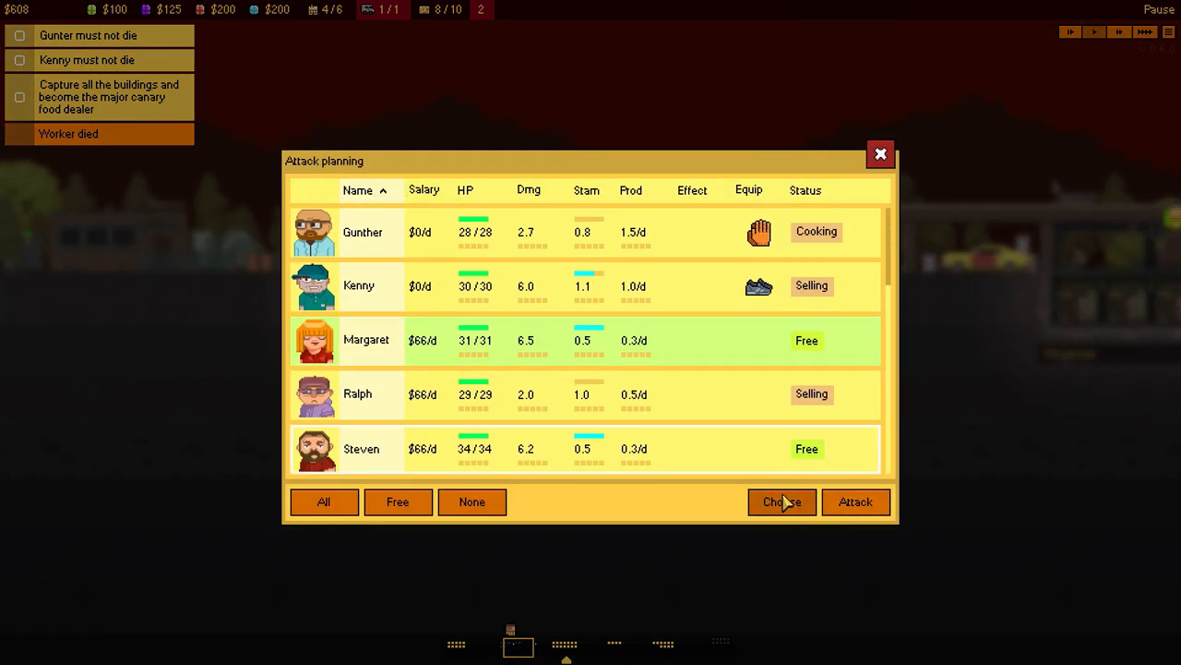
pyautogui.click(880, 154)
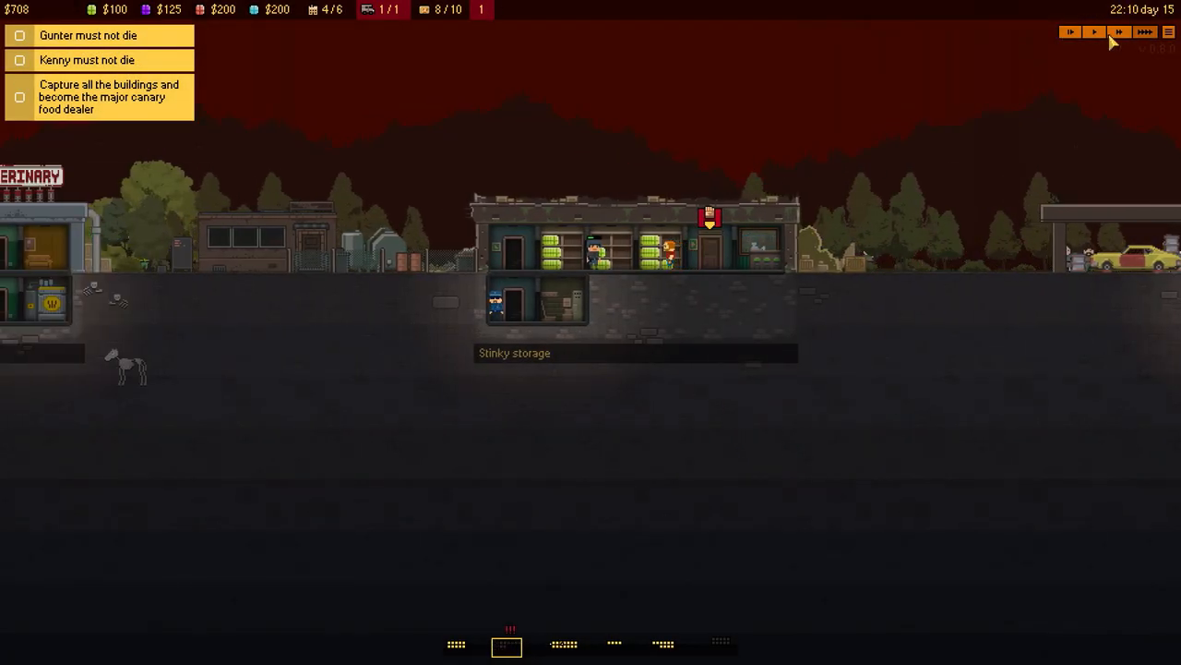
pyautogui.click(1096, 32)
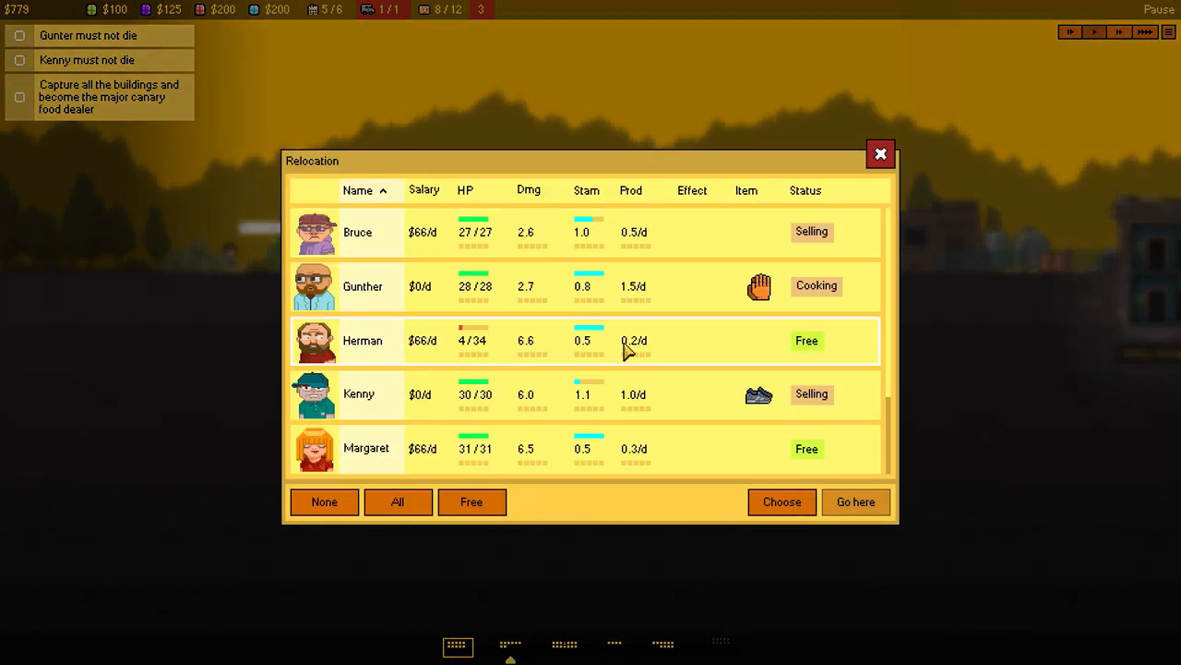
# Plan an attack on the Doggy Happiness and Organs pet shop with Steven.
pyautogui.click(880, 154)
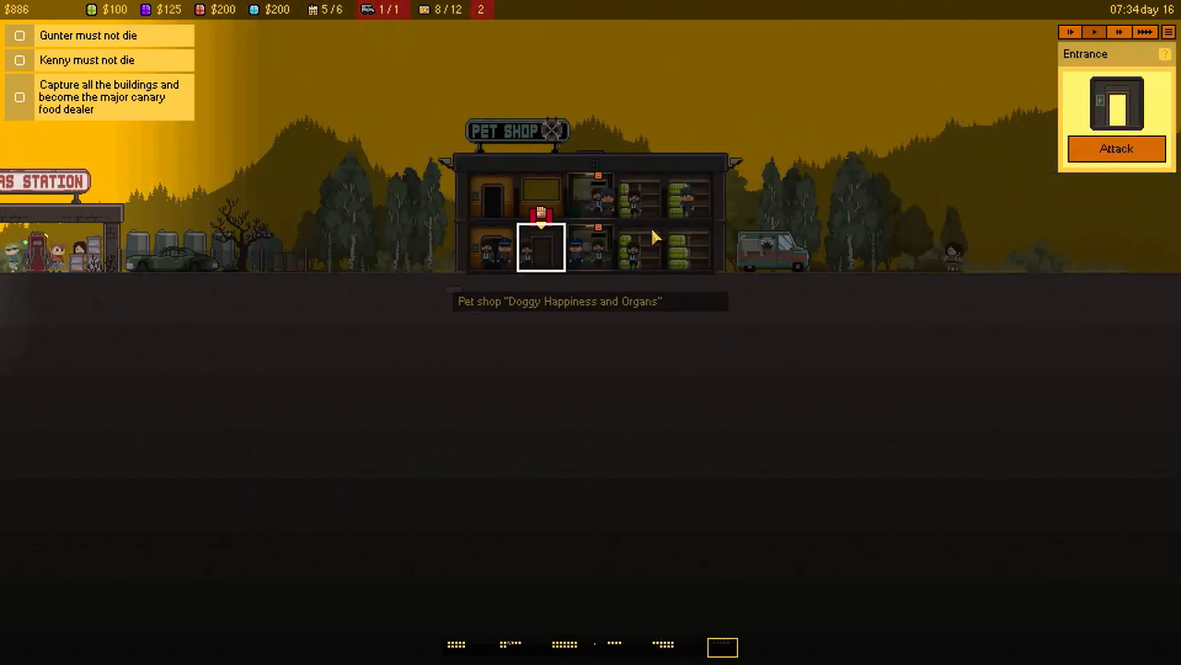
pyautogui.click(1117, 148)
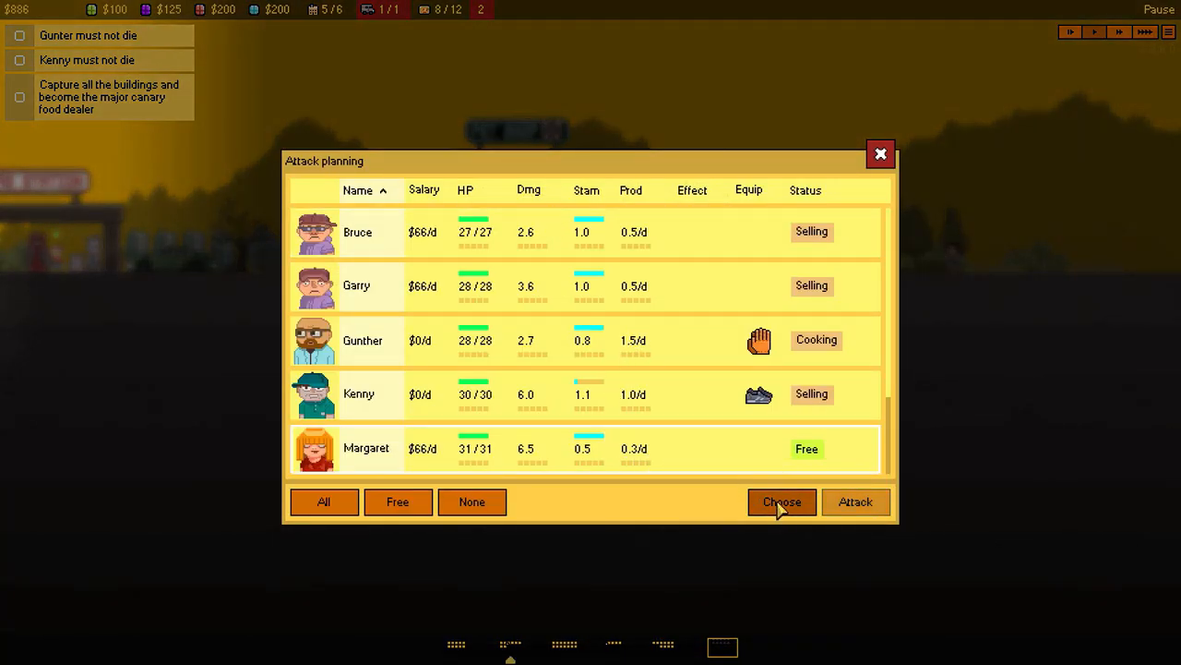
pyautogui.scroll(-3)
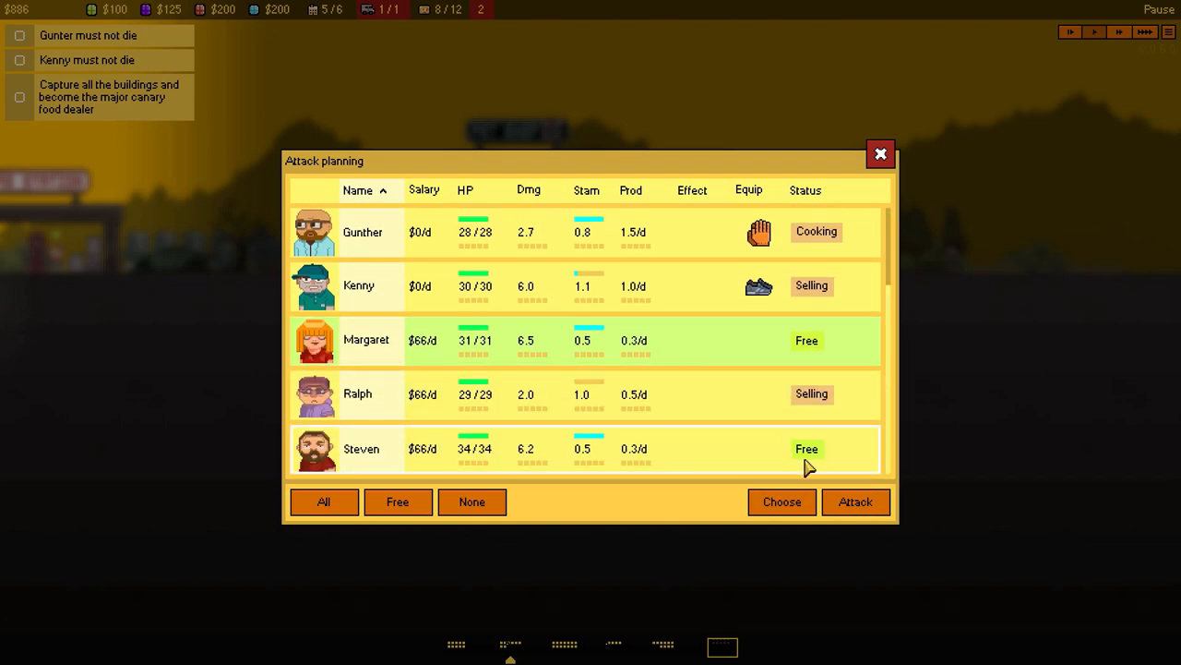
pyautogui.click(879, 154)
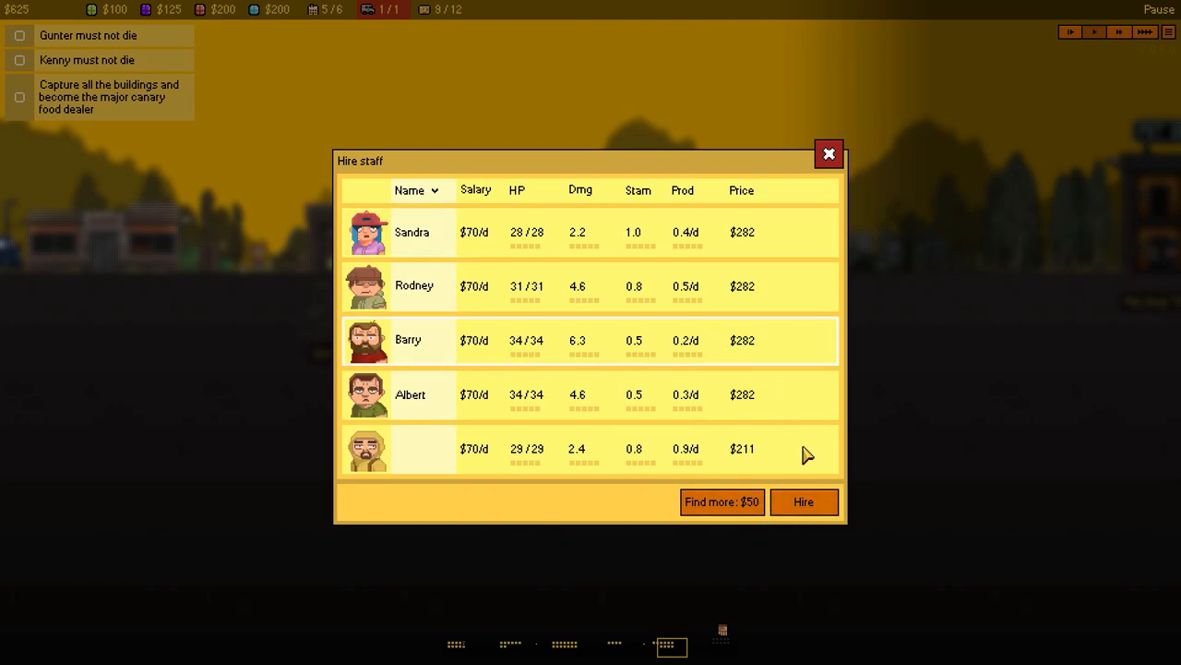
# Hire Barry and return to planning the pet shop attack.
pyautogui.click(802, 501)
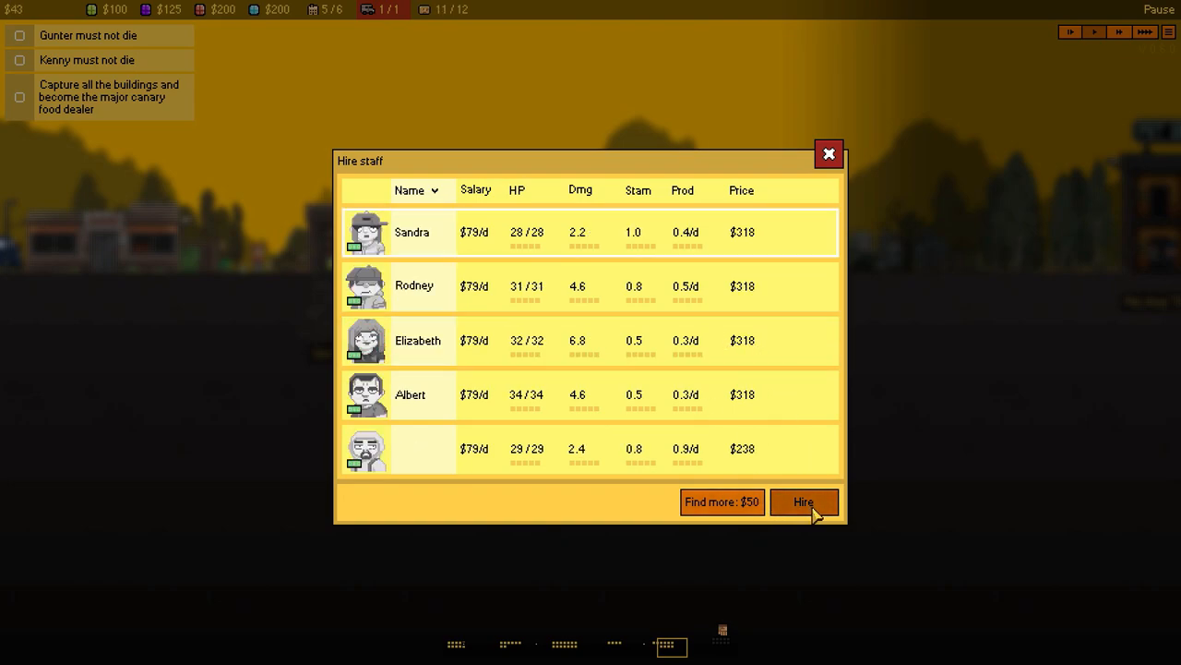
pyautogui.click(828, 154)
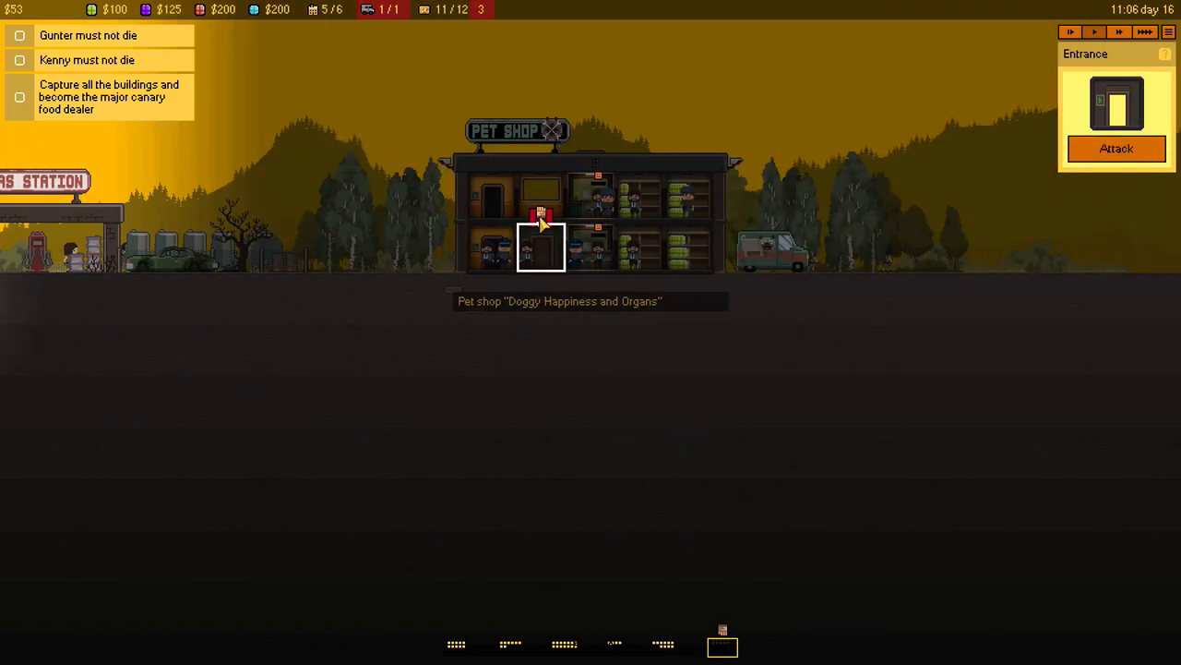
pyautogui.click(1116, 149)
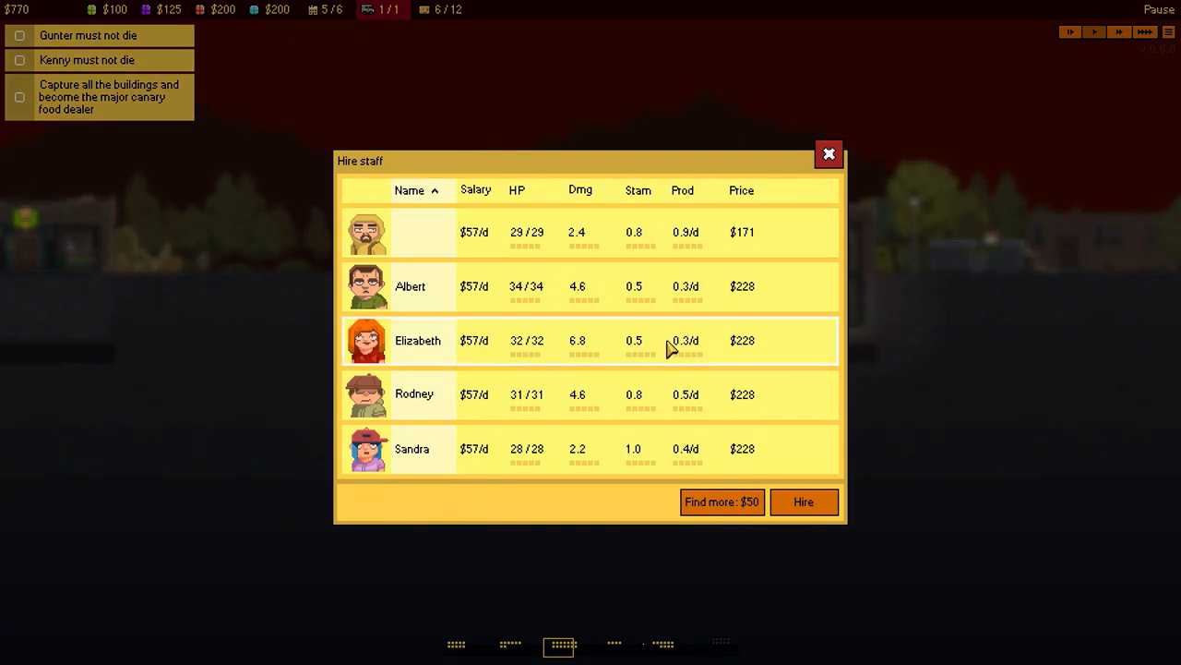
# Hire Elizabeth and another fighter, send Elizabeth against the pet shop, and speed up the game.
pyautogui.click(802, 501)
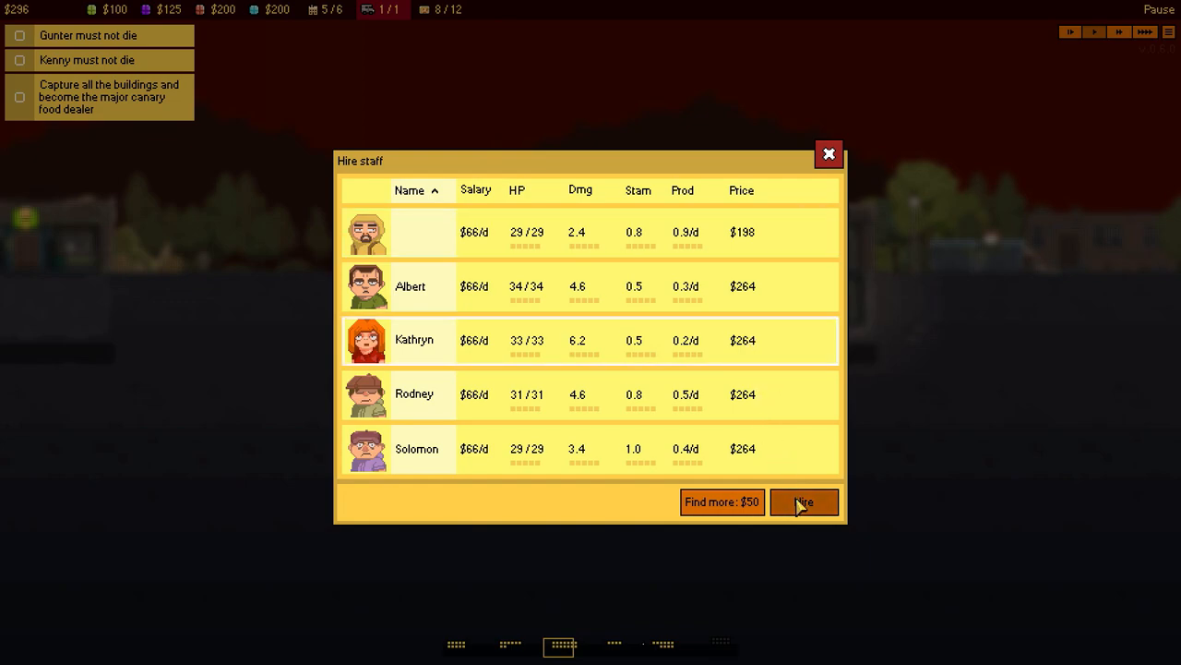
pyautogui.click(803, 501)
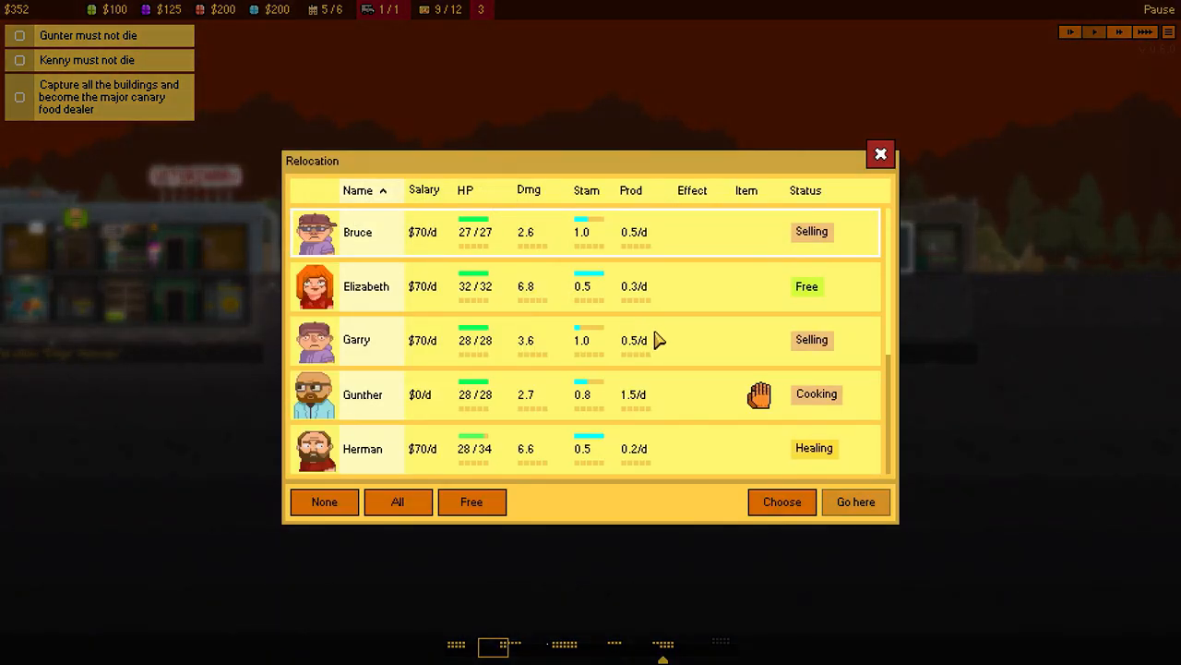
pyautogui.moveTo(664, 340)
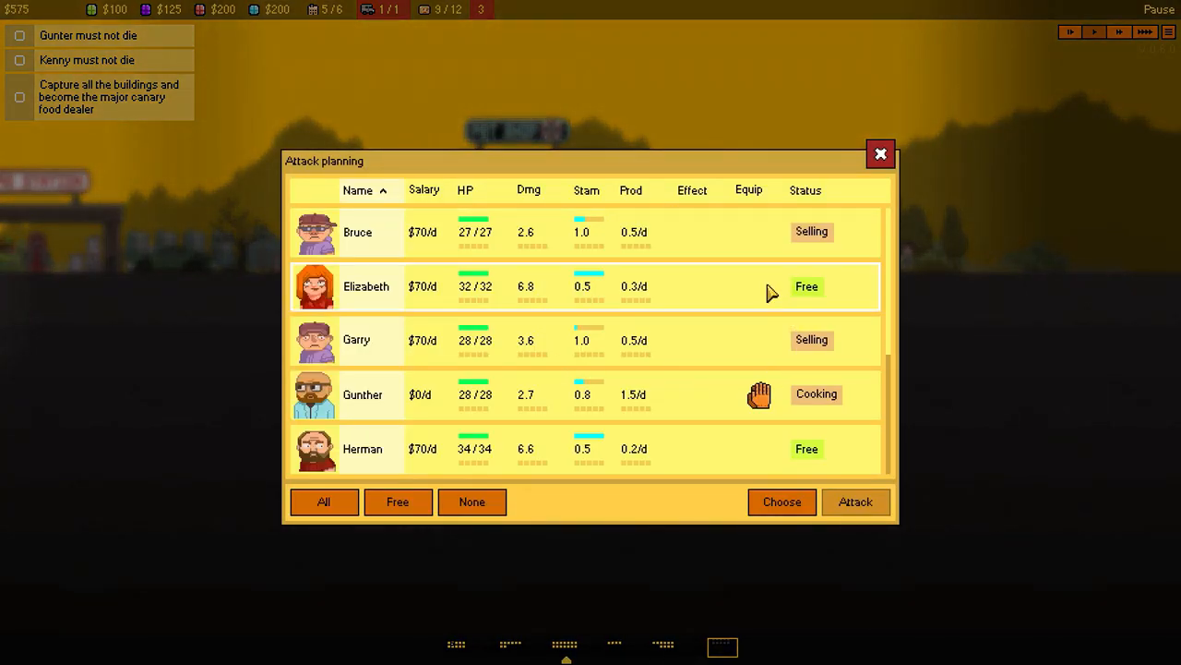
pyautogui.click(397, 502)
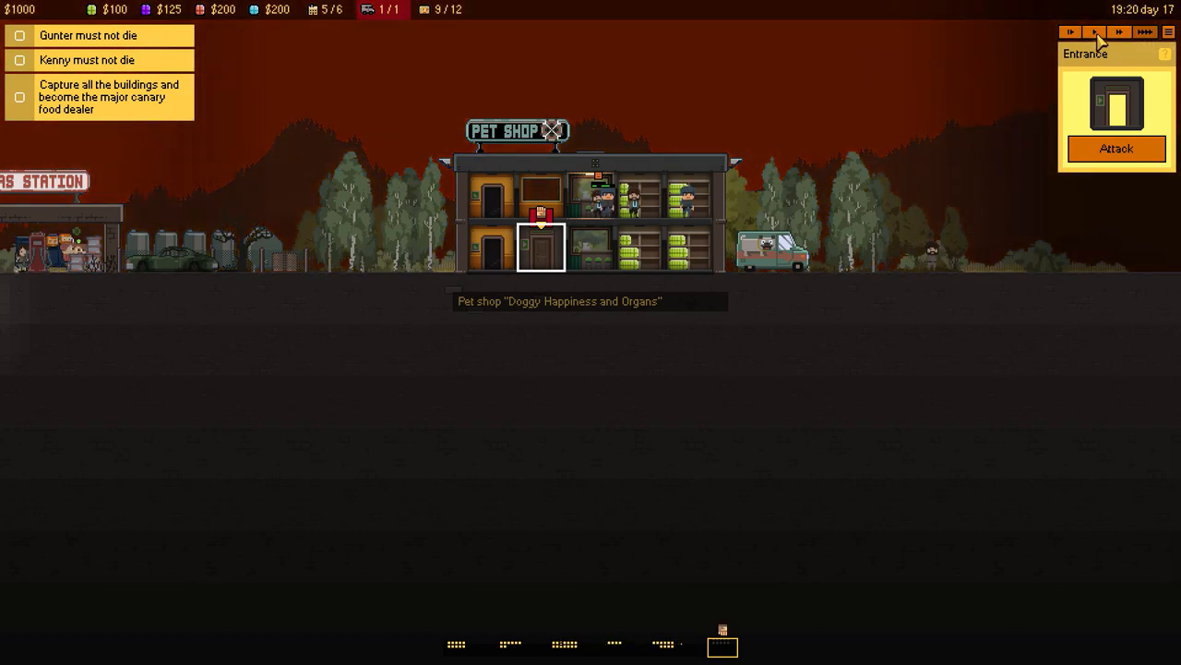
pyautogui.click(1144, 32)
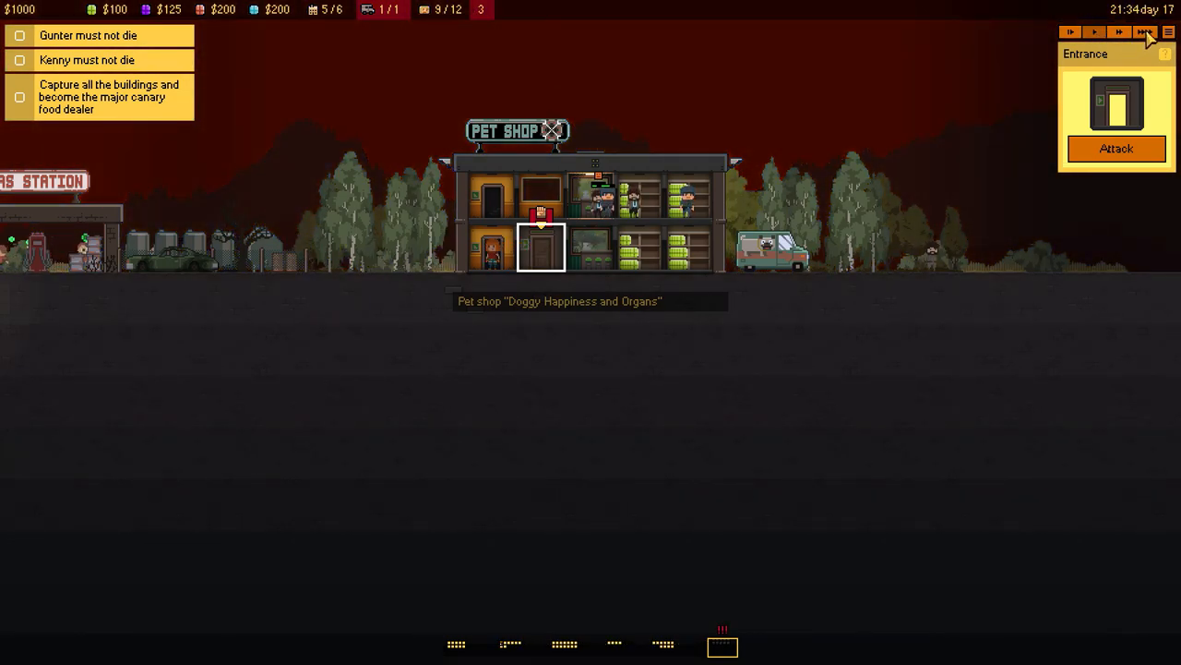